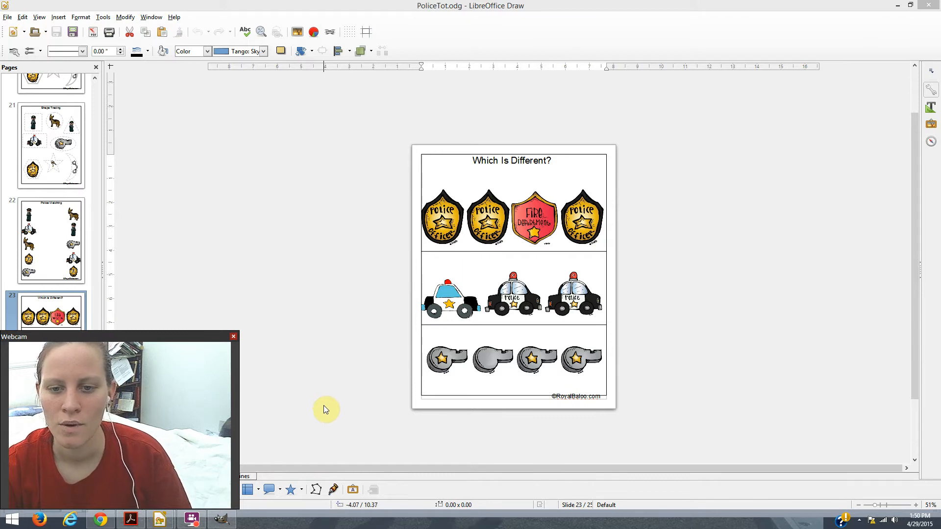
pyautogui.moveTo(330, 412)
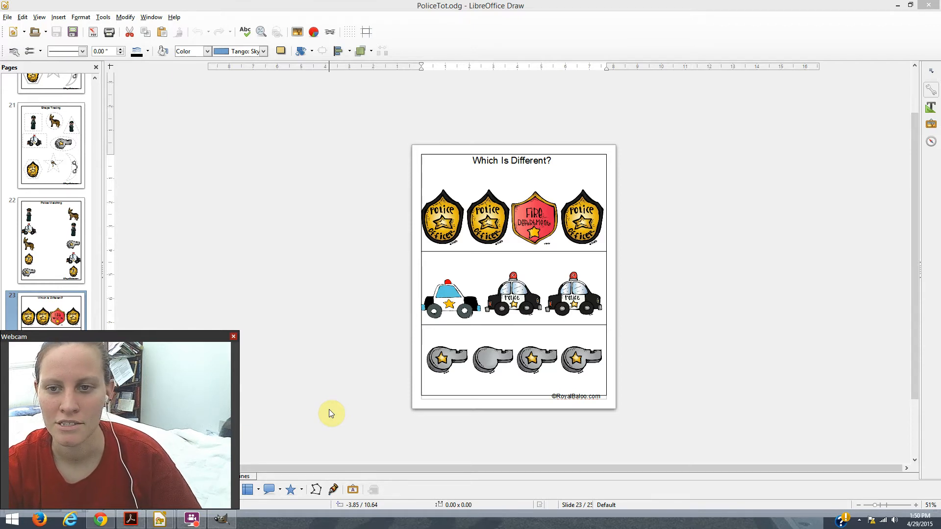
pyautogui.moveTo(342, 413)
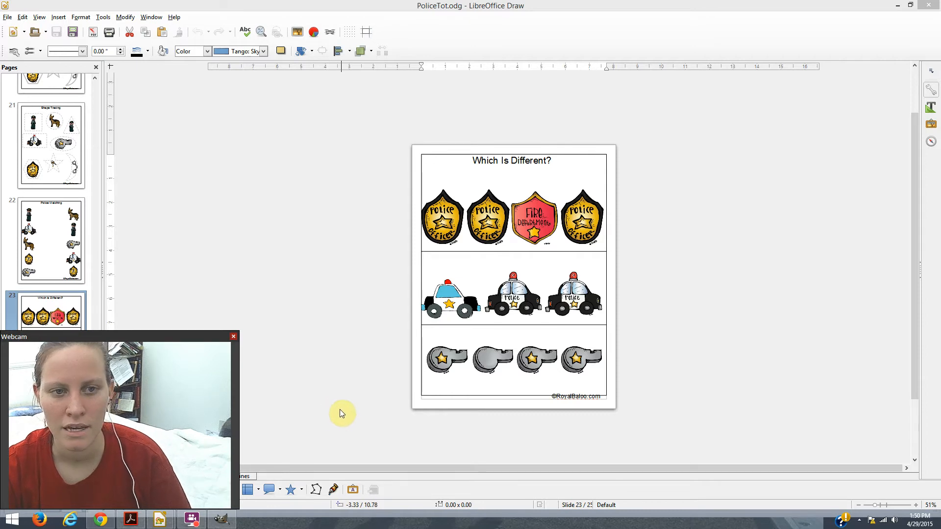
pyautogui.moveTo(209, 300)
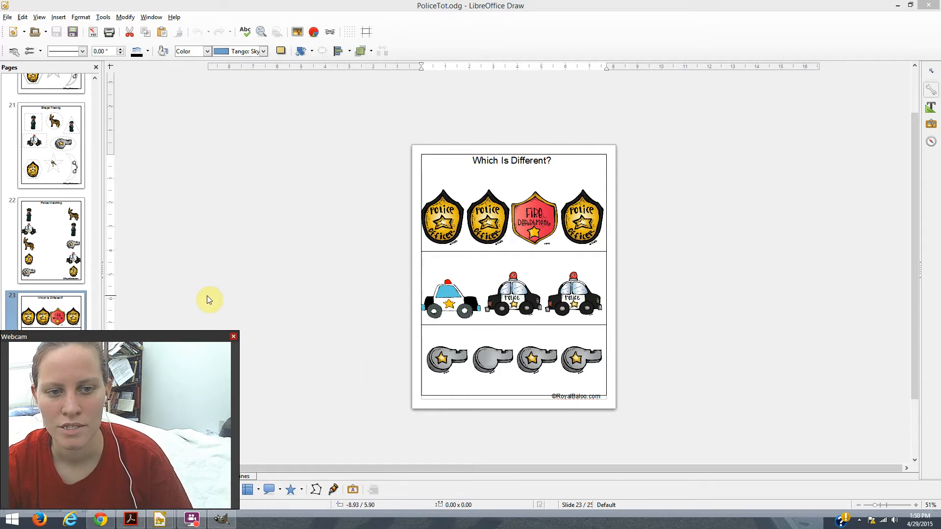
pyautogui.moveTo(249, 260)
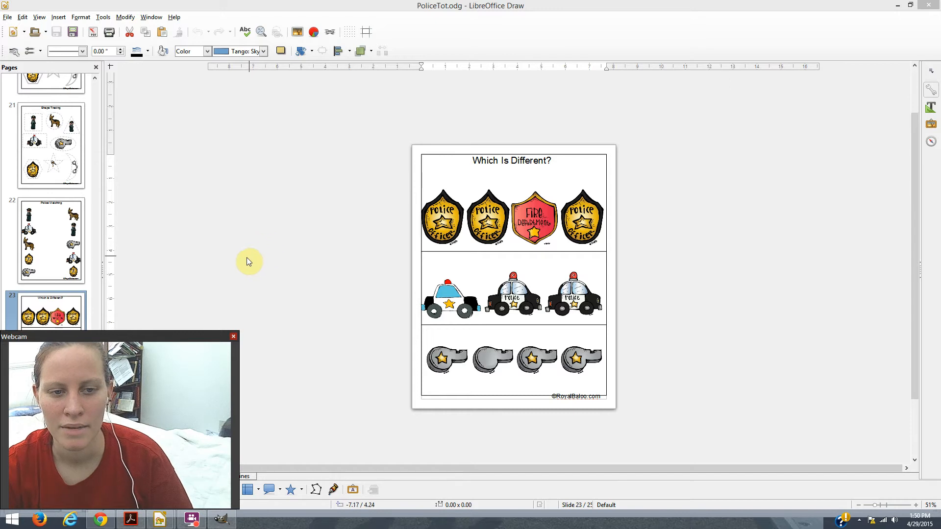
pyautogui.moveTo(52, 242)
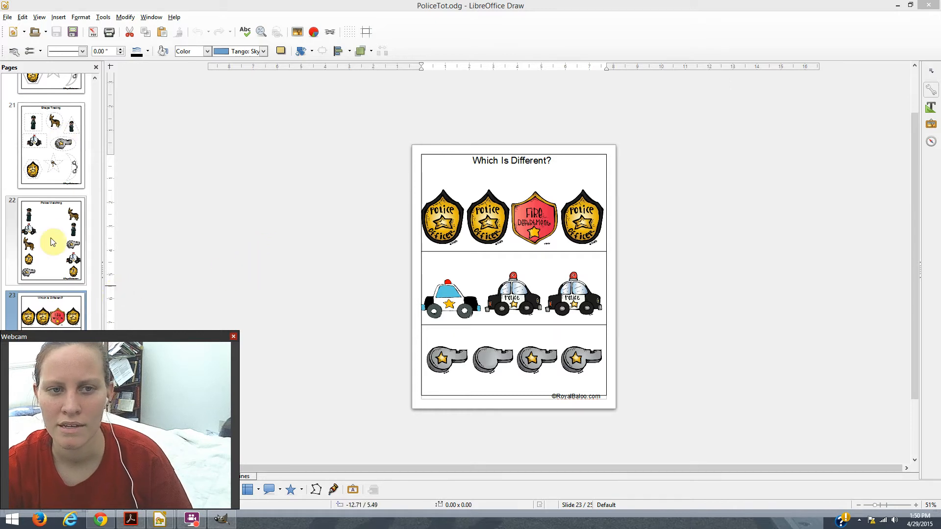
pyautogui.moveTo(57, 203)
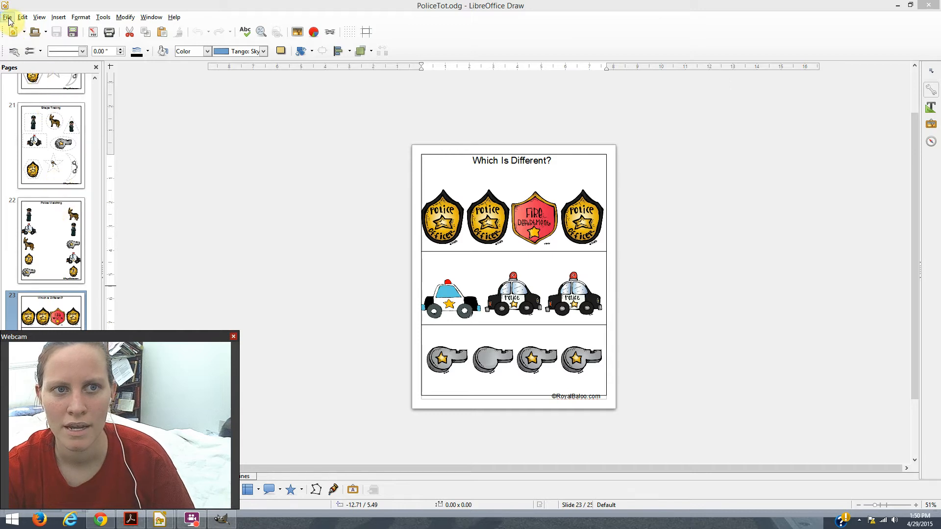
pyautogui.click(8, 17)
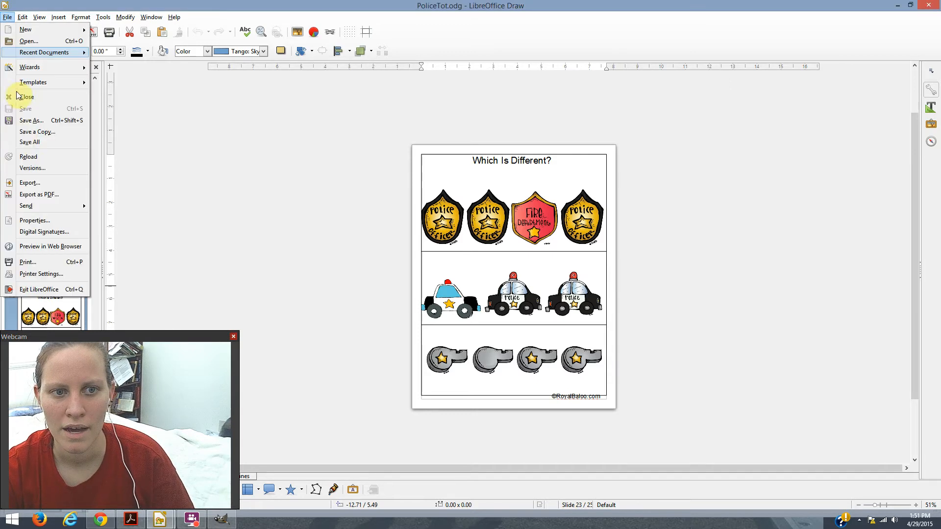
pyautogui.click(39, 195)
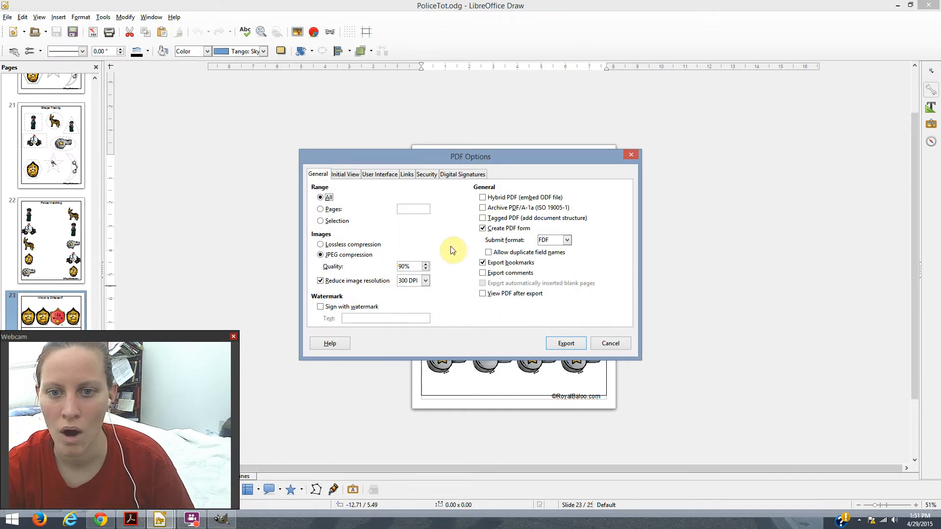
pyautogui.moveTo(433, 200)
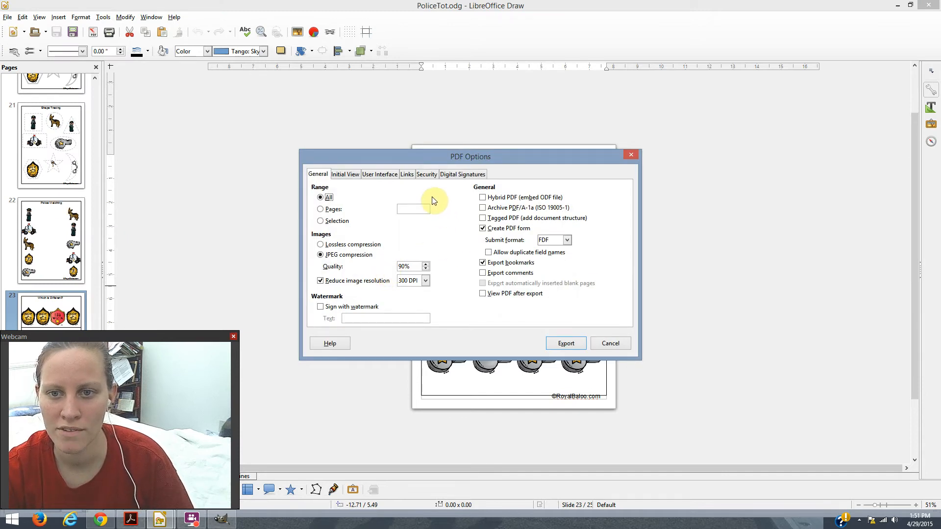
pyautogui.moveTo(438, 194)
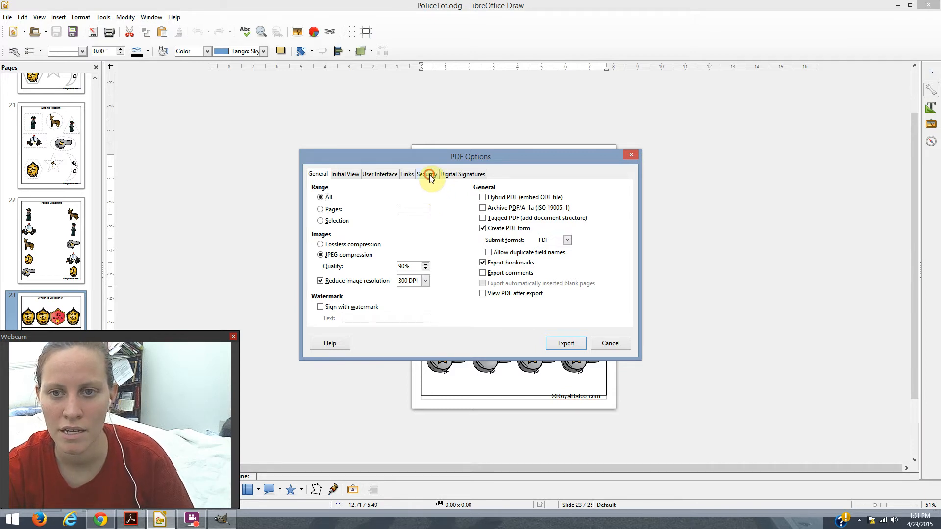
pyautogui.click(427, 174)
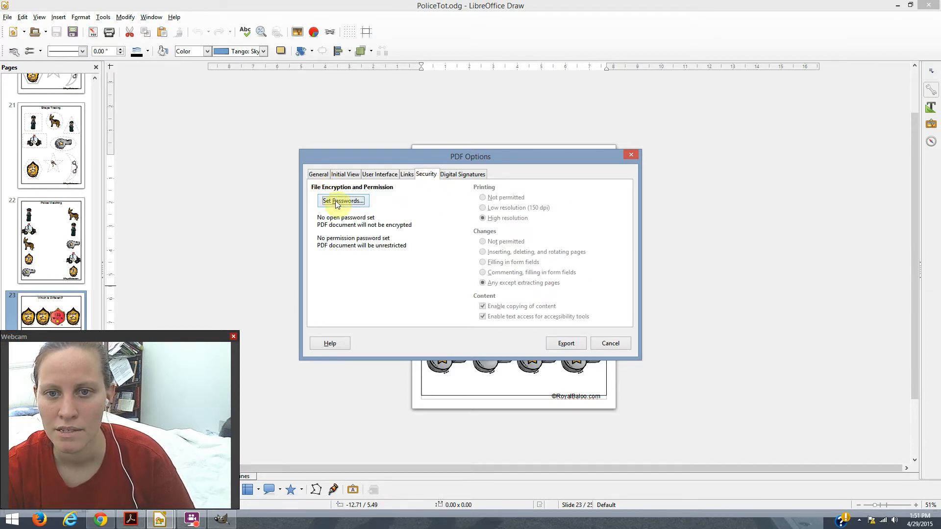
pyautogui.click(342, 200)
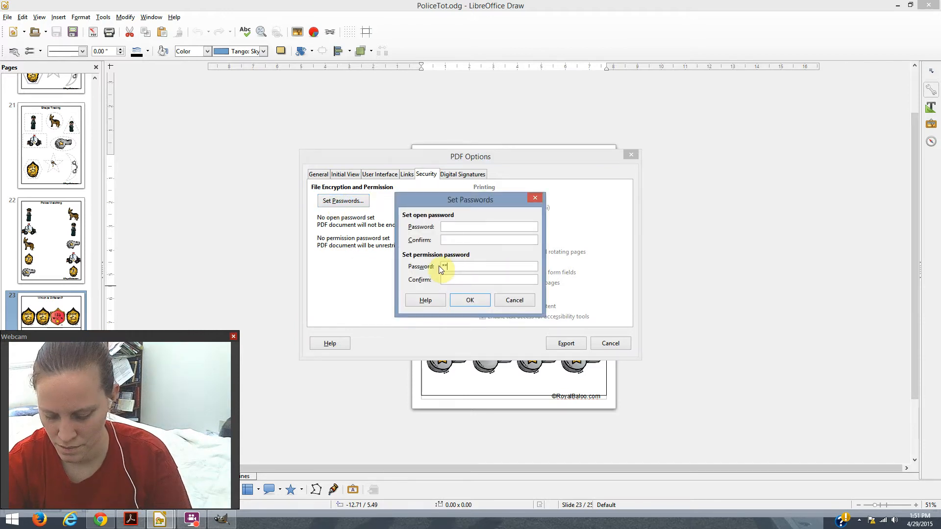
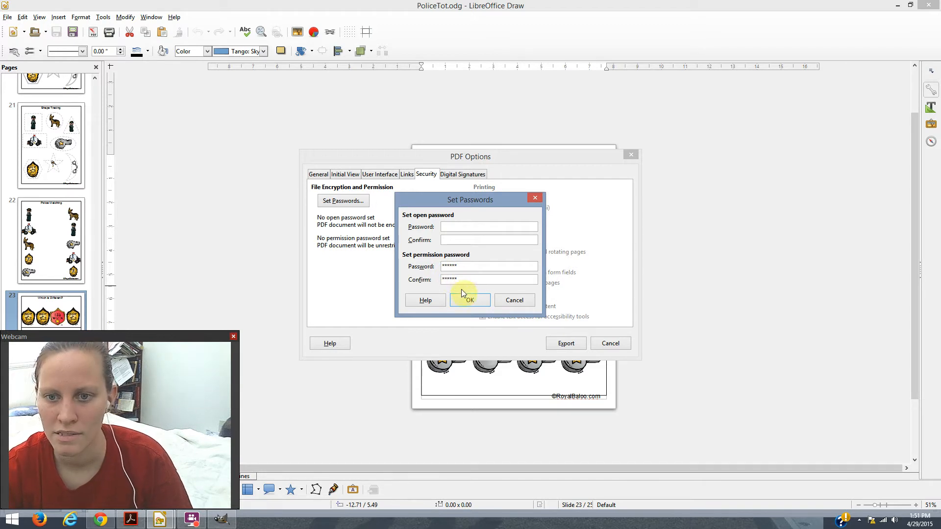
pyautogui.click(469, 300)
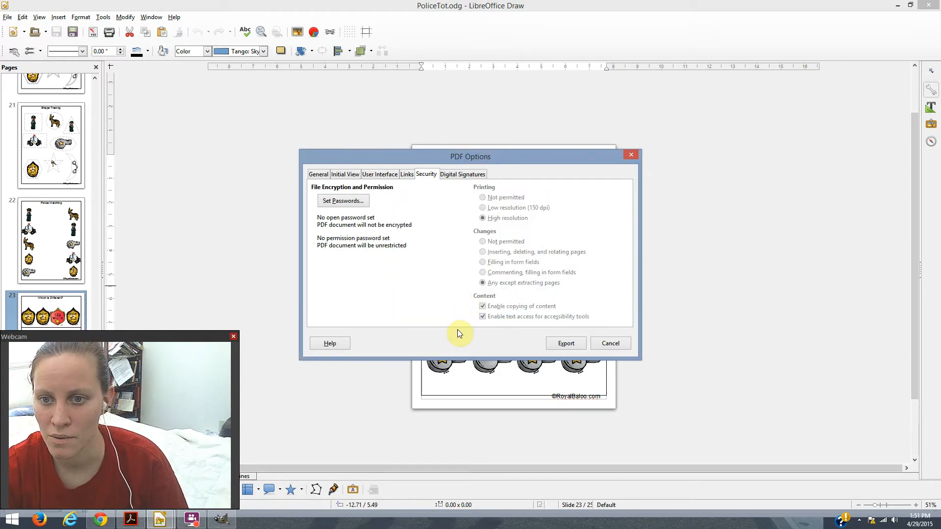
pyautogui.click(343, 200)
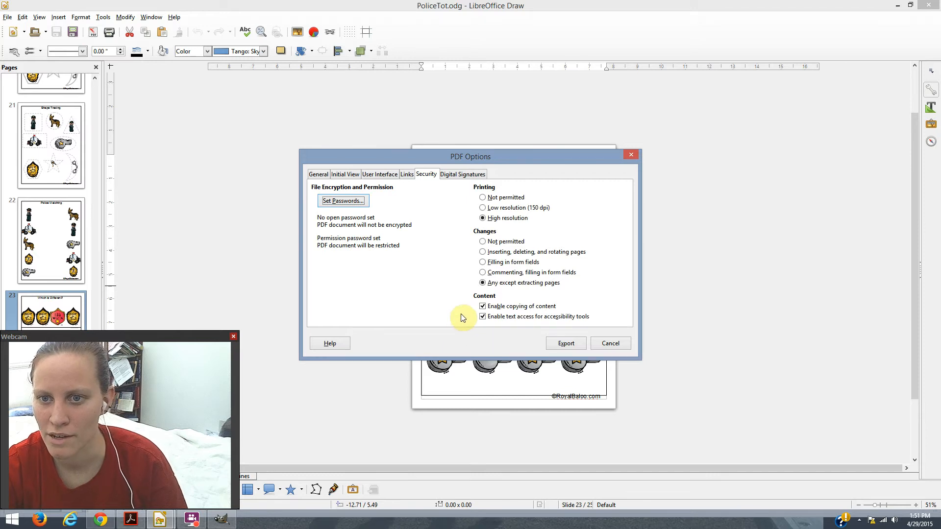
pyautogui.moveTo(483, 197)
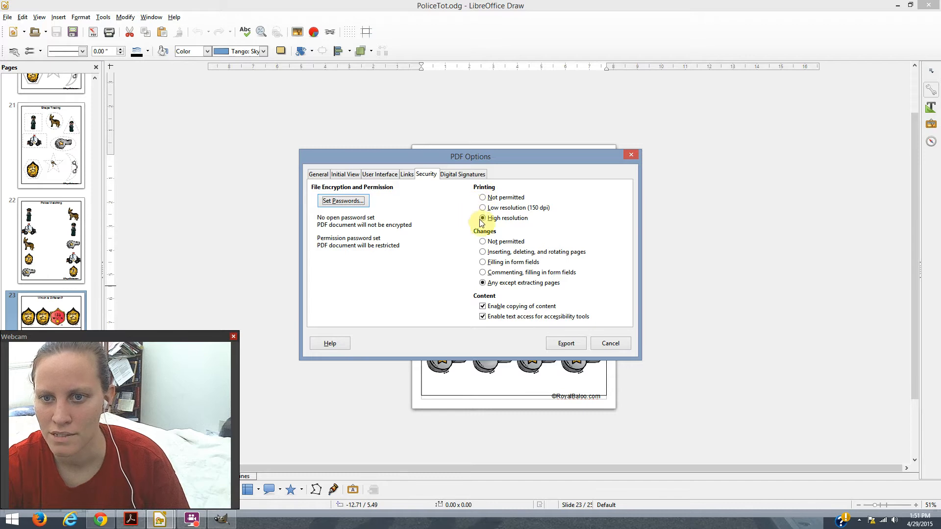
pyautogui.moveTo(483, 241)
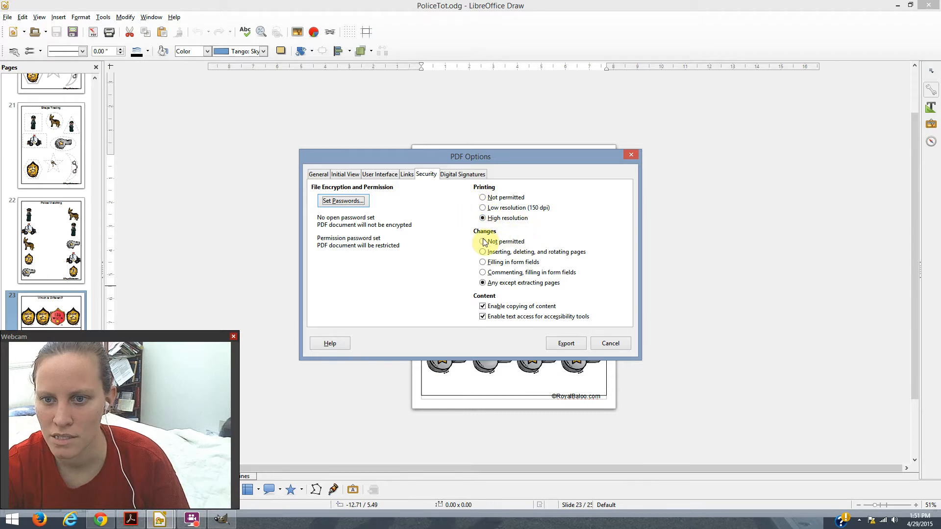
# Step: Set Changes to Not permitted and disable content copying and accessibility access
pyautogui.click(482, 241)
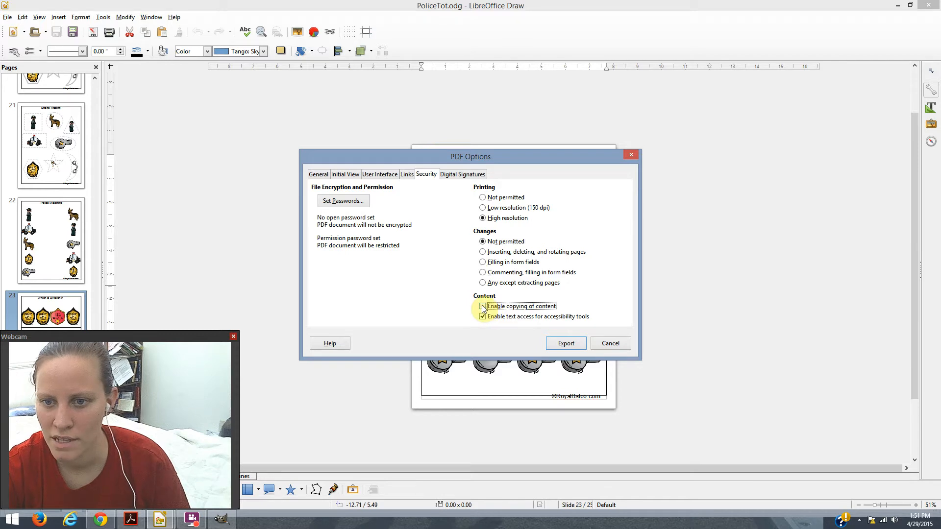
pyautogui.click(482, 306)
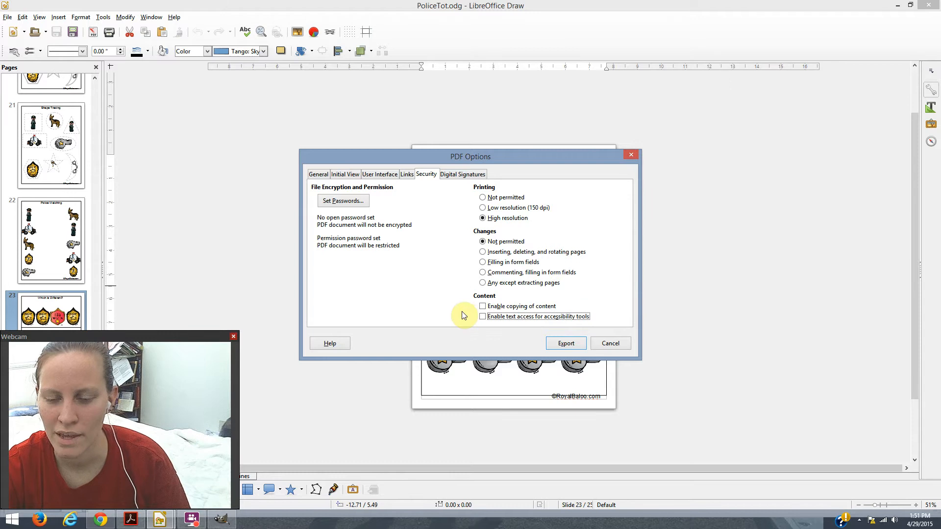
pyautogui.moveTo(459, 308)
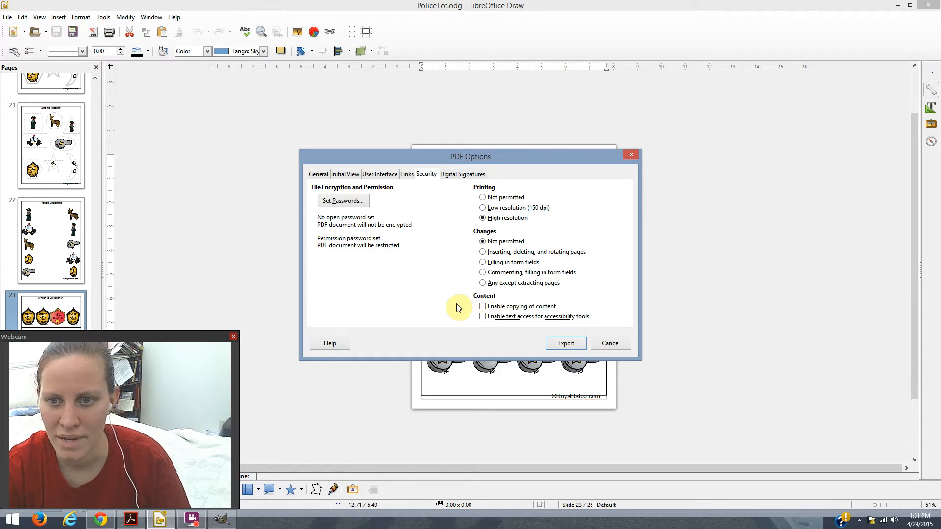
pyautogui.moveTo(565, 343)
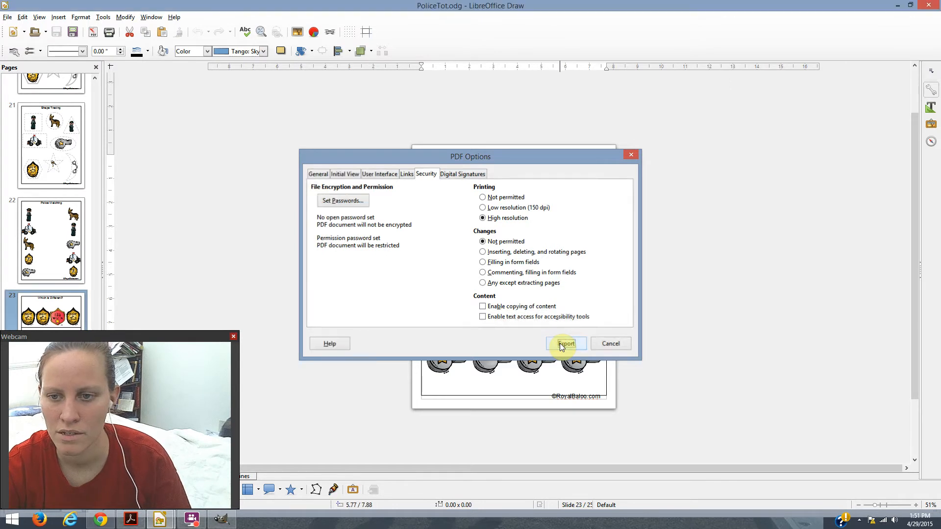
# Step: Export the worksheet as the PDF file PoliceTot
pyautogui.click(564, 343)
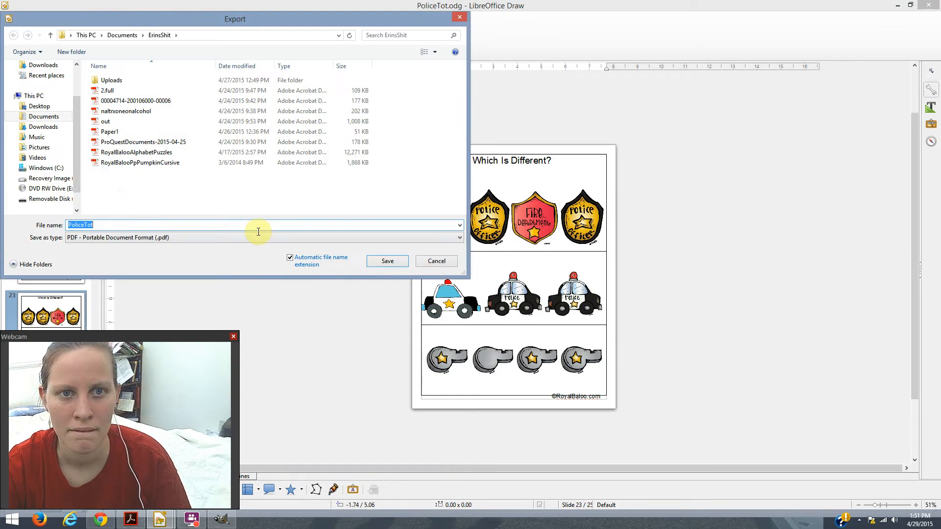
pyautogui.click(386, 261)
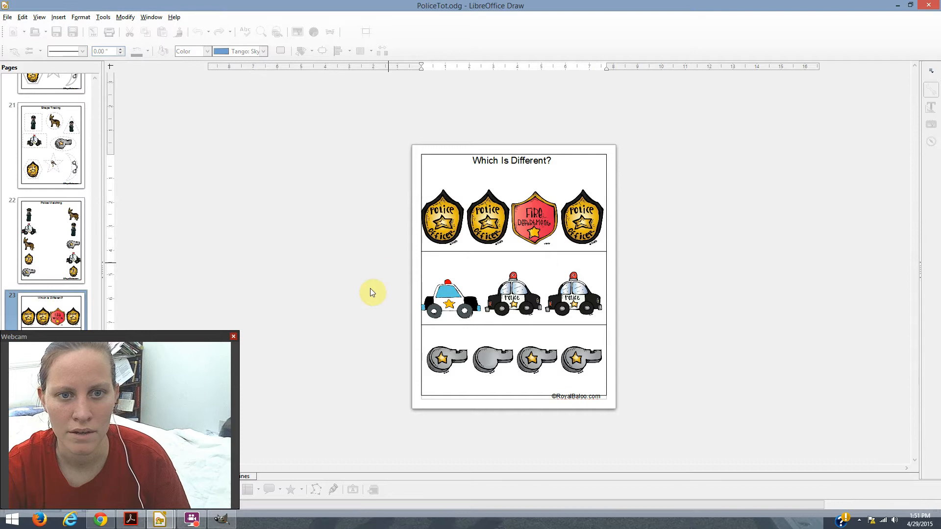
pyautogui.moveTo(370, 308)
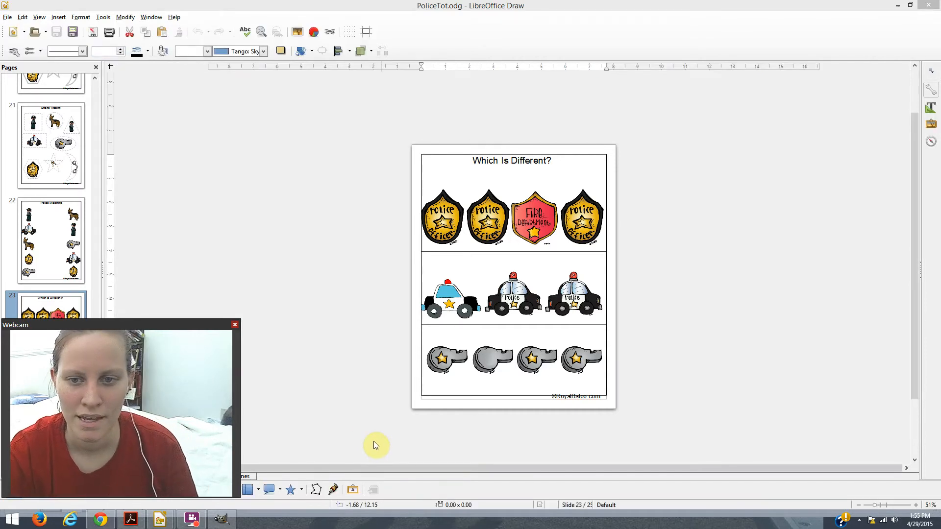
pyautogui.moveTo(354, 428)
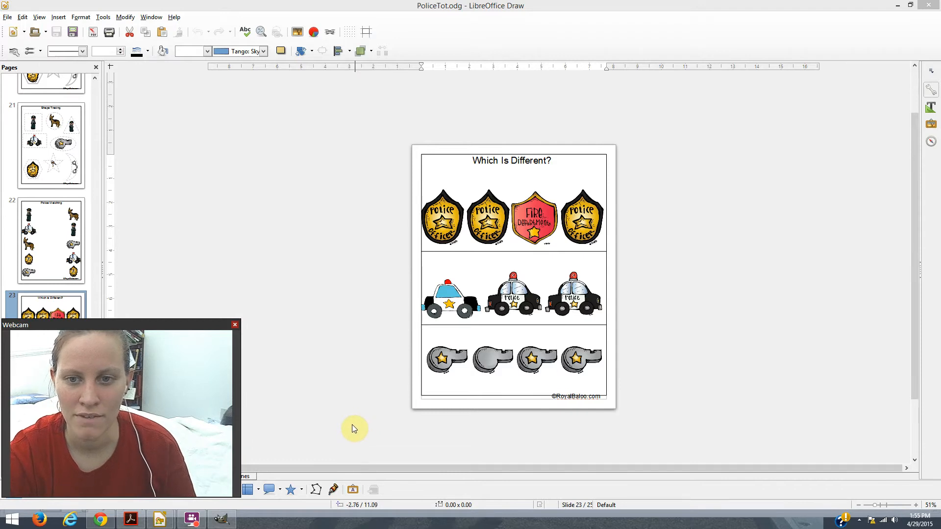
pyautogui.moveTo(362, 419)
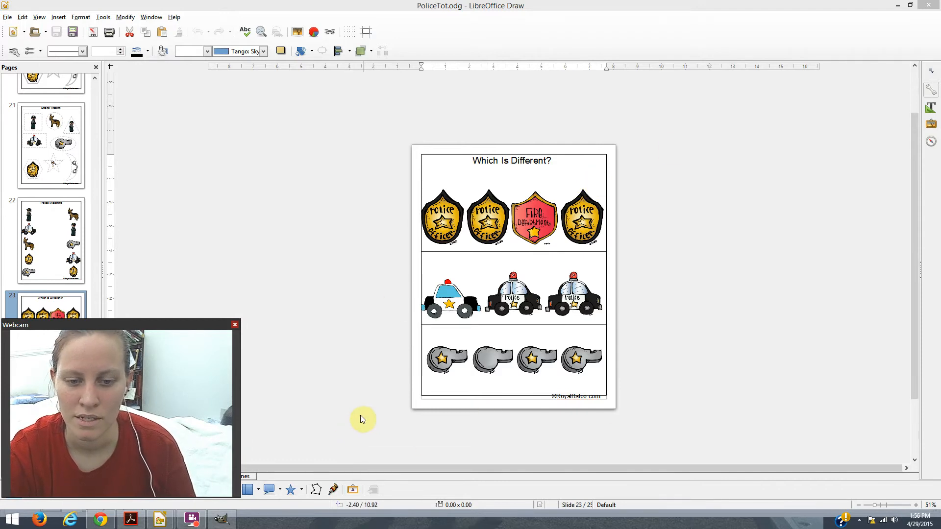
# Step: Switch to GIMP and create a new blank 500 × 400 pixel image
pyautogui.click(222, 519)
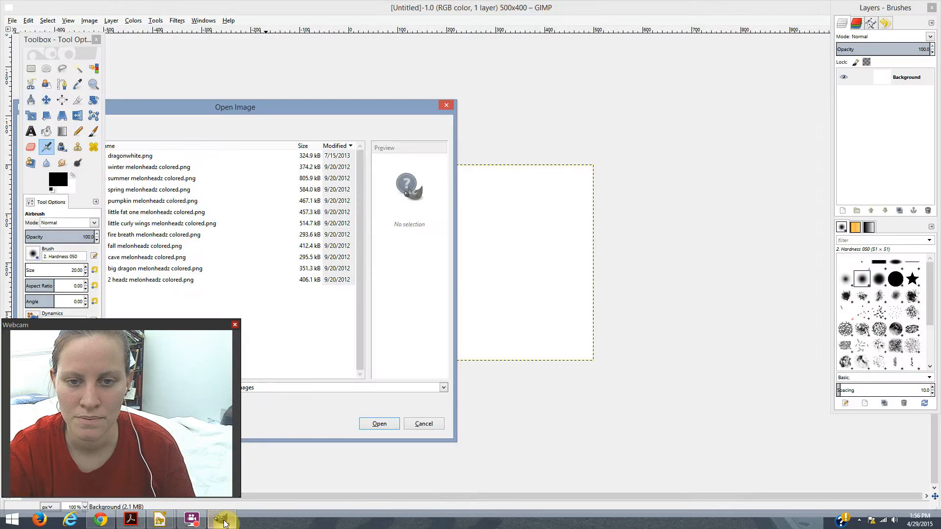
pyautogui.click(422, 424)
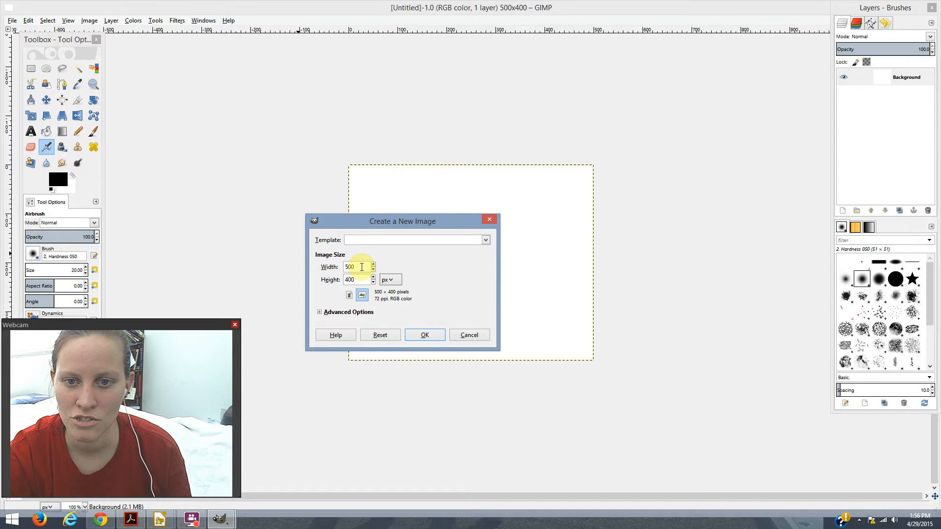
pyautogui.moveTo(362, 279)
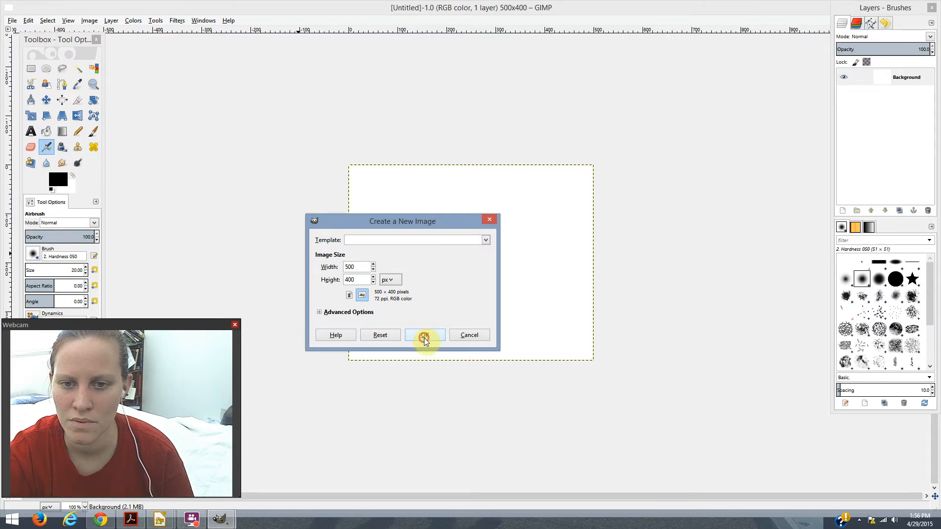
pyautogui.click(424, 335)
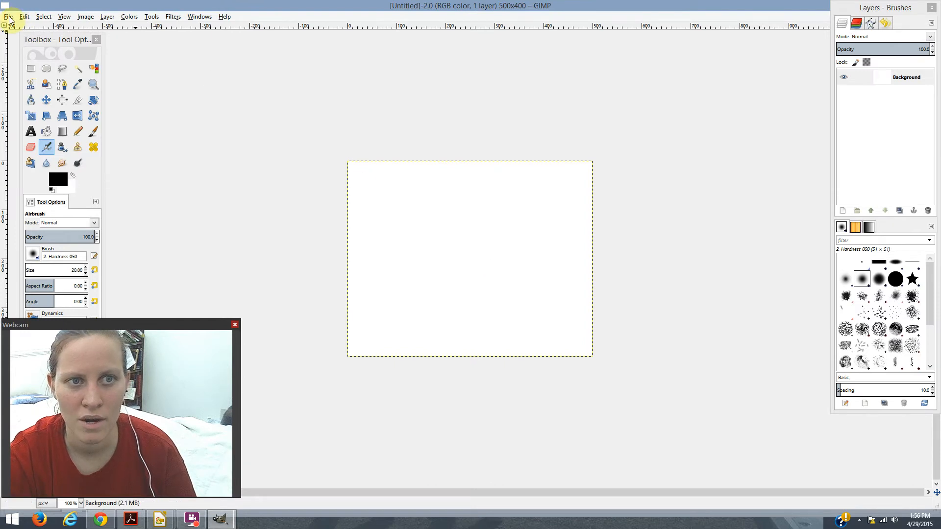
# Step: Open PoliceTot.pdf as layers, reaching the Import from PDF page chooser
pyautogui.click(9, 17)
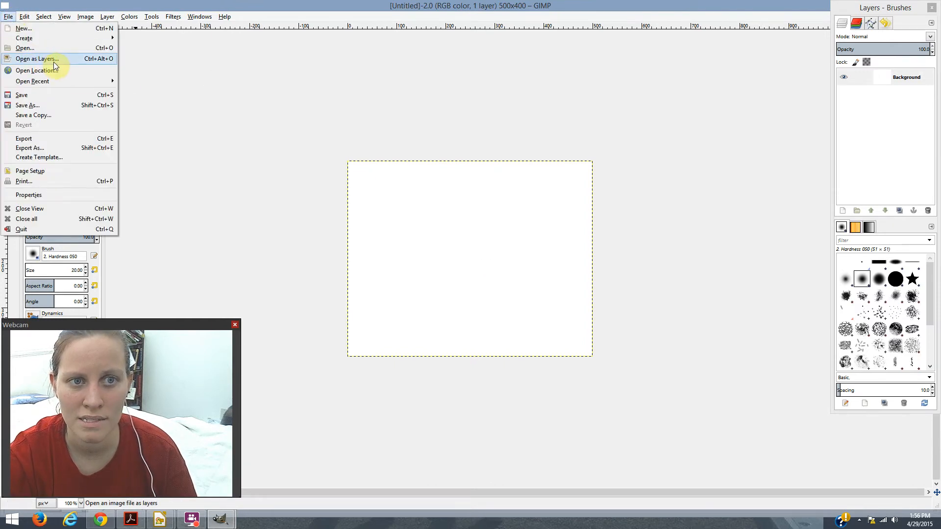
pyautogui.click(24, 47)
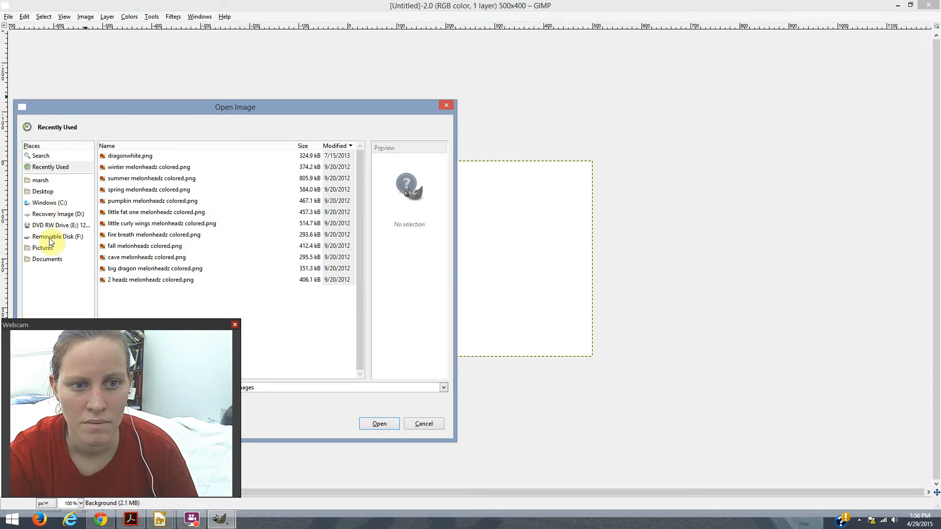
pyautogui.click(47, 259)
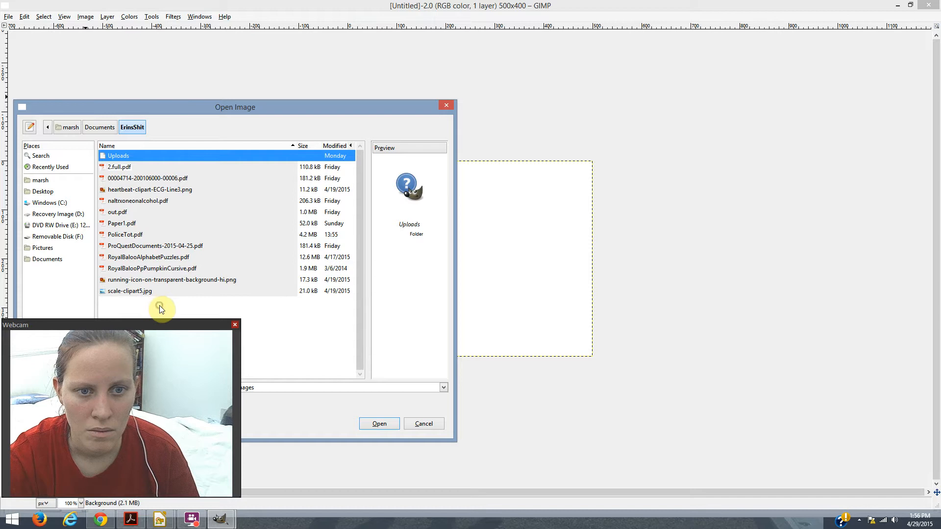
pyautogui.click(125, 235)
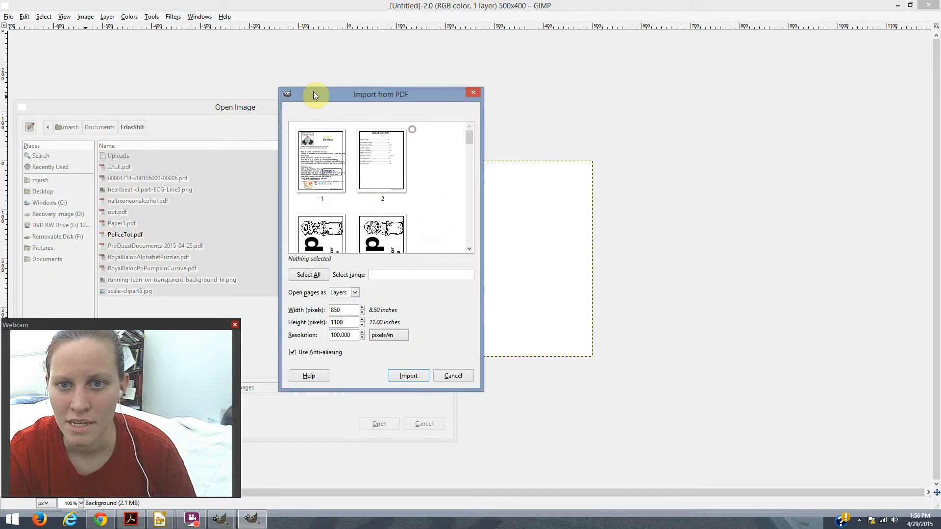
# Step: Enlarge the import dialog and set the page width to 150 pixels
pyautogui.moveTo(380, 94); pyautogui.dragTo(312, 69)
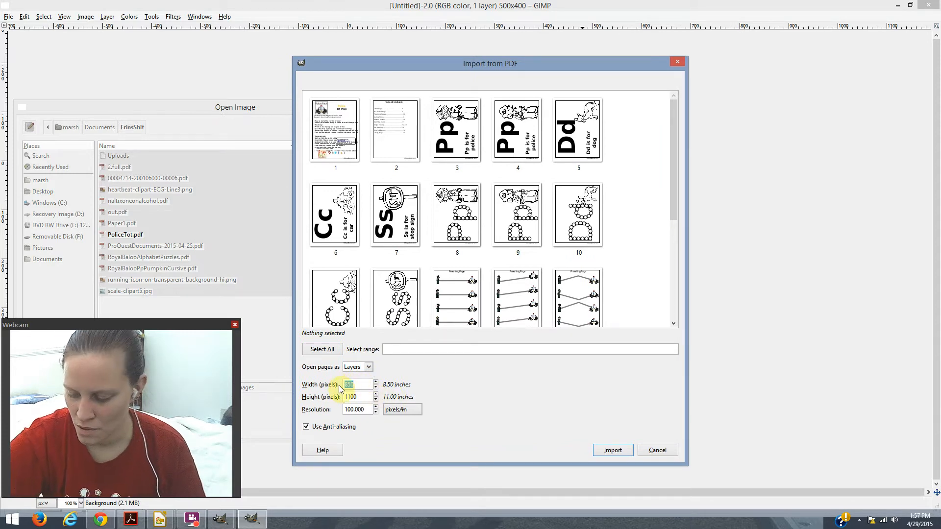
pyautogui.write('150')
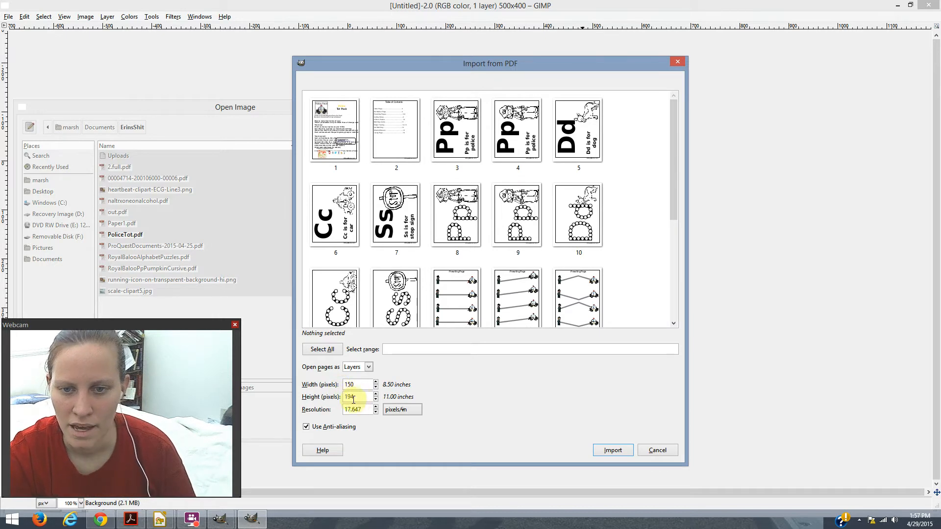
pyautogui.moveTo(672, 206)
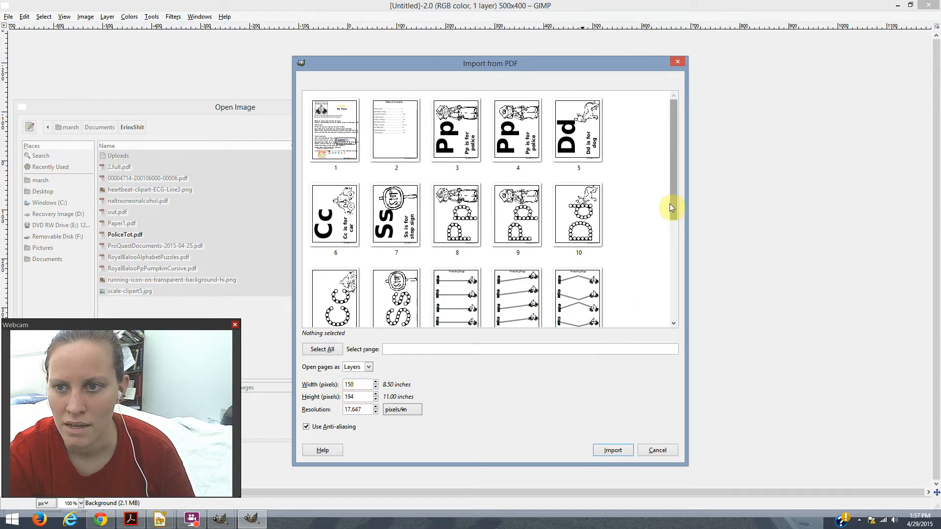
pyautogui.scroll(-3)
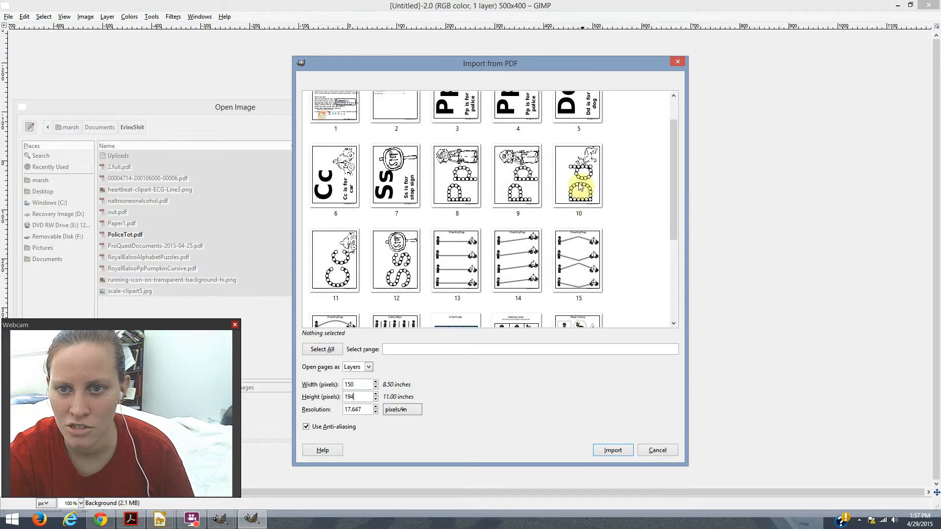
pyautogui.moveTo(597, 192)
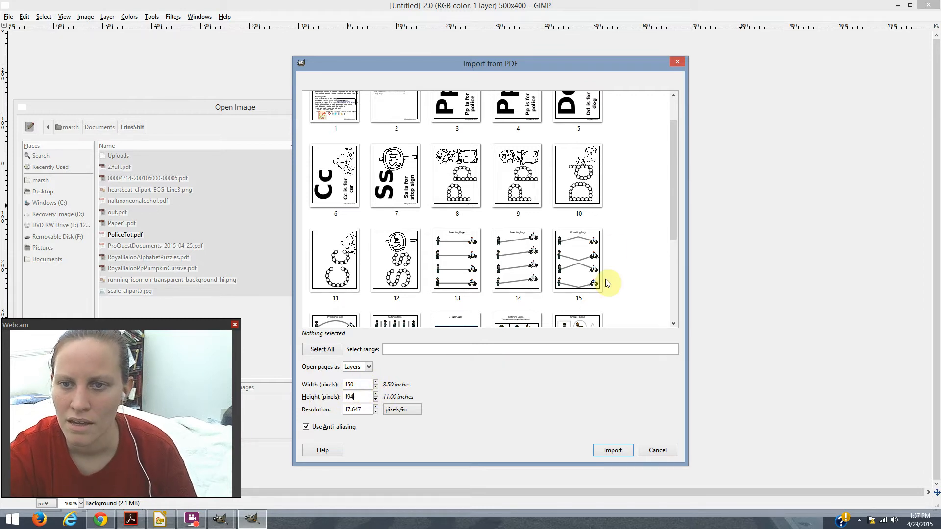
pyautogui.moveTo(644, 226)
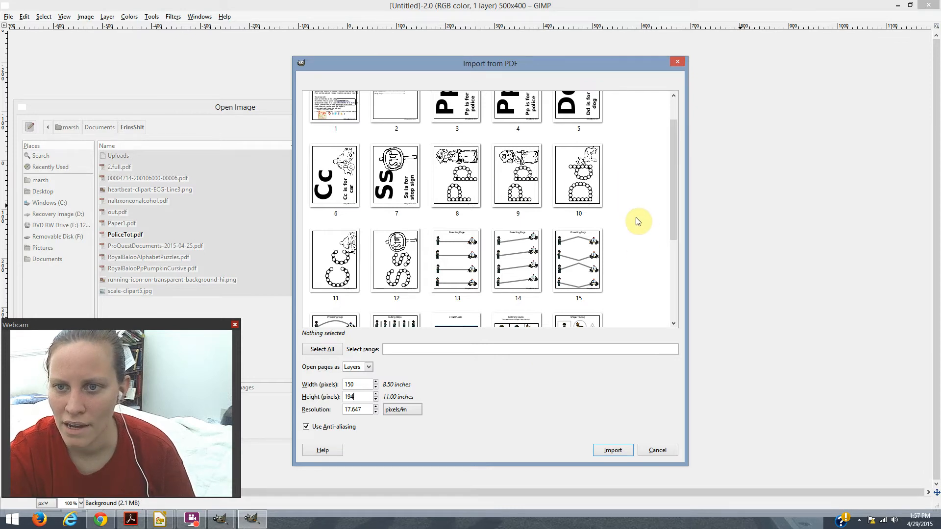
# Step: Pick pages 3, 9, 12, 14–15, 17–20 and 22–24 for import
pyautogui.click(516, 174)
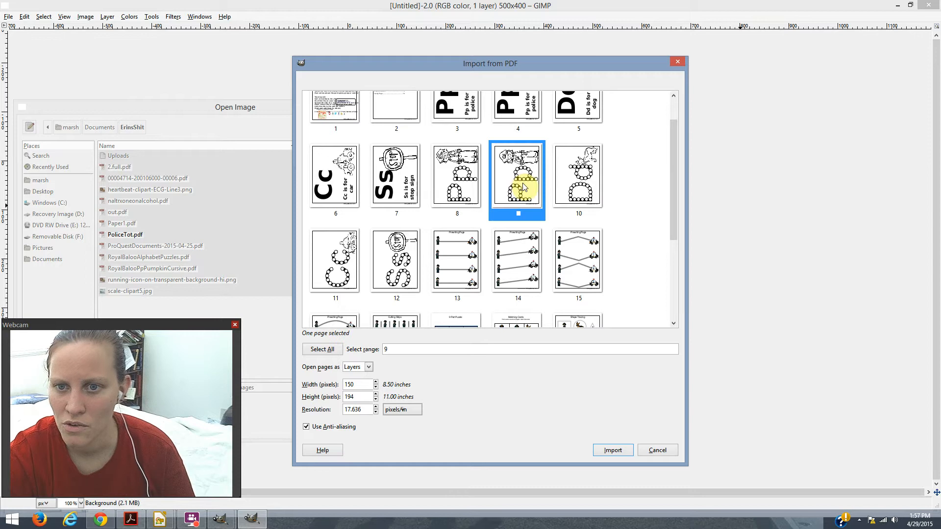
pyautogui.moveTo(621, 212)
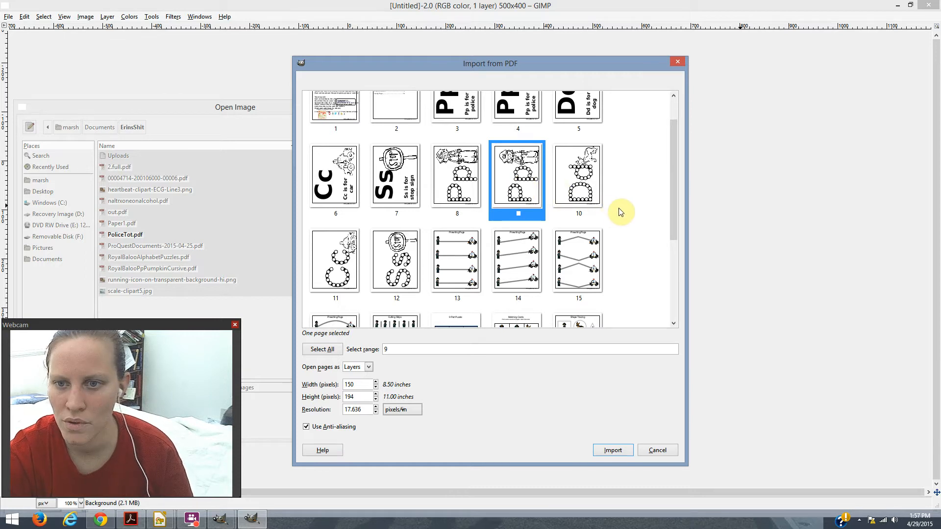
pyautogui.click(516, 202)
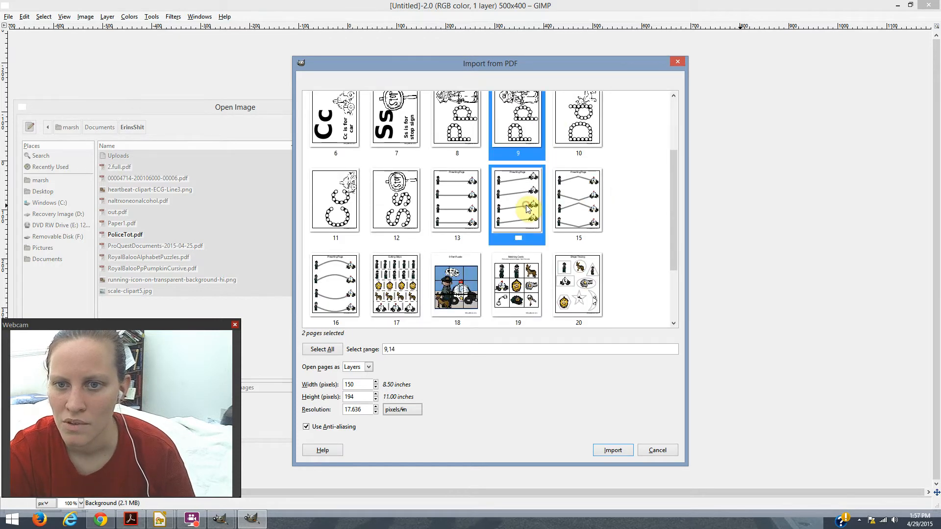
pyautogui.click(455, 284)
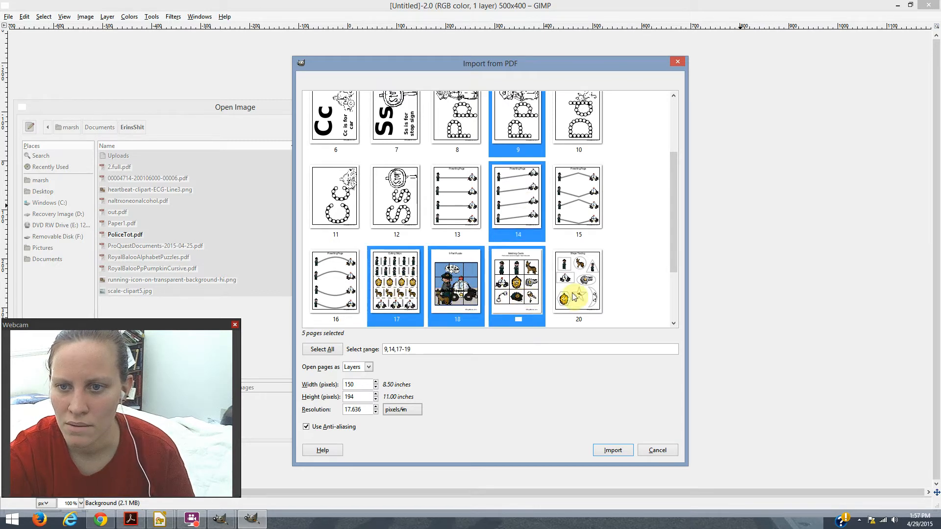
pyautogui.click(455, 276)
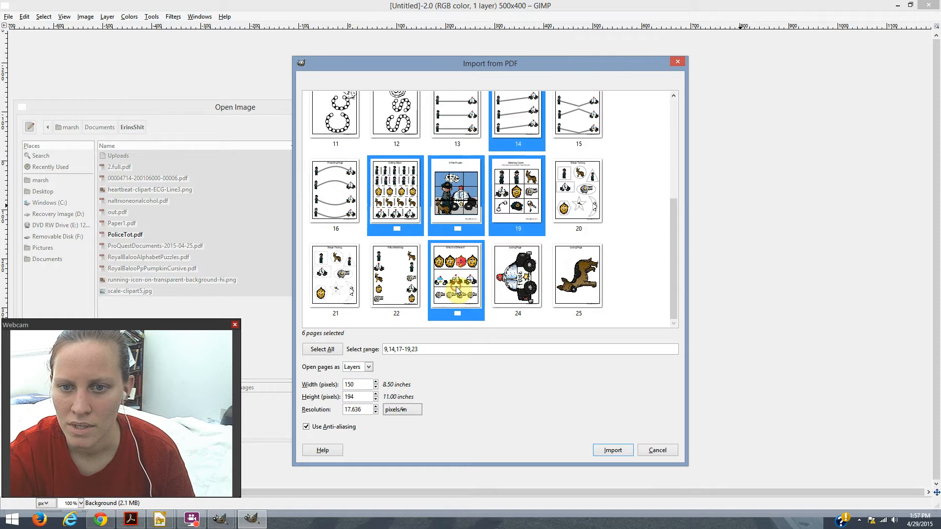
pyautogui.moveTo(395, 289)
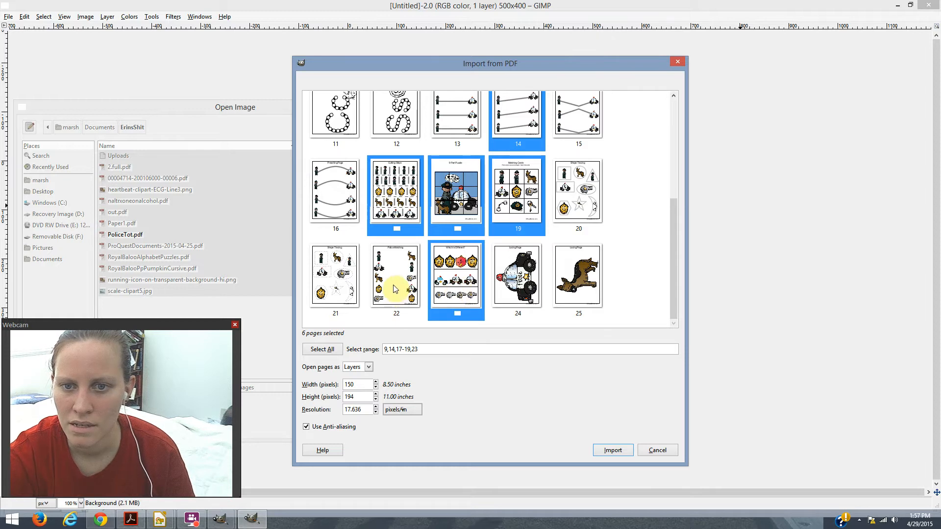
pyautogui.click(395, 275)
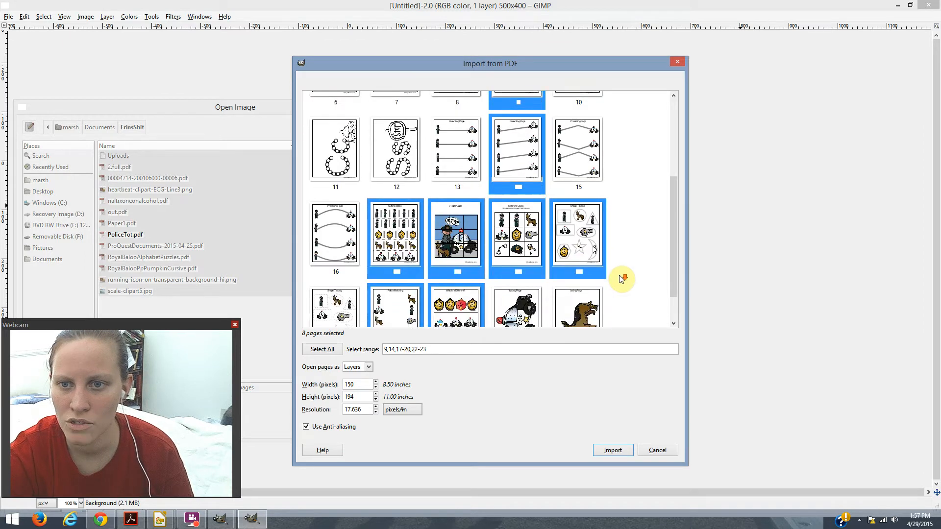
pyautogui.scroll(-3)
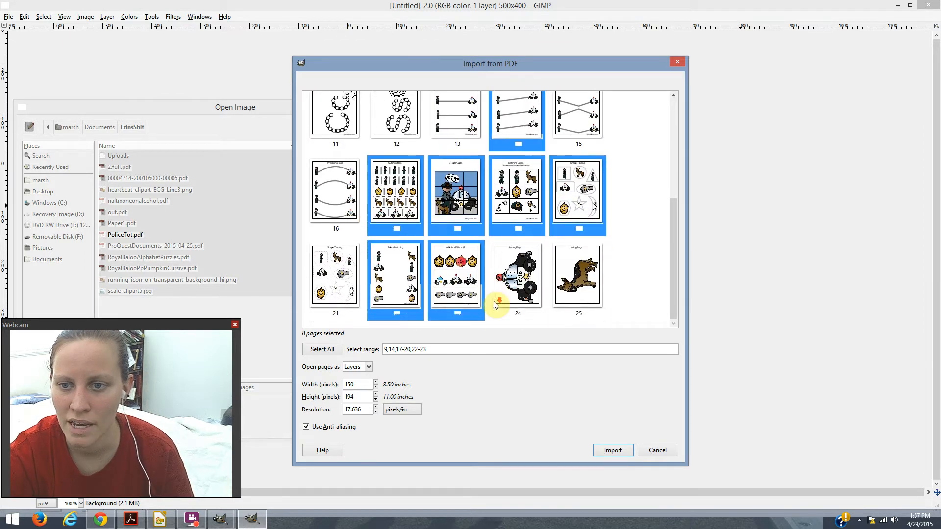
pyautogui.click(517, 277)
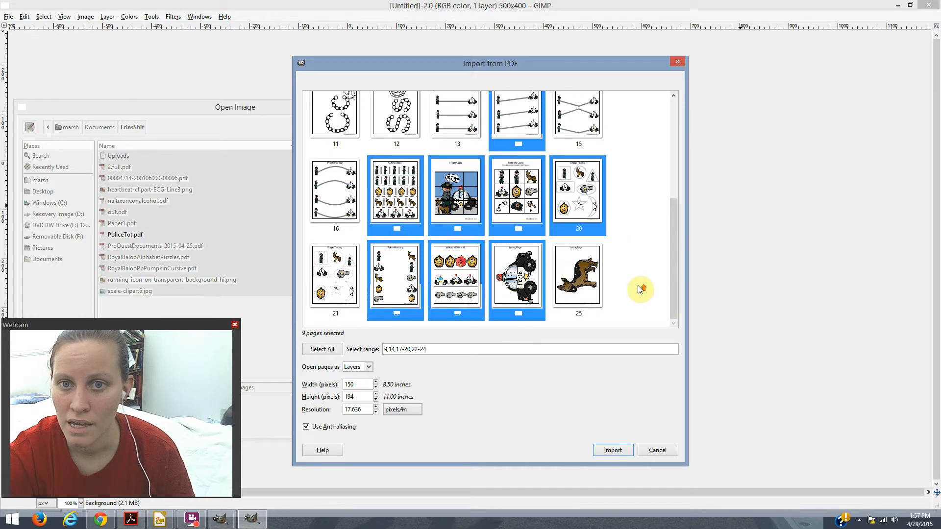
pyautogui.scroll(3)
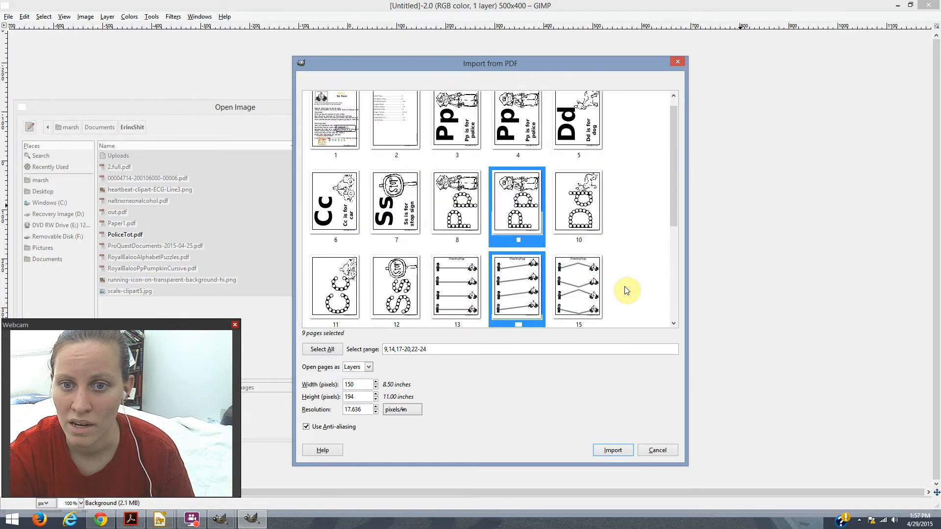
pyautogui.click(577, 287)
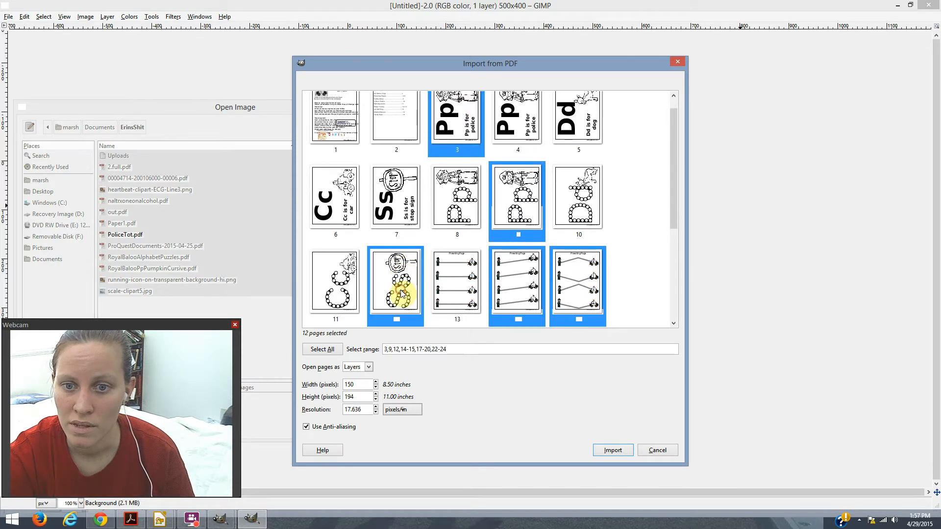
pyautogui.moveTo(612, 450)
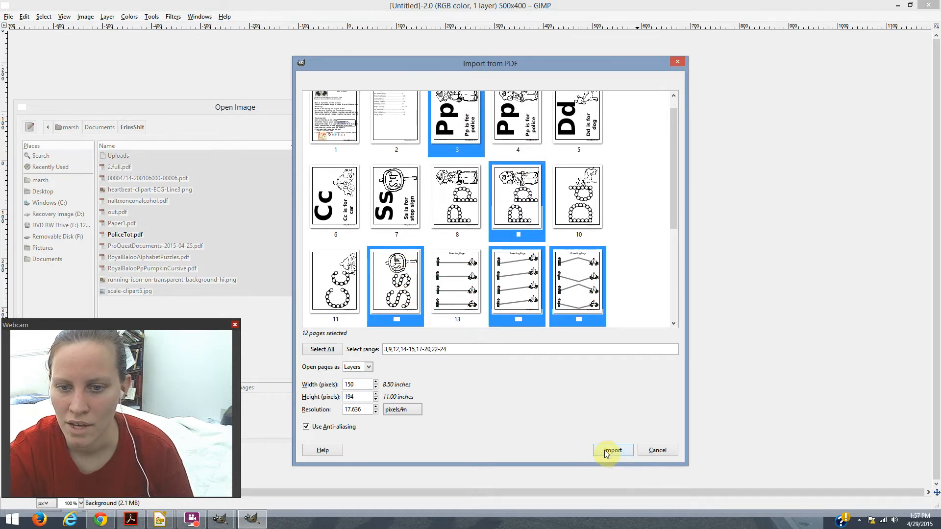
# Step: Import the chosen pages as layers and rotate the page 3 layer by 90 degrees
pyautogui.click(611, 449)
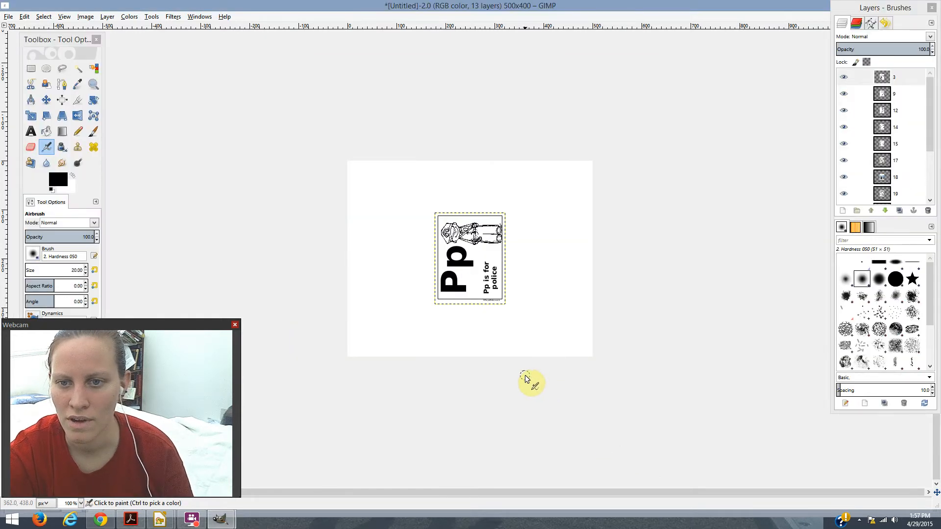
pyautogui.moveTo(183, 140)
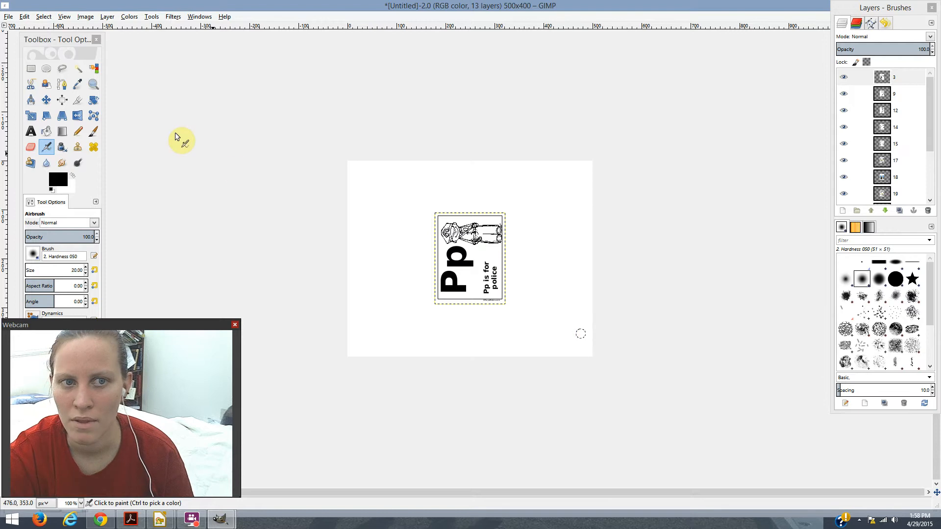
pyautogui.moveTo(406, 259)
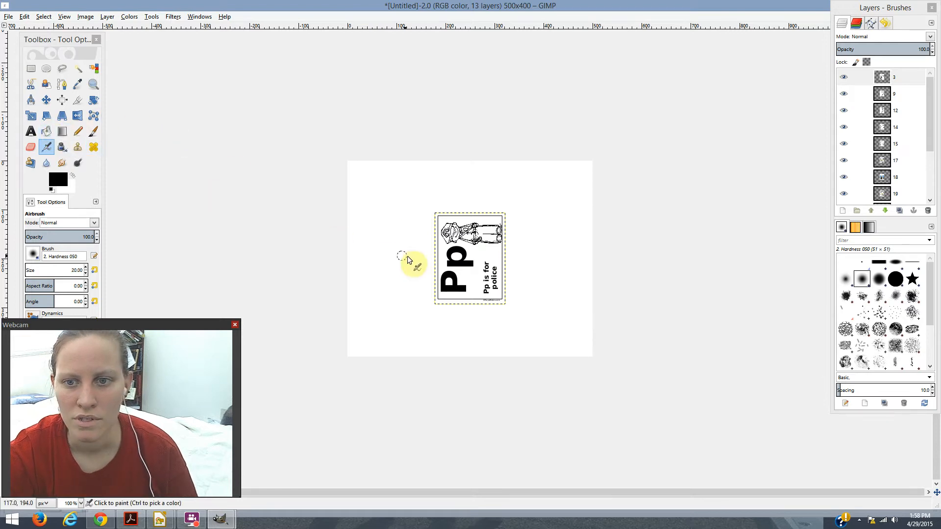
pyautogui.click(93, 100)
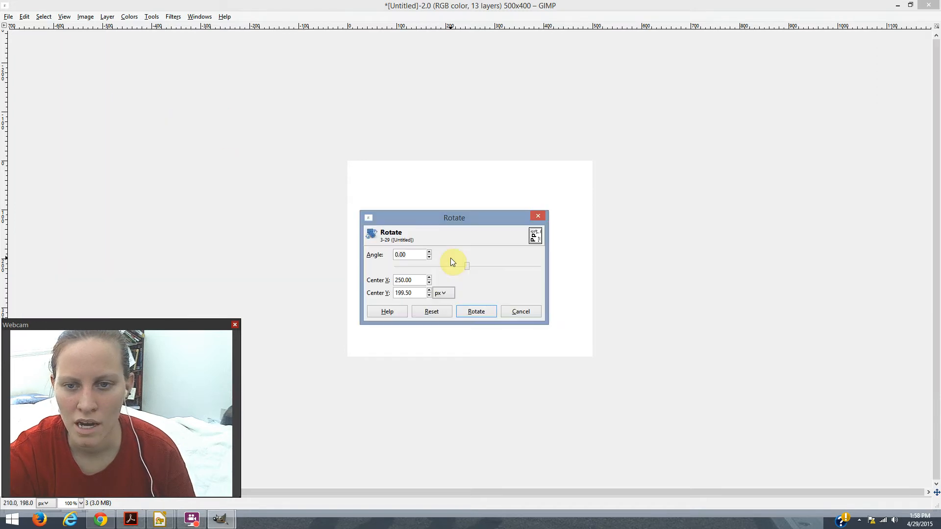
pyautogui.moveTo(335, 256)
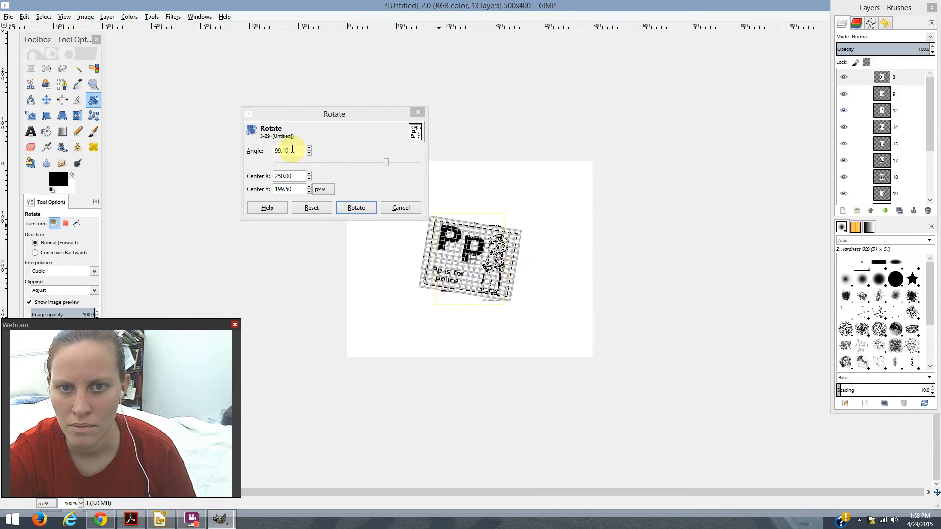
pyautogui.write('90')
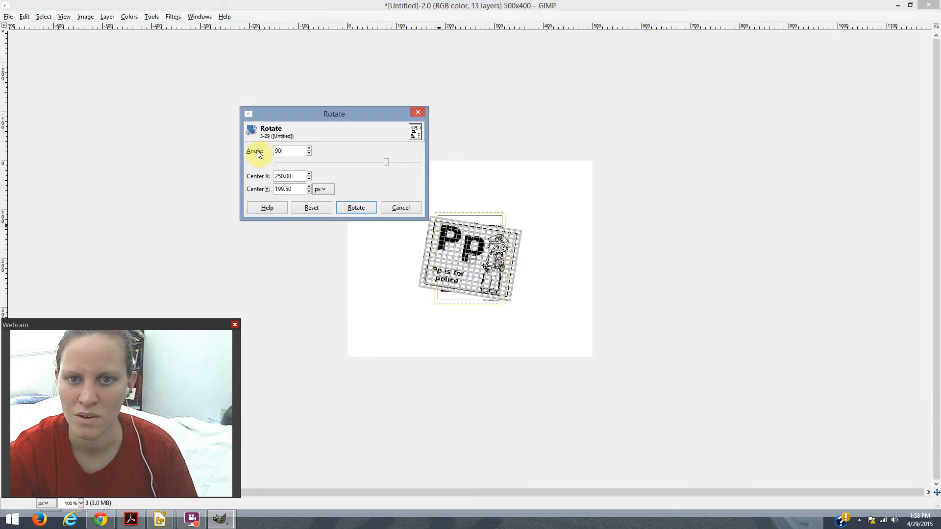
pyautogui.click(355, 207)
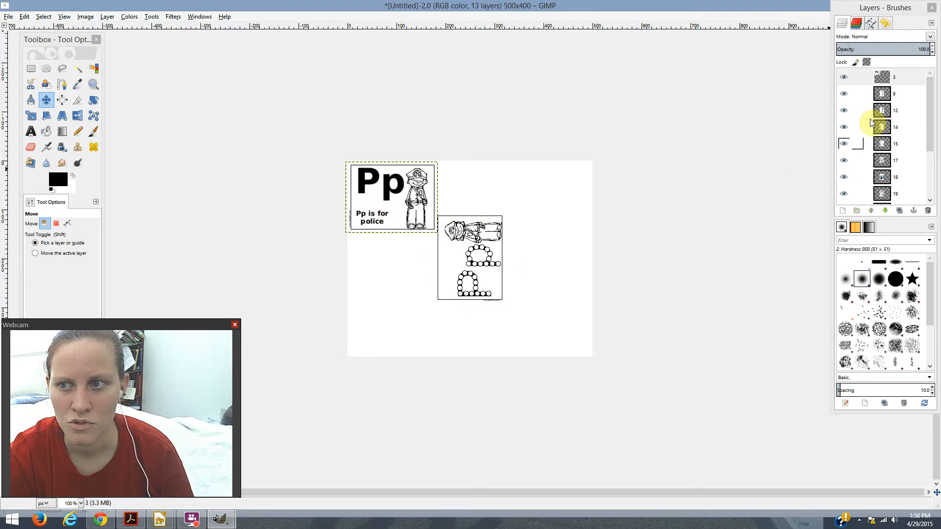
# Step: Rotate the P tracing page 90 degrees and set it beside the Pp is for police page
pyautogui.click(894, 94)
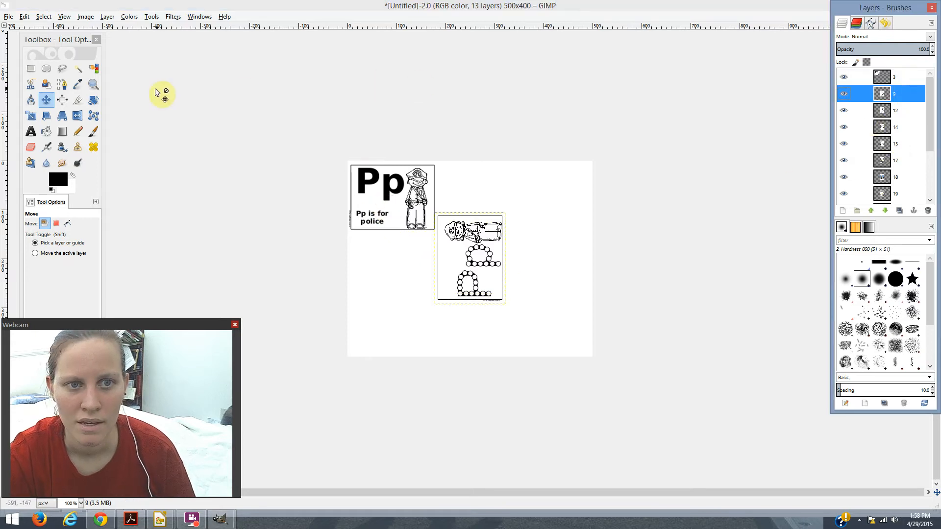
pyautogui.click(93, 100)
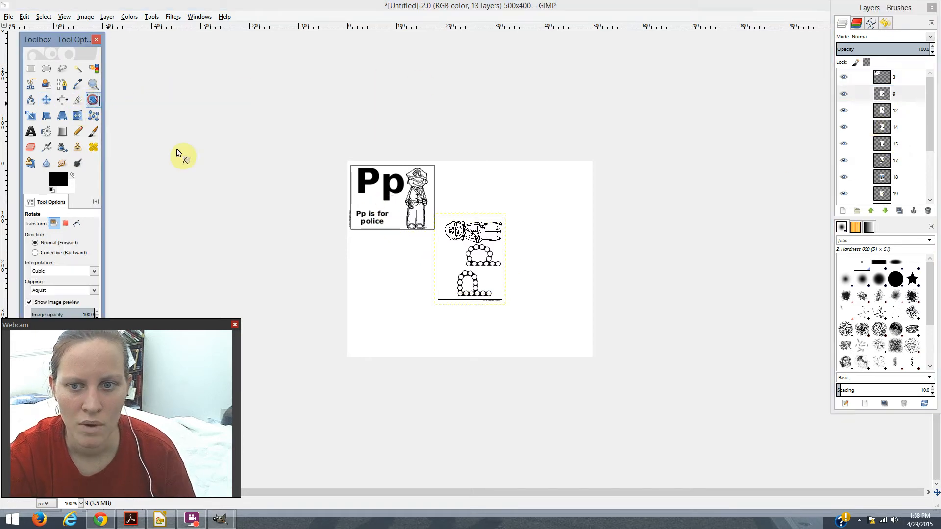
pyautogui.click(470, 258)
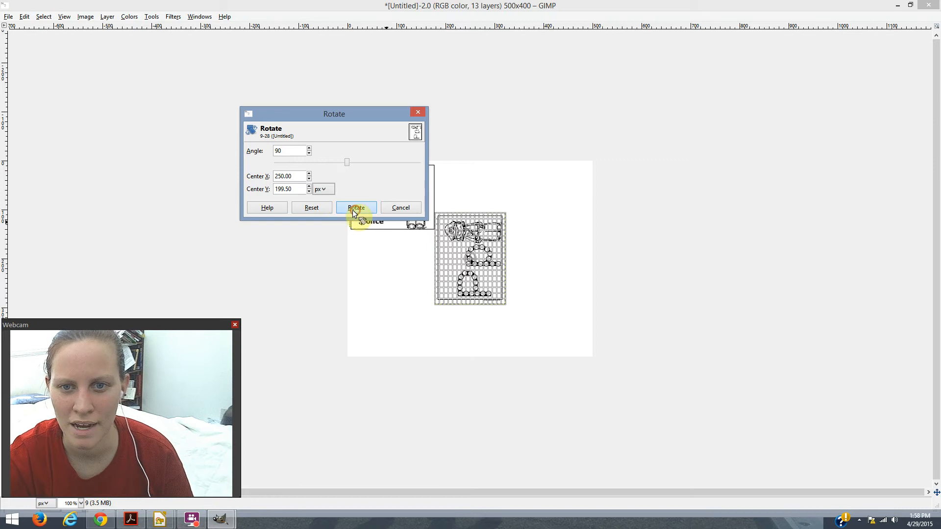
pyautogui.click(355, 206)
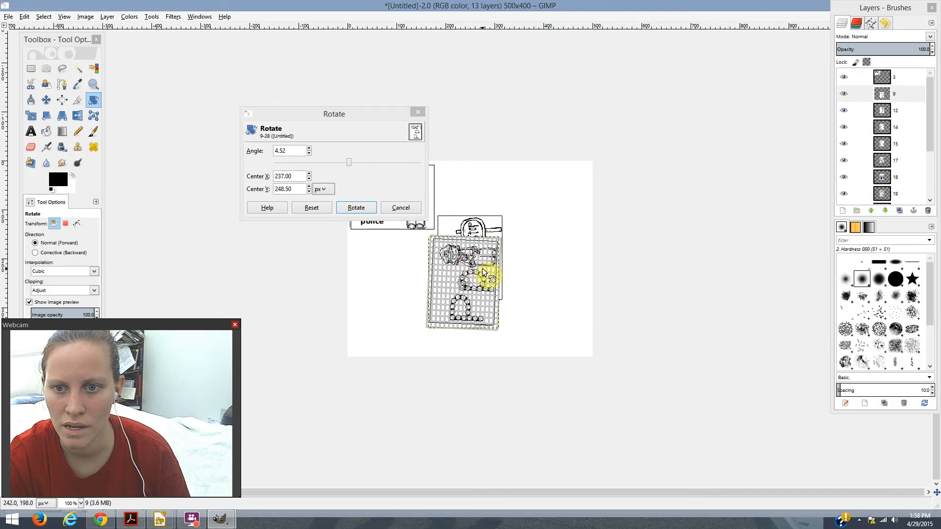
pyautogui.tripleClick(290, 151)
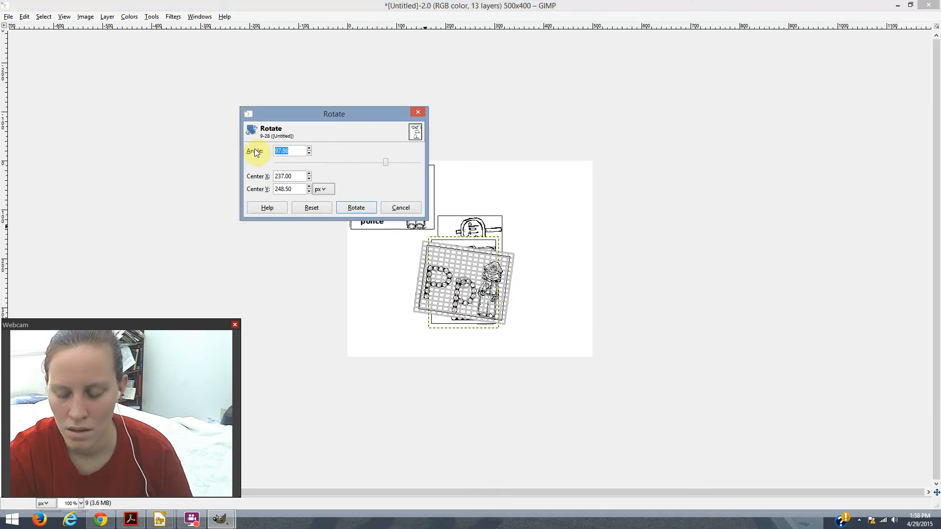
pyautogui.write('90')
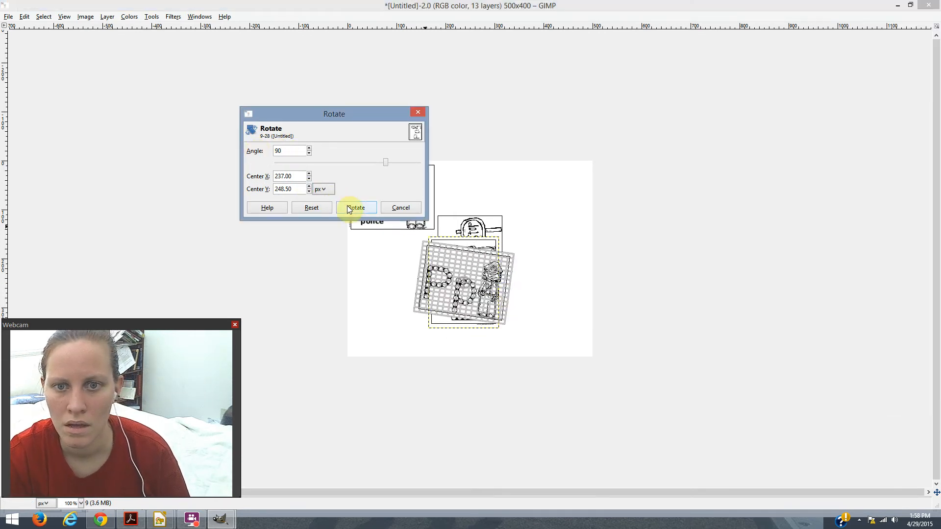
pyautogui.click(356, 207)
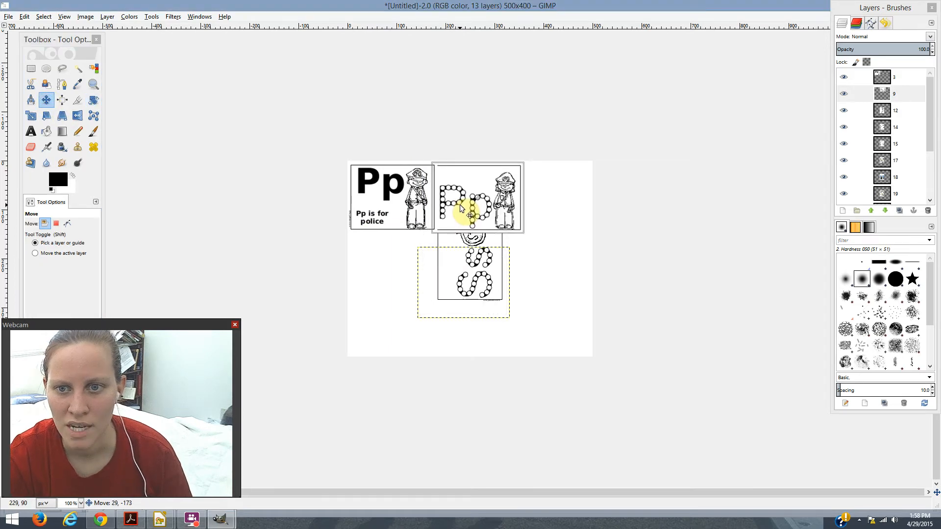
# Step: Rotate the S stop-sign page 90 degrees to complete the top row
pyautogui.click(894, 110)
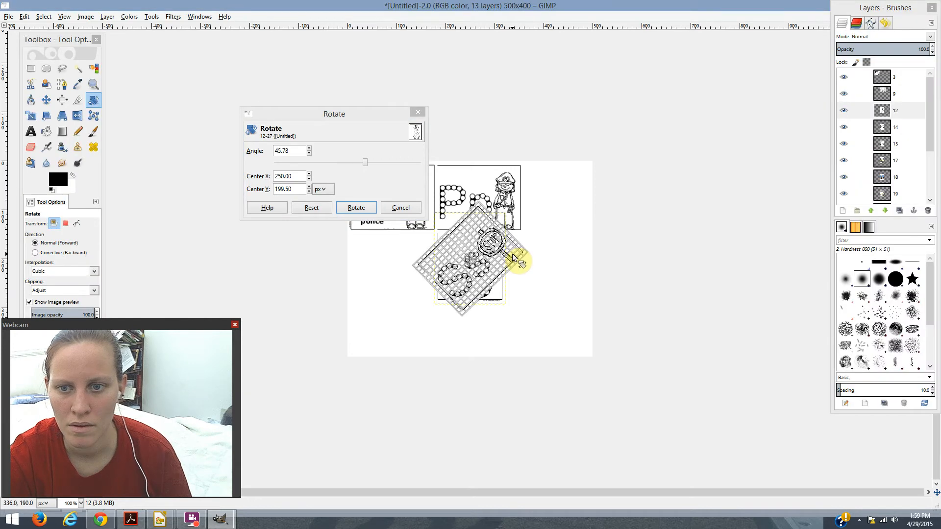
pyautogui.tripleClick(290, 151)
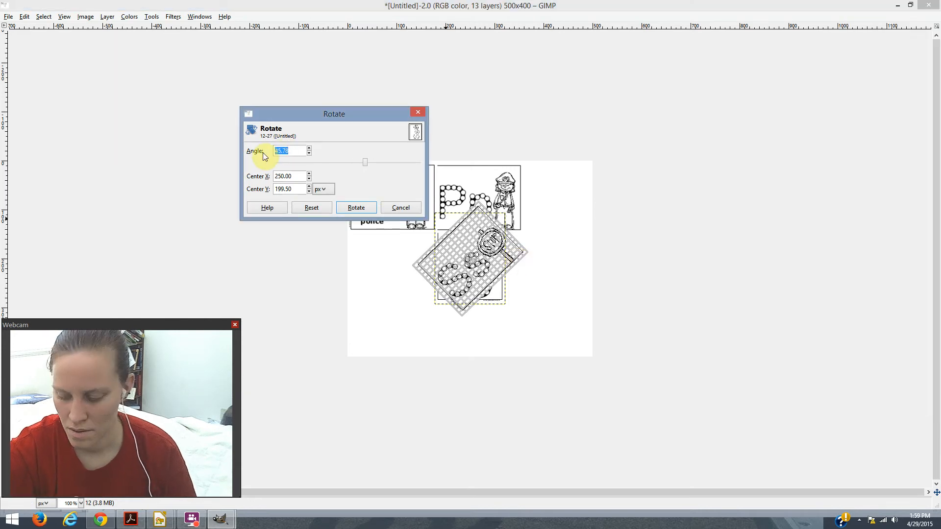
pyautogui.click(355, 208)
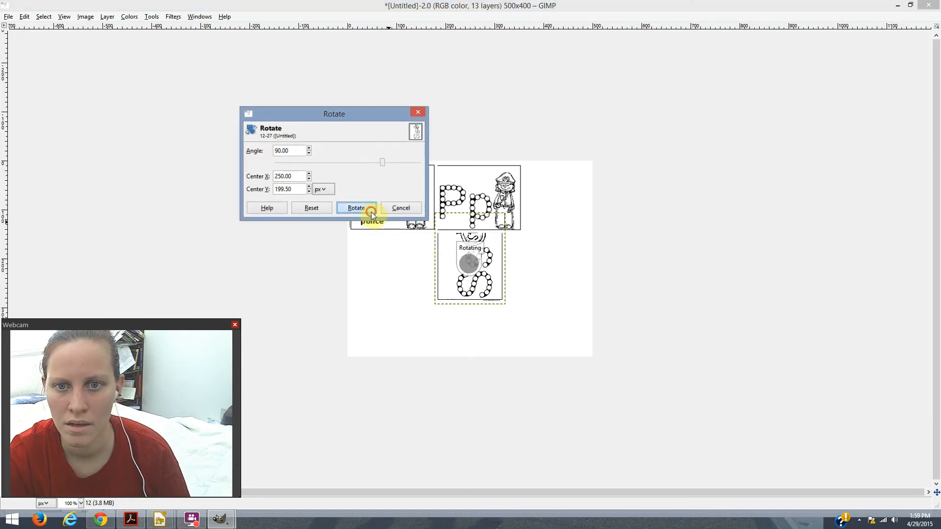
# Step: Move two worksheets, including the picture grid, into a second row
pyautogui.click(355, 208)
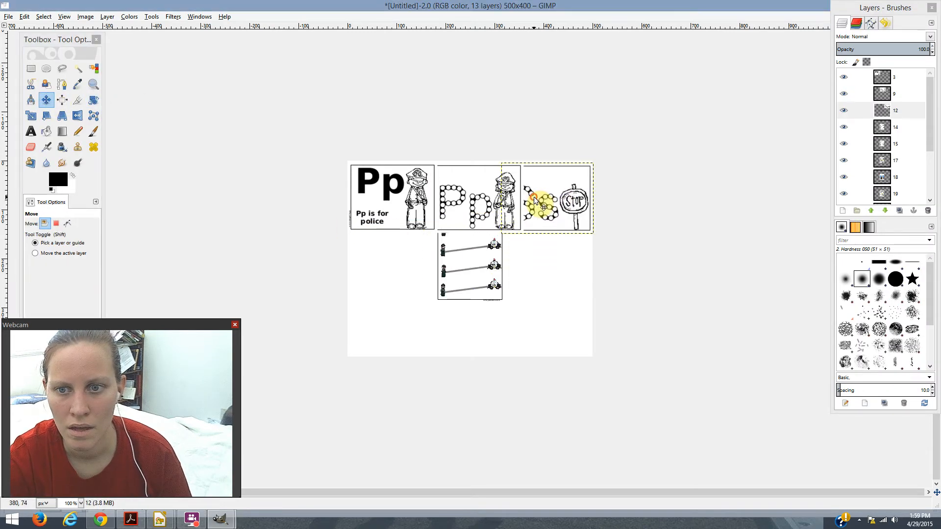
pyautogui.click(893, 127)
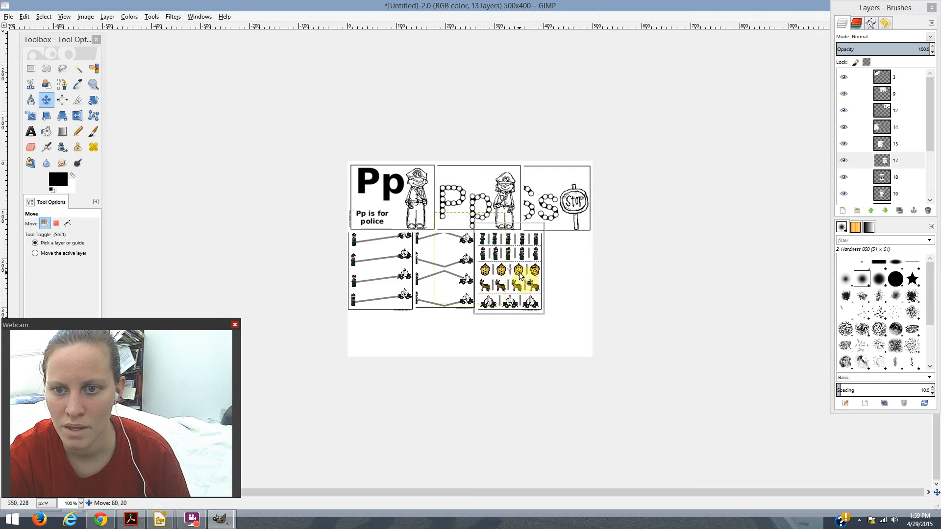
pyautogui.click(894, 178)
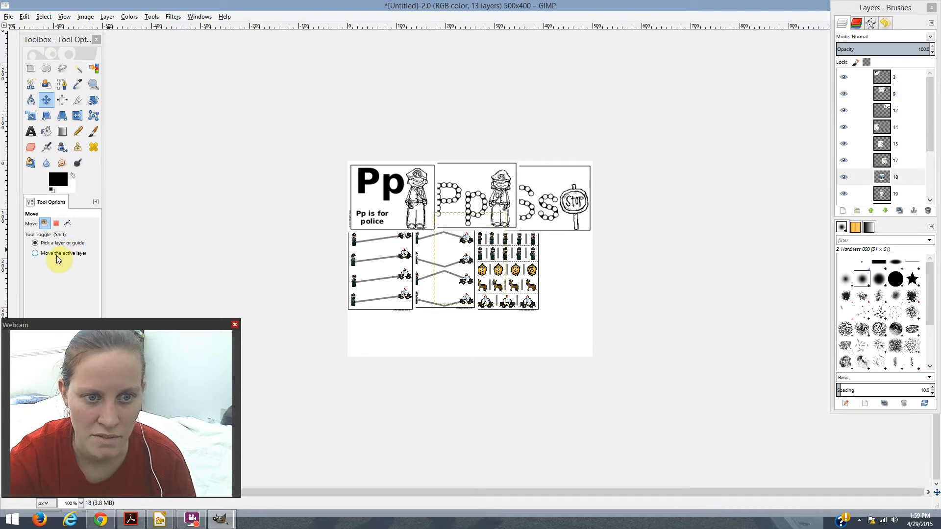
# Step: With Move set to the active layer, place the police scene beside the picture grid
pyautogui.click(35, 253)
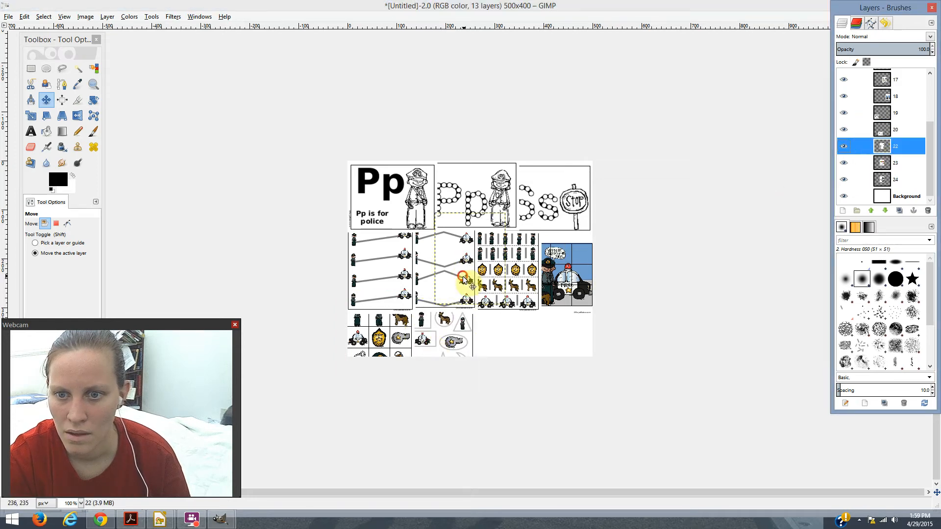
pyautogui.click(894, 163)
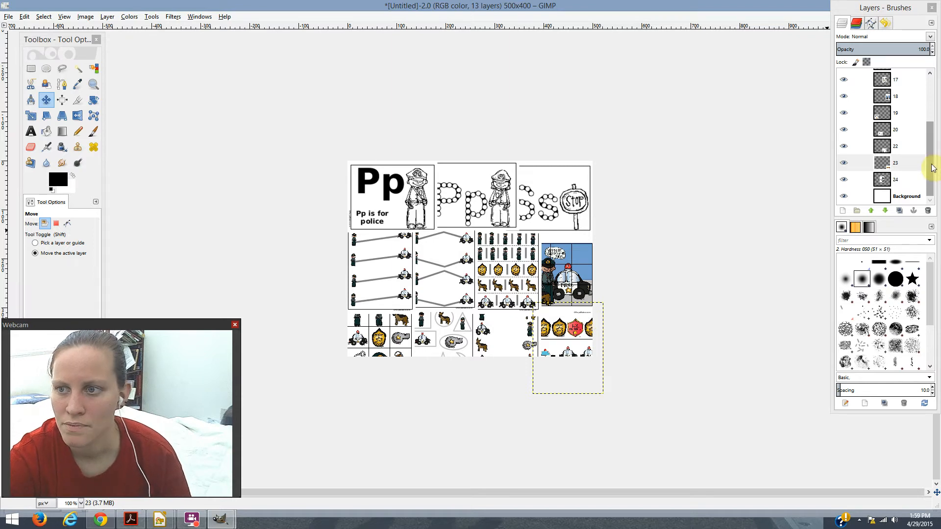
pyautogui.scroll(3)
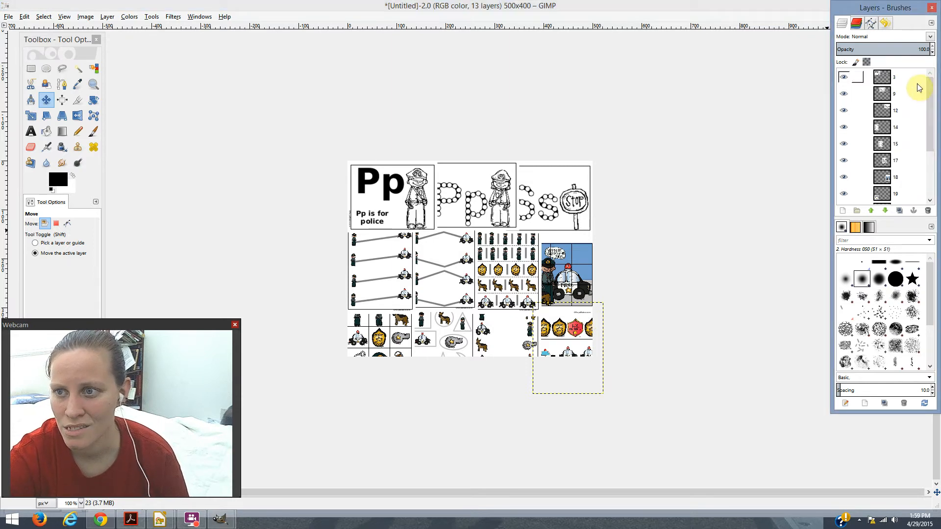
# Step: Tilt the Pp, P, S pages and the line-matching worksheet at slight differing angles
pyautogui.click(894, 76)
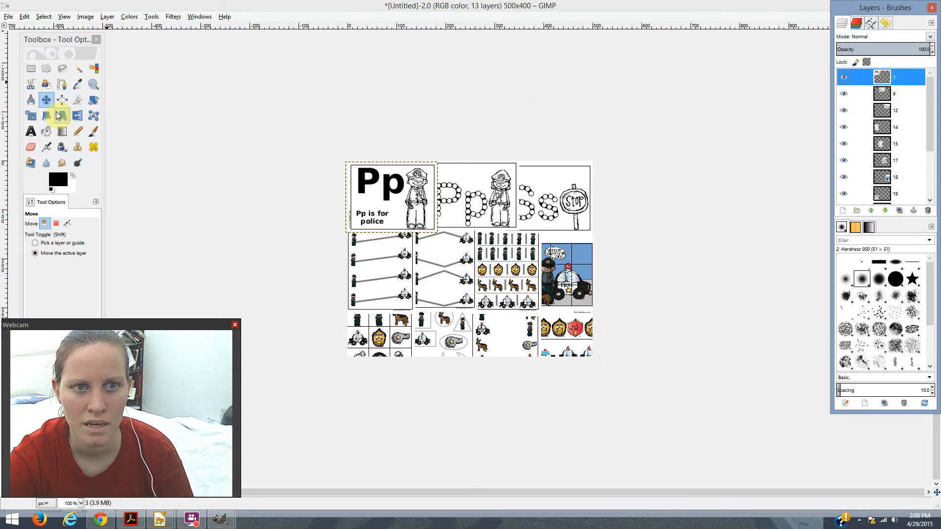
pyautogui.click(94, 100)
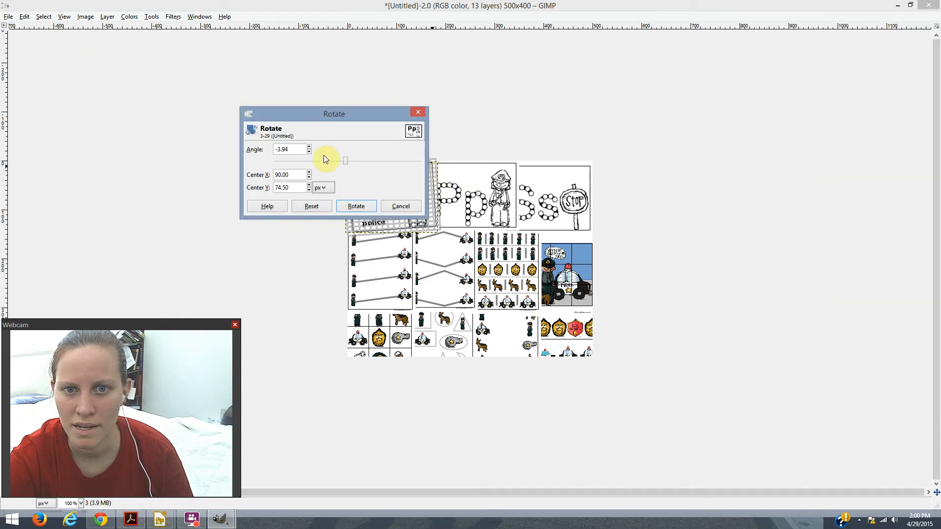
pyautogui.moveTo(344, 160); pyautogui.dragTo(336, 159)
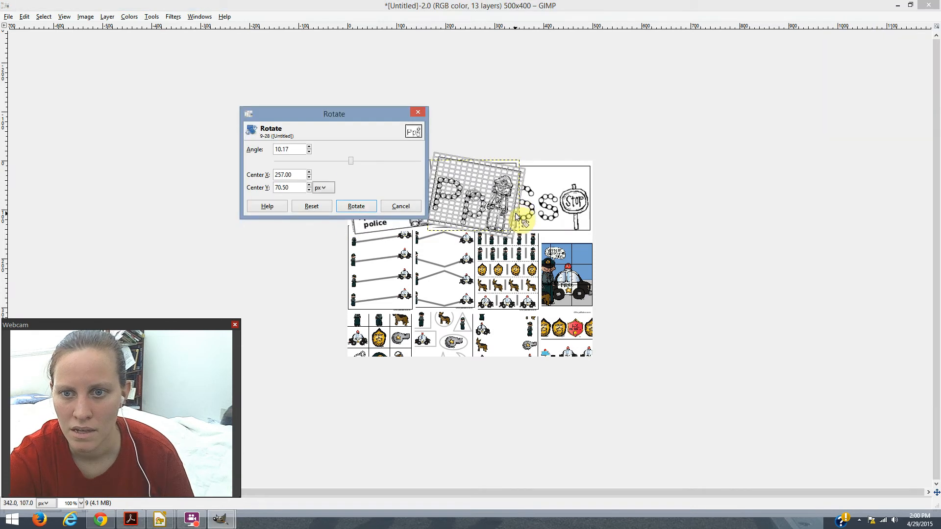
pyautogui.click(355, 206)
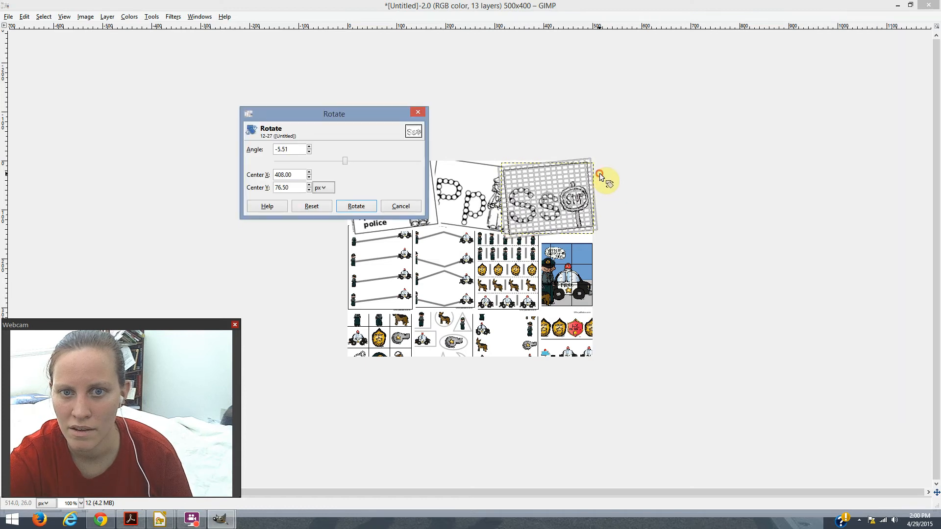
pyautogui.click(355, 206)
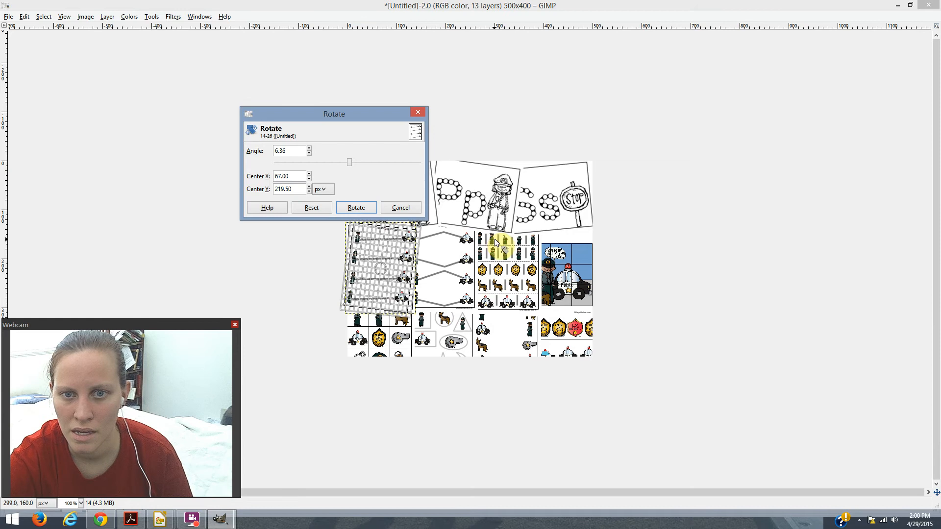
pyautogui.click(354, 207)
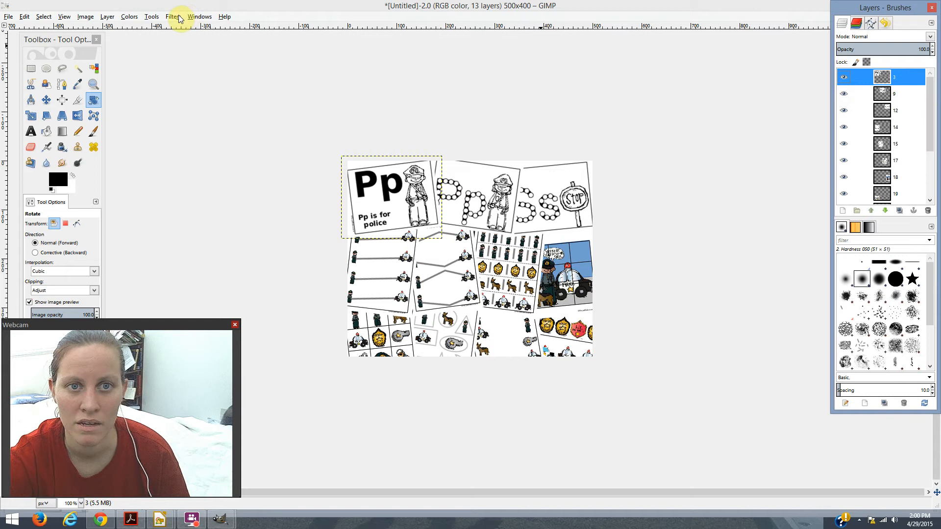
# Step: Apply a Drop Shadow to the Pp is for police page without allowing resizing
pyautogui.click(894, 77)
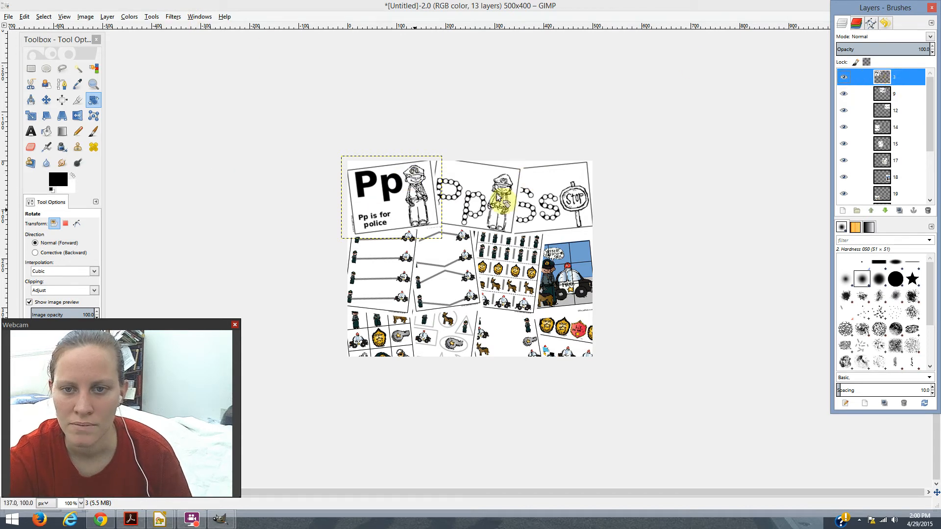
pyautogui.click(172, 17)
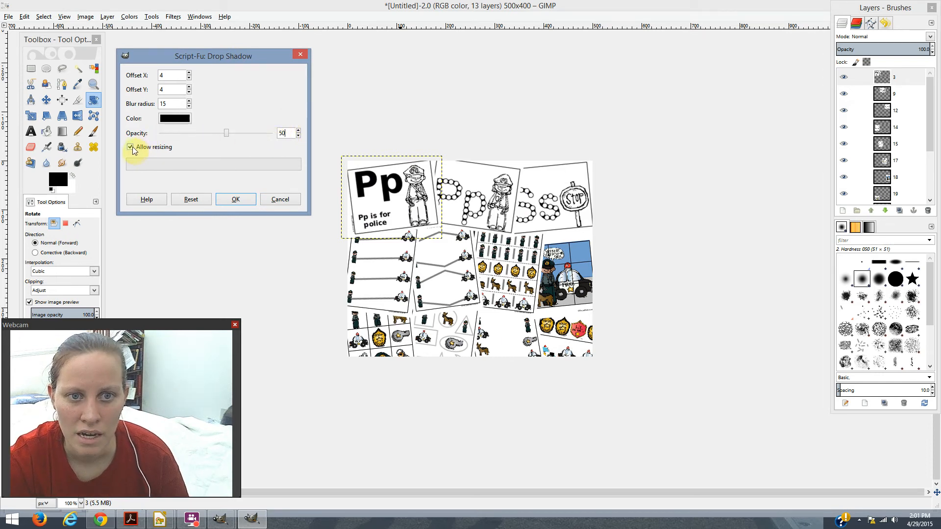
pyautogui.click(130, 147)
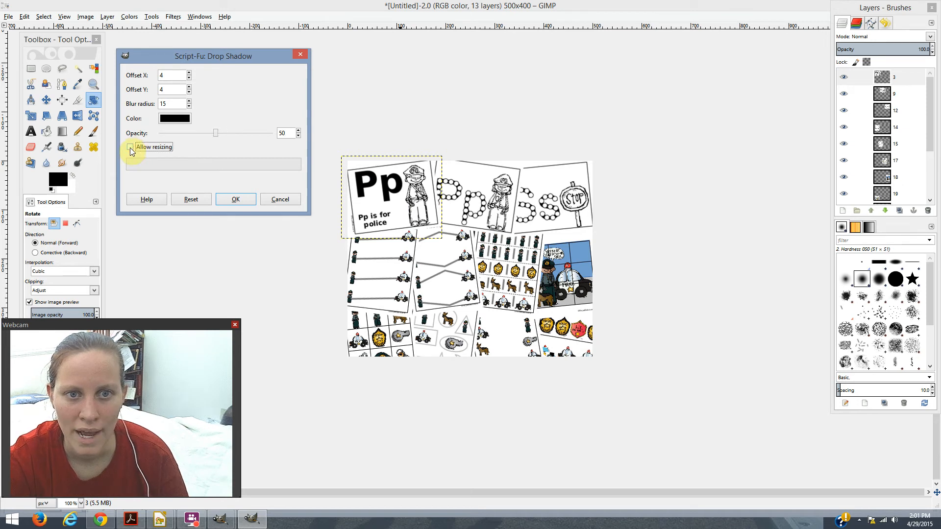
pyautogui.click(130, 147)
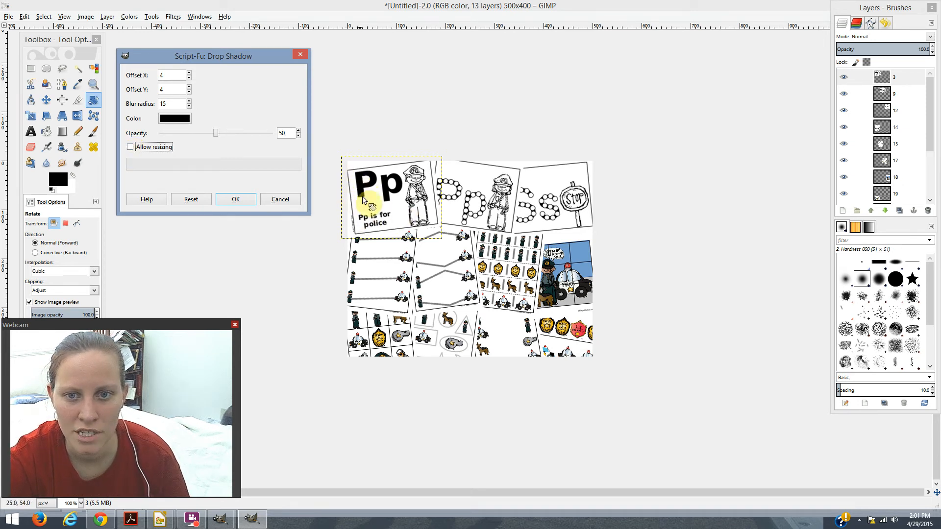
pyautogui.moveTo(335, 209)
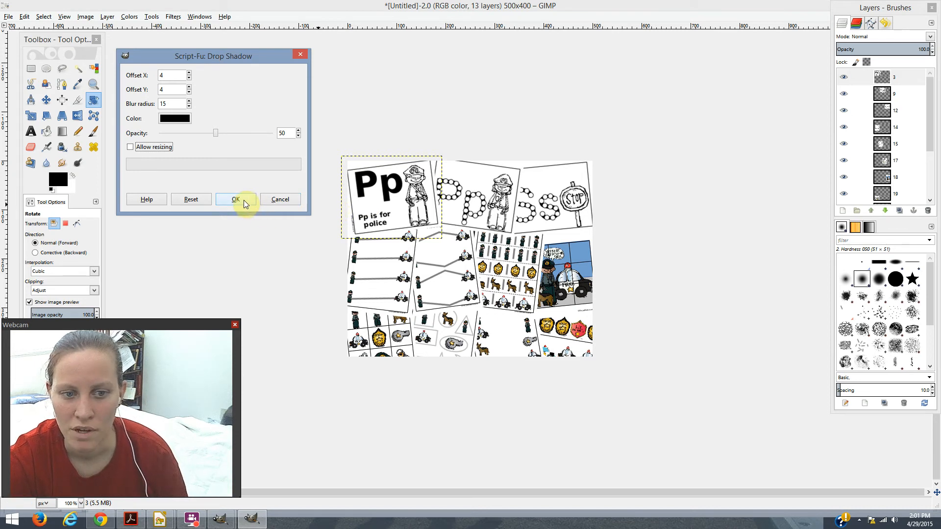
pyautogui.click(236, 199)
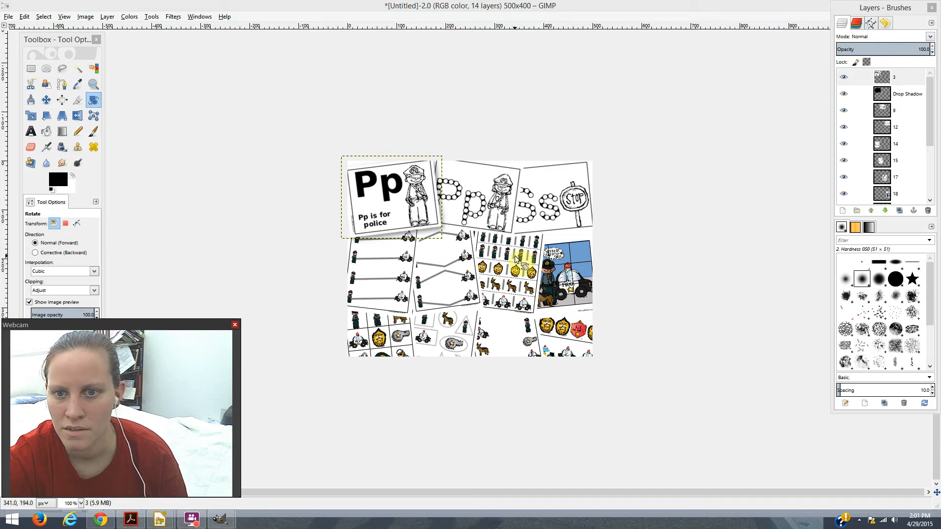
pyautogui.click(893, 109)
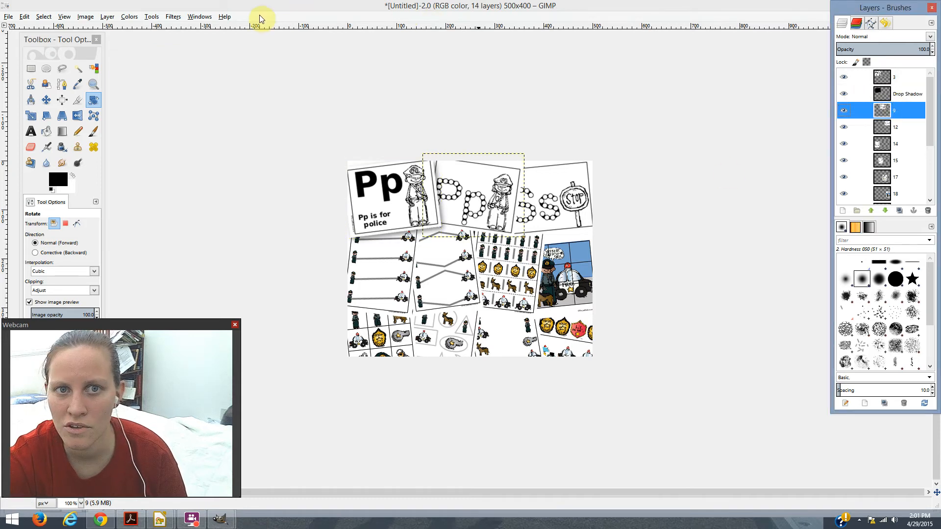
# Step: Apply a Drop Shadow (offset 4, blur 15, opacity 50) to layer 23 and another page piece
pyautogui.click(172, 17)
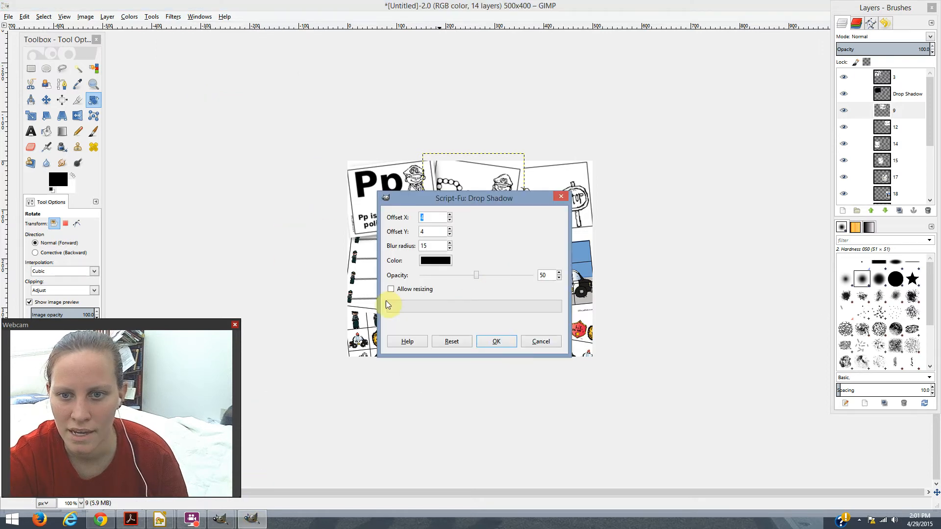
pyautogui.moveTo(512, 320)
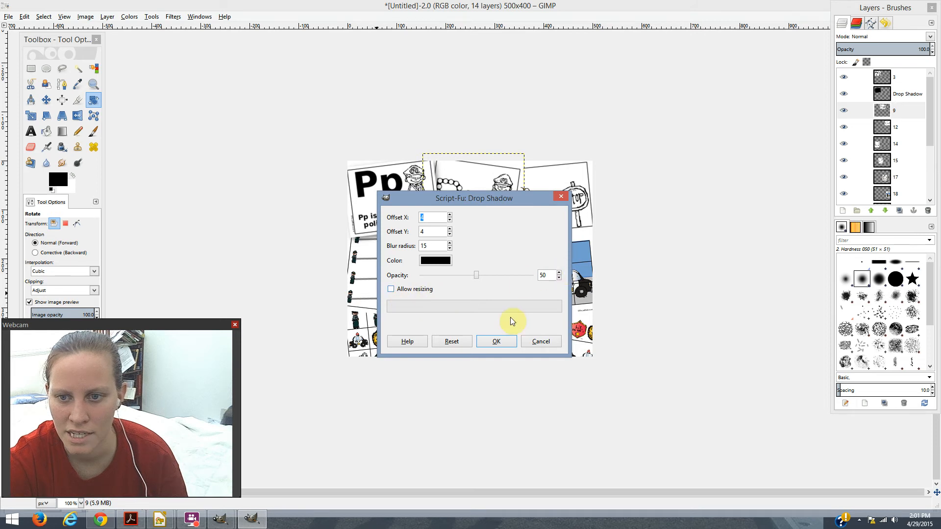
pyautogui.click(496, 341)
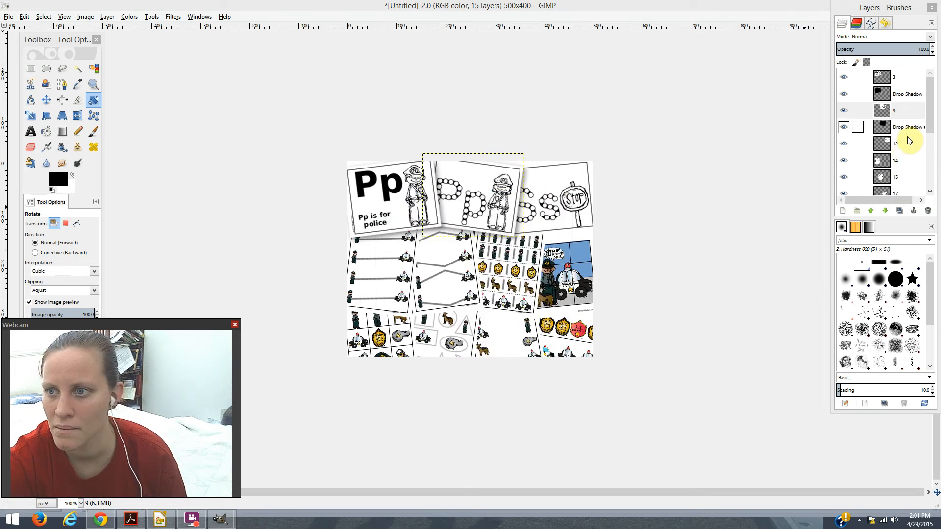
pyautogui.click(172, 16)
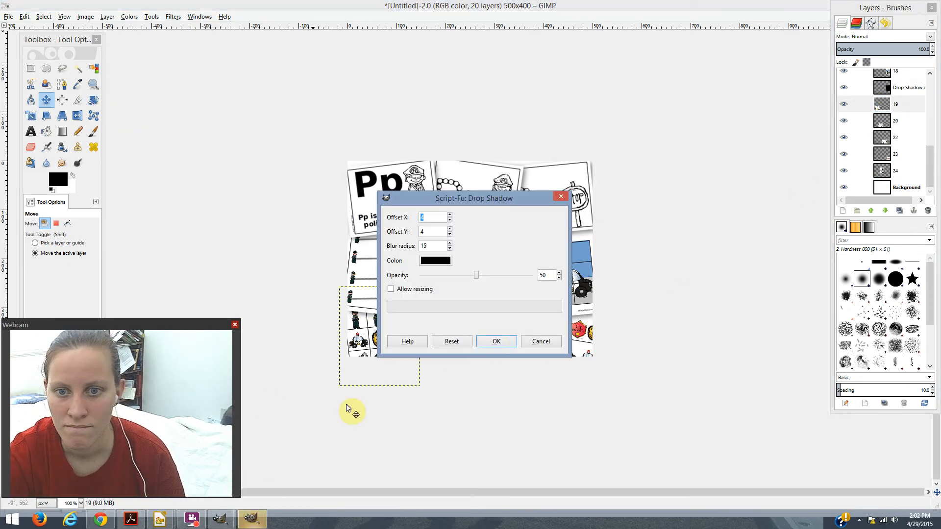
pyautogui.click(495, 341)
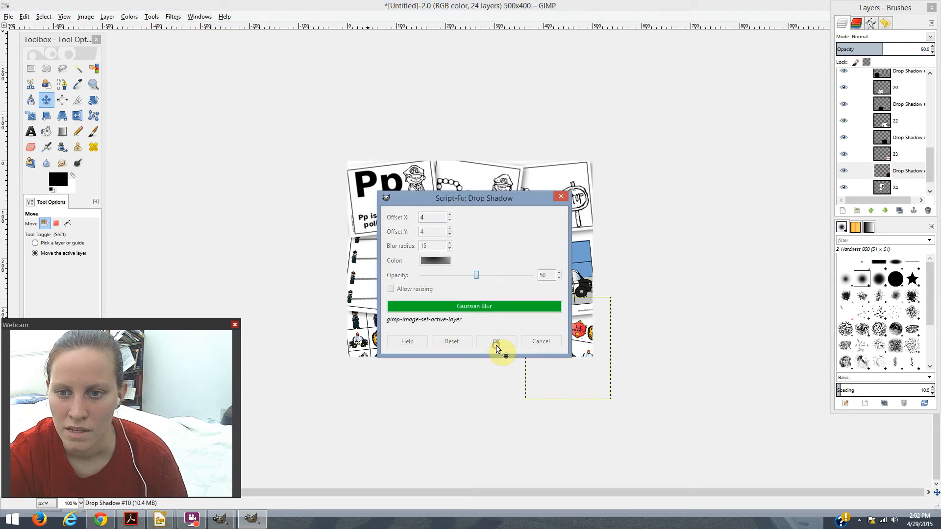
pyautogui.click(496, 341)
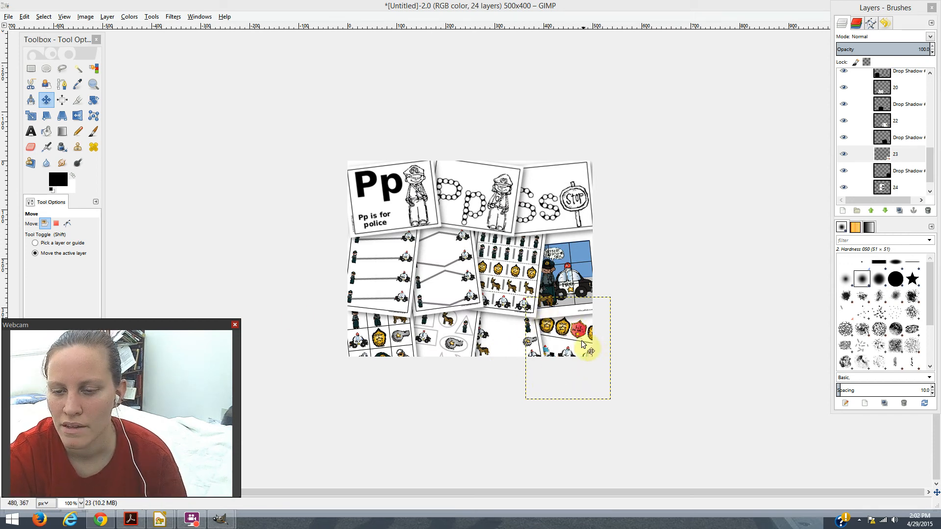
pyautogui.moveTo(597, 345)
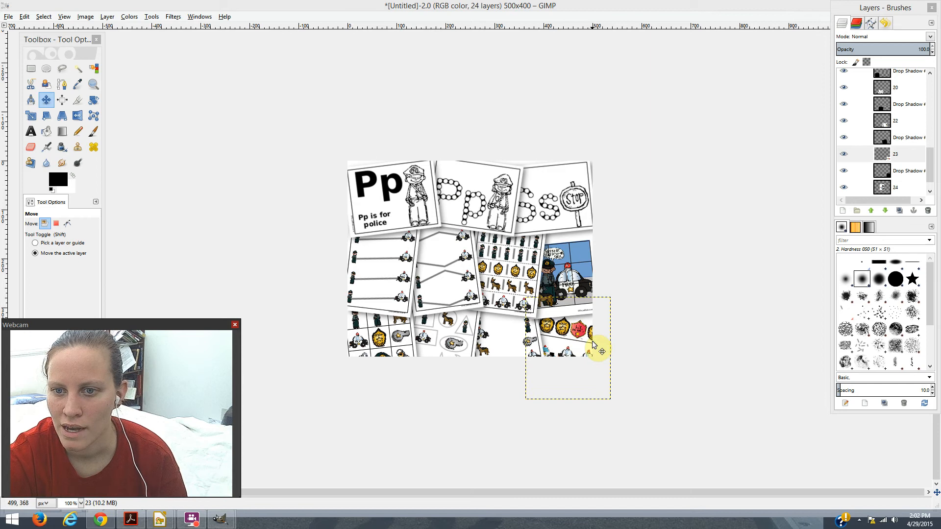
# Step: Create a new 500×400 transparent layer above layer 3 at the top of the stack
pyautogui.scroll(3)
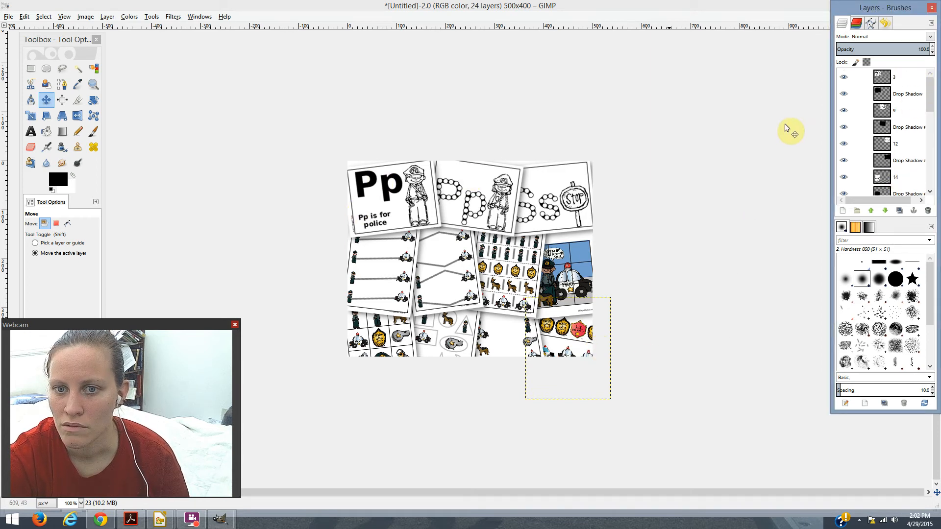
pyautogui.click(894, 76)
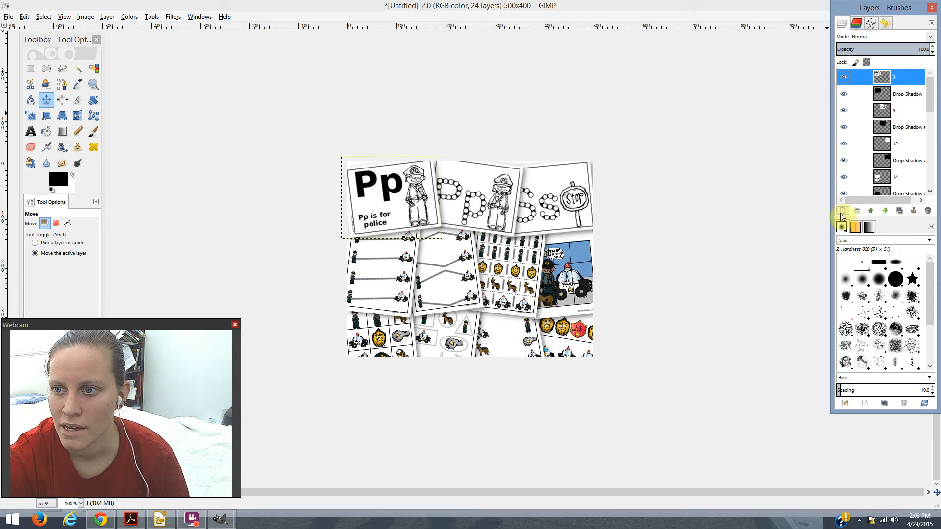
pyautogui.click(843, 211)
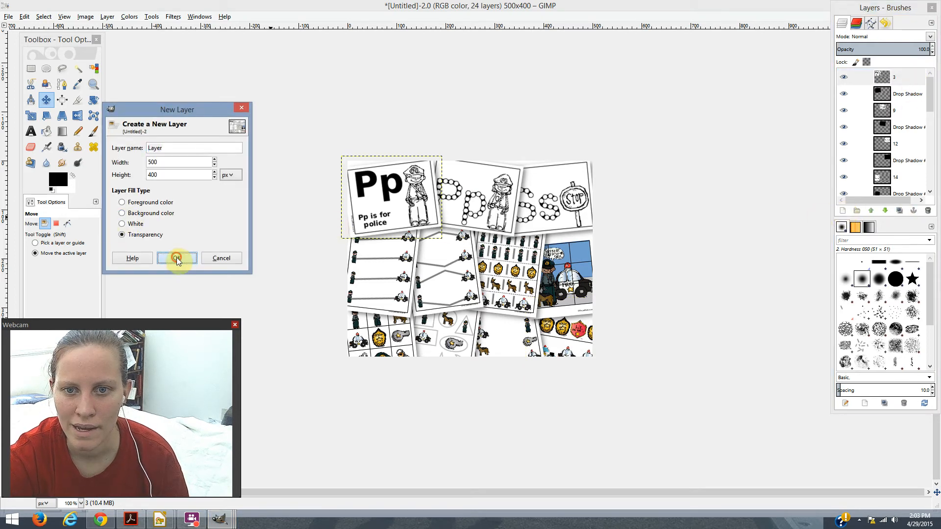
pyautogui.click(177, 258)
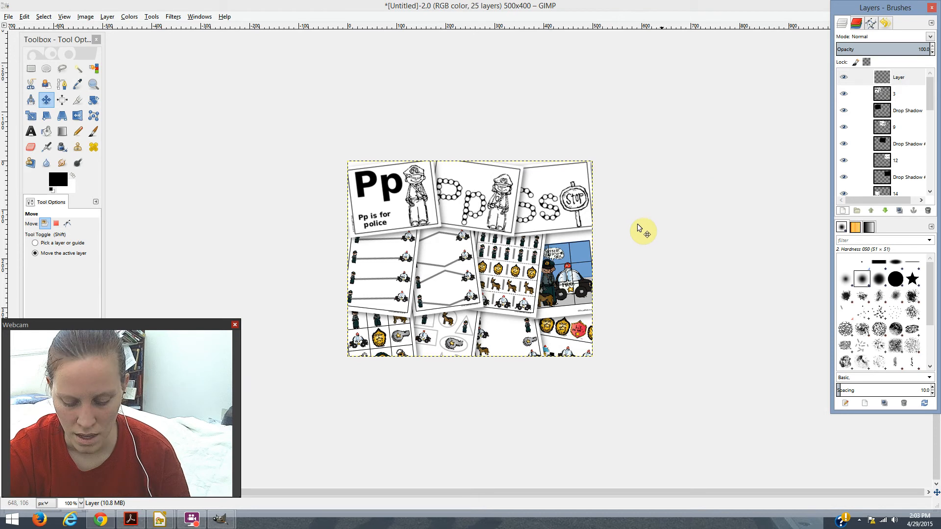
# Step: Select the whole canvas and check the current foreground colour is black
pyautogui.click(897, 77)
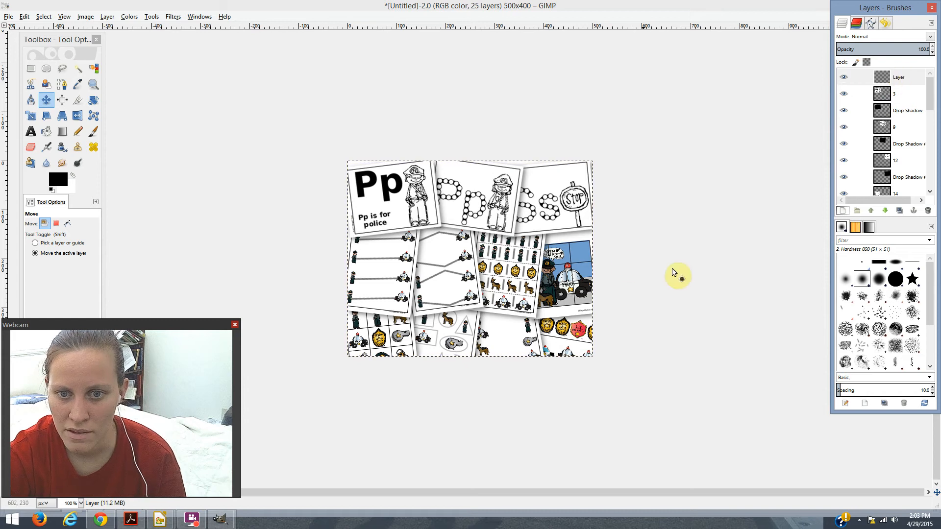
pyautogui.moveTo(558, 123)
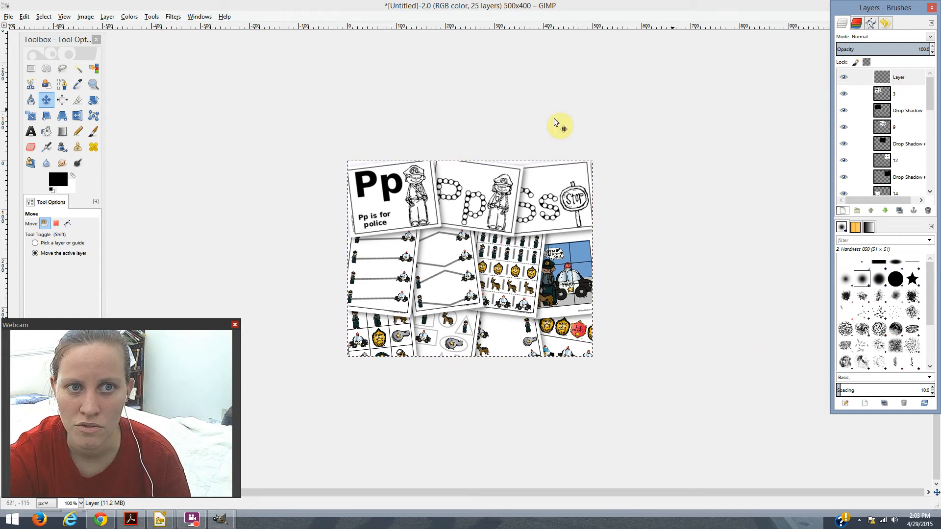
pyautogui.click(42, 17)
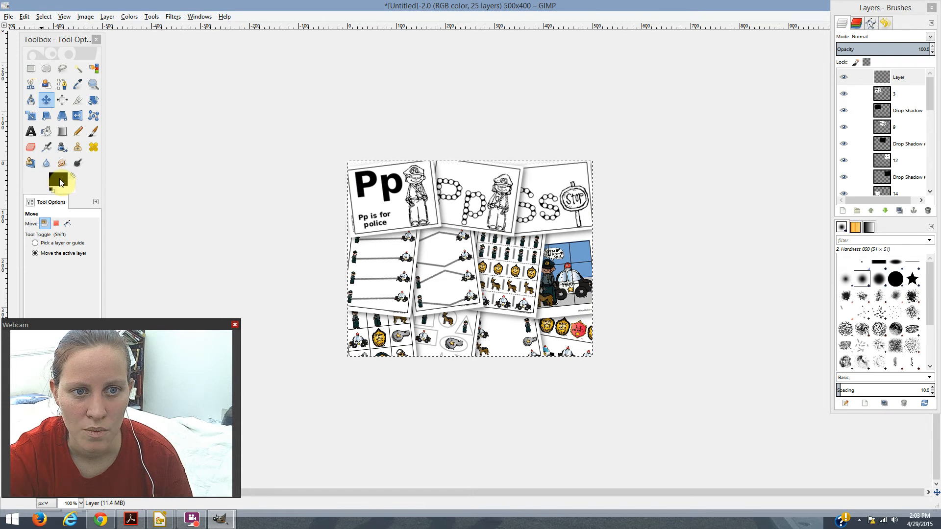
pyautogui.doubleClick(60, 180)
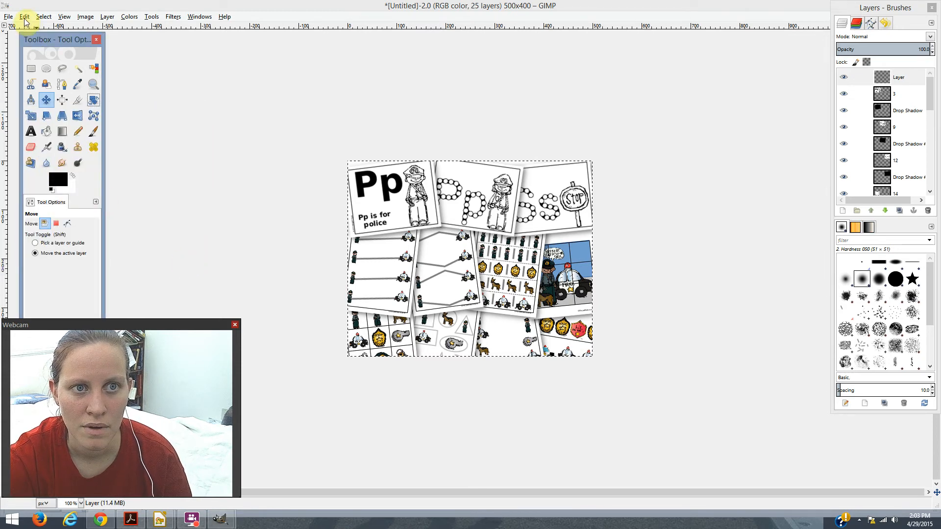
# Step: Stroke the canvas-edge selection with a 23 px solid black line as a border
pyautogui.click(24, 17)
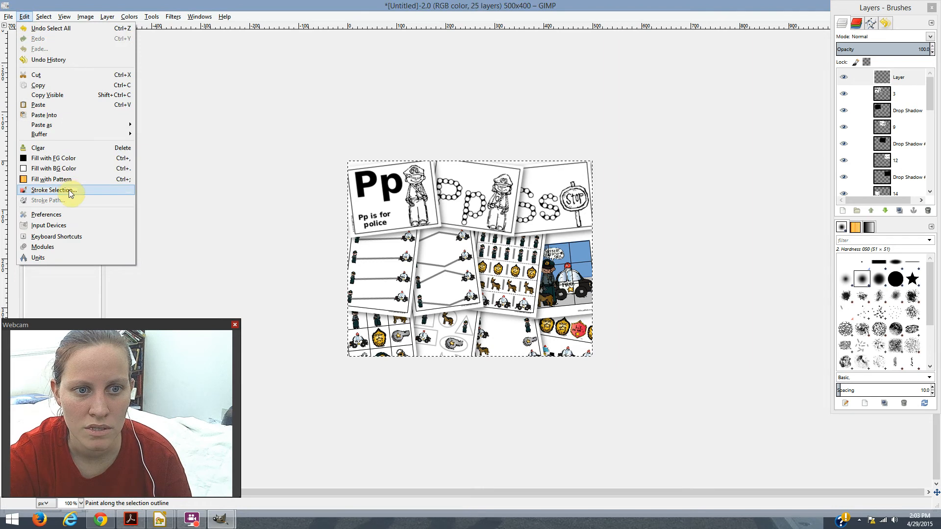
pyautogui.click(53, 189)
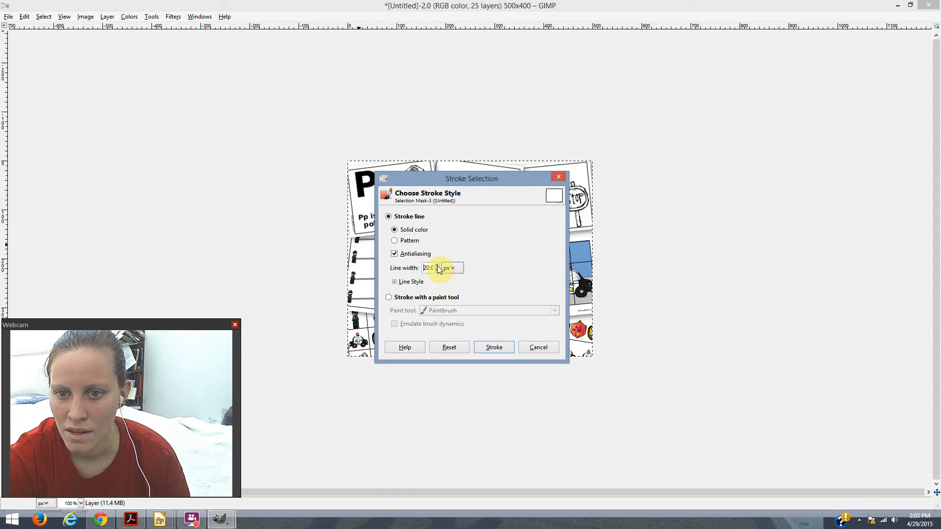
pyautogui.click(449, 347)
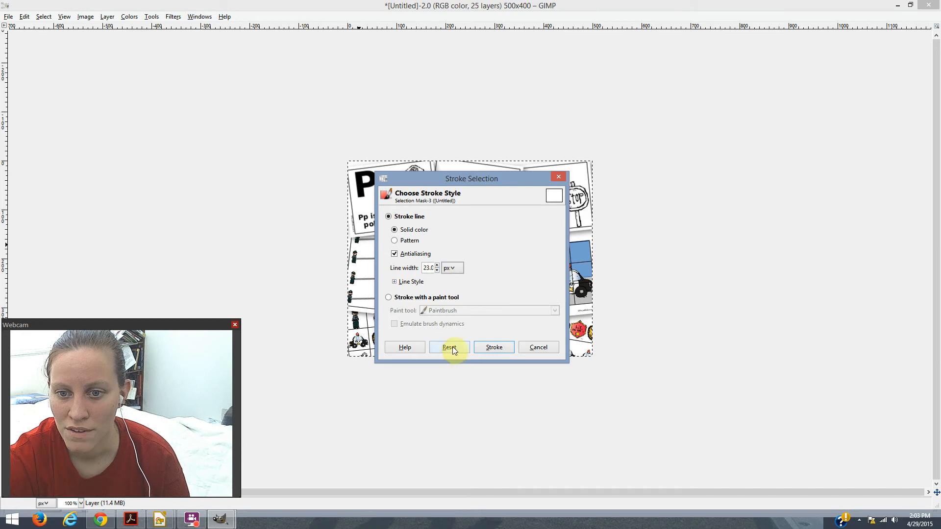
pyautogui.click(493, 346)
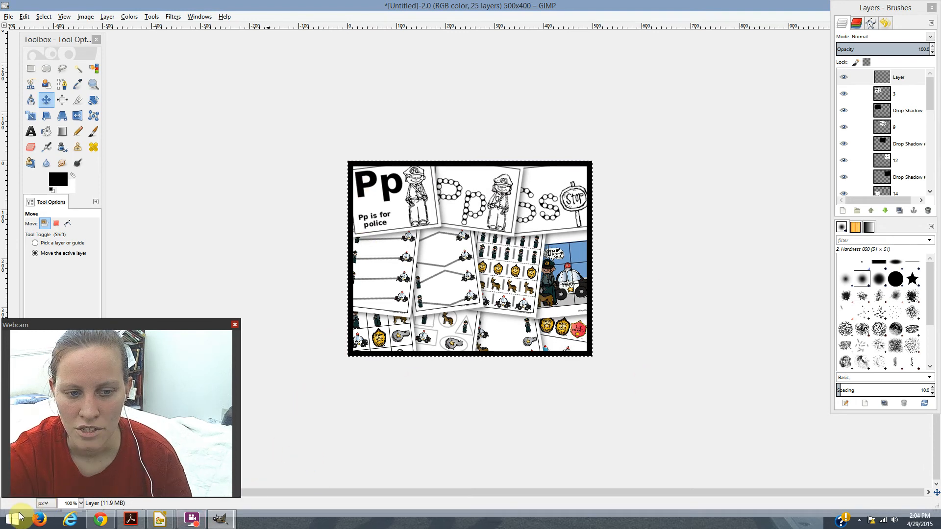
pyautogui.moveTo(671, 406)
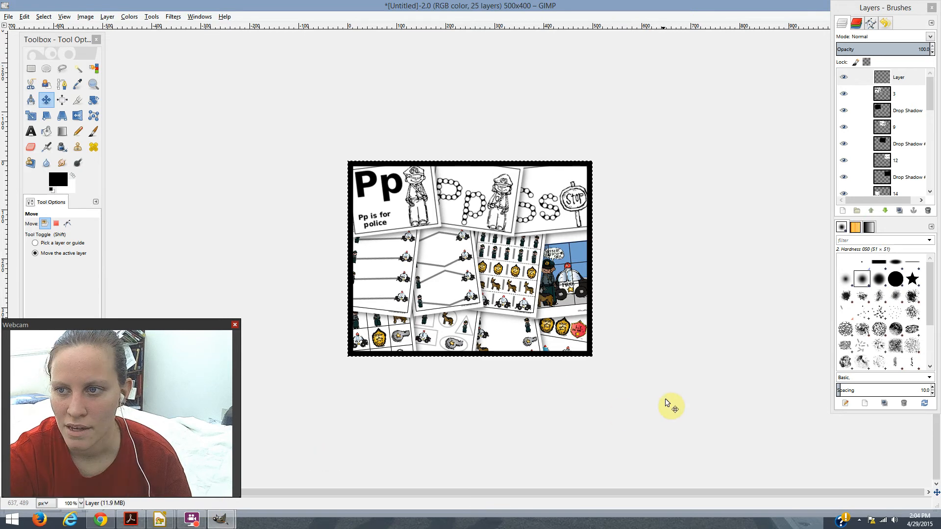
# Step: Add another transparent layer, Layer #1, for a second border line
pyautogui.click(894, 94)
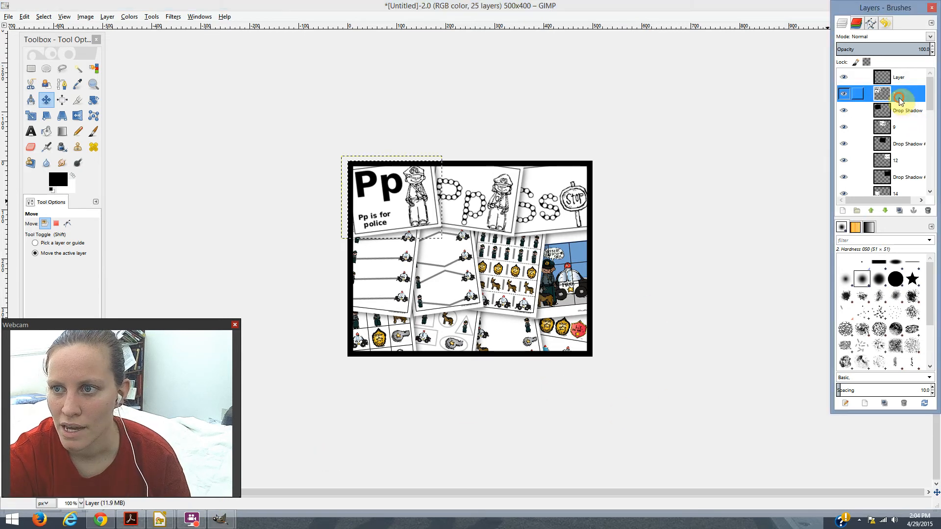
pyautogui.click(842, 209)
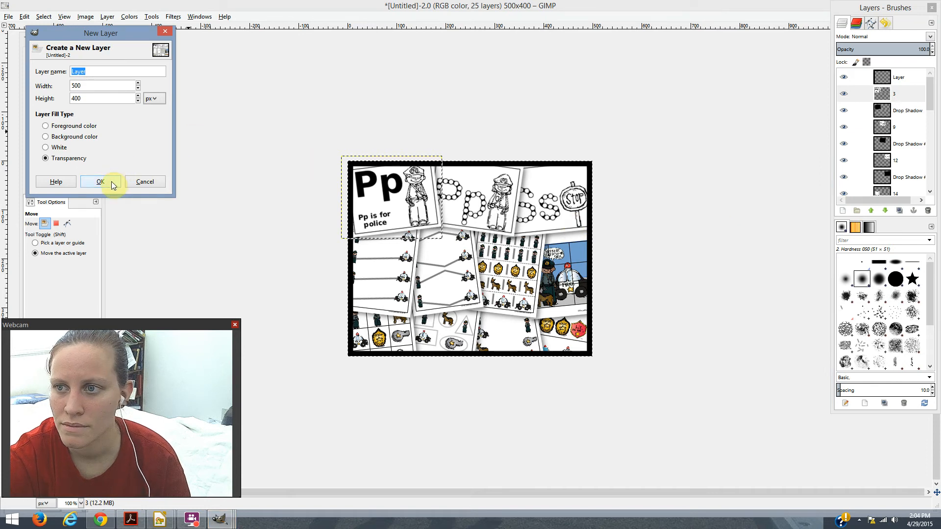
pyautogui.click(100, 181)
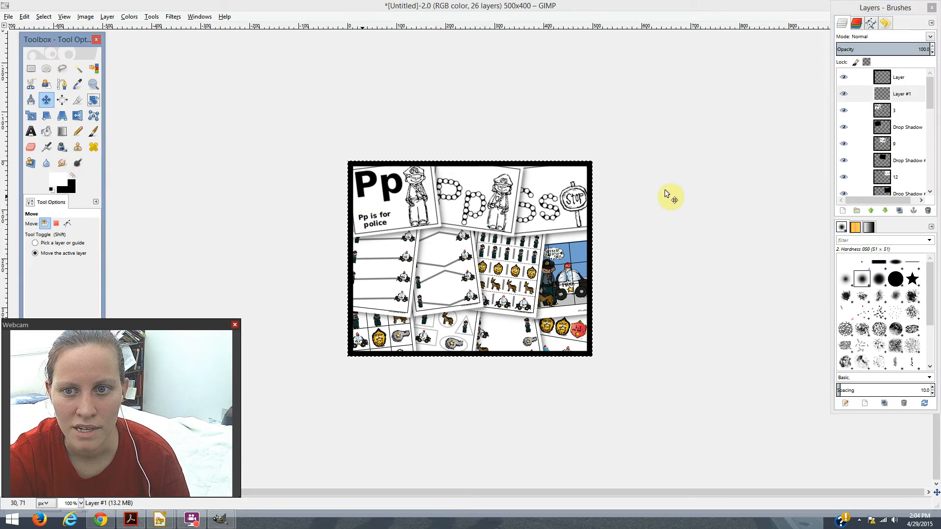
# Step: Stroke the canvas-edge selection again at 23 px in white over the black border
pyautogui.click(25, 17)
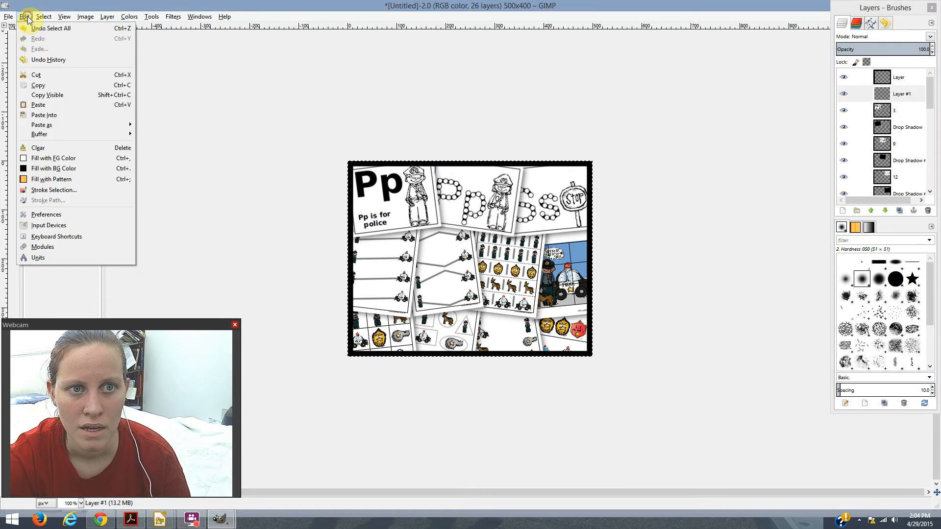
pyautogui.click(54, 189)
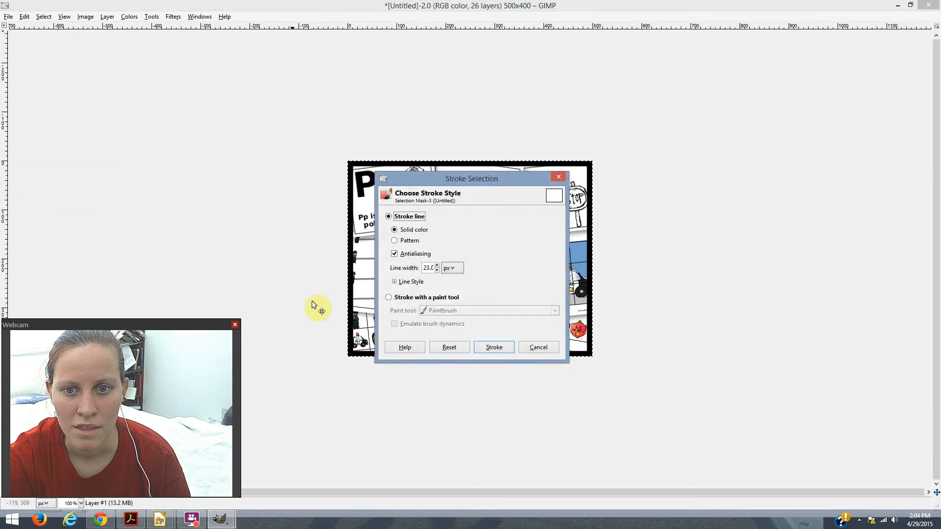
pyautogui.moveTo(360, 279)
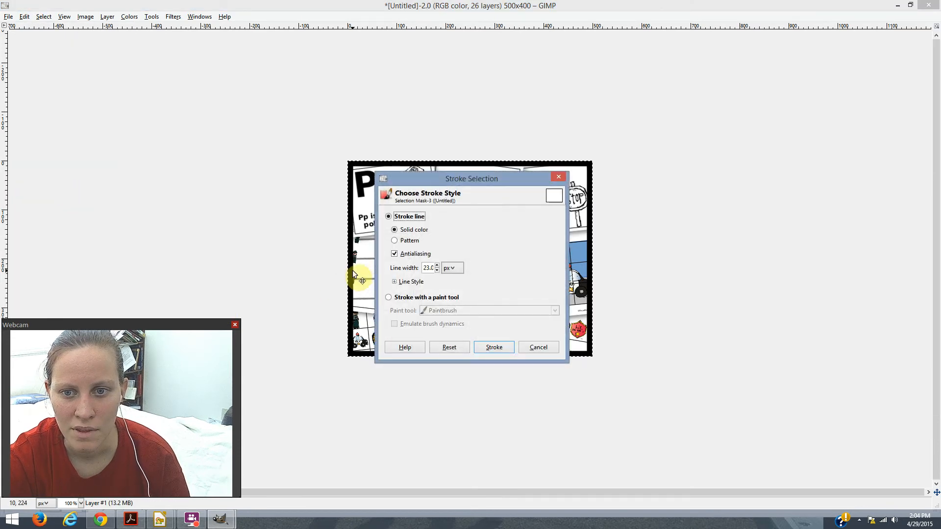
pyautogui.click(438, 266)
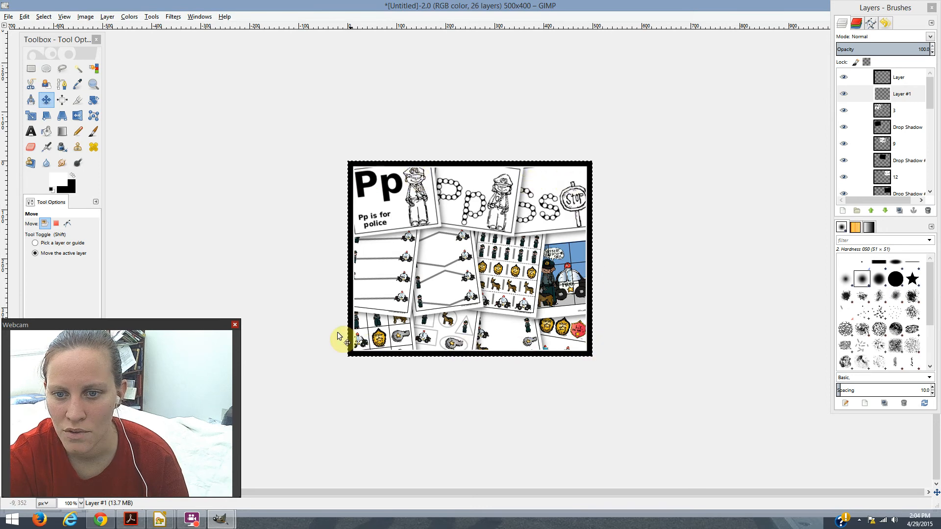
pyautogui.moveTo(331, 283)
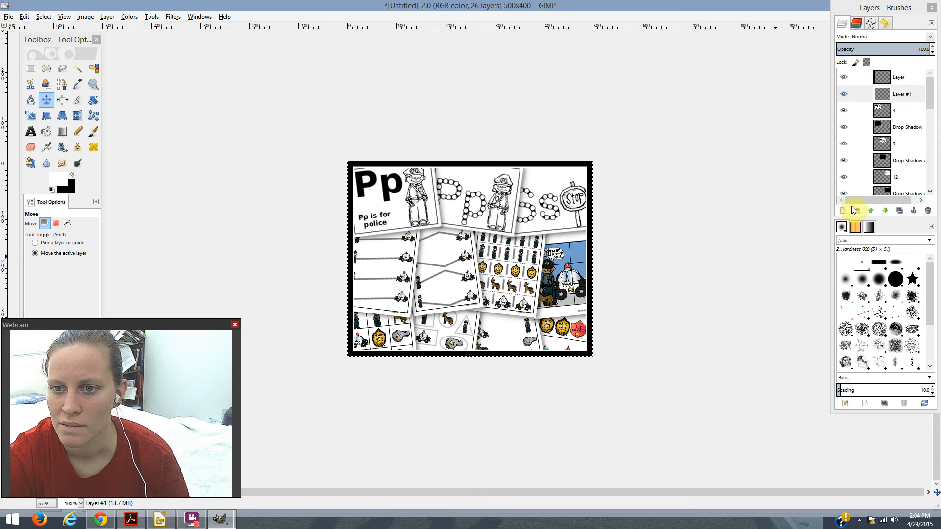
pyautogui.moveTo(30, 130)
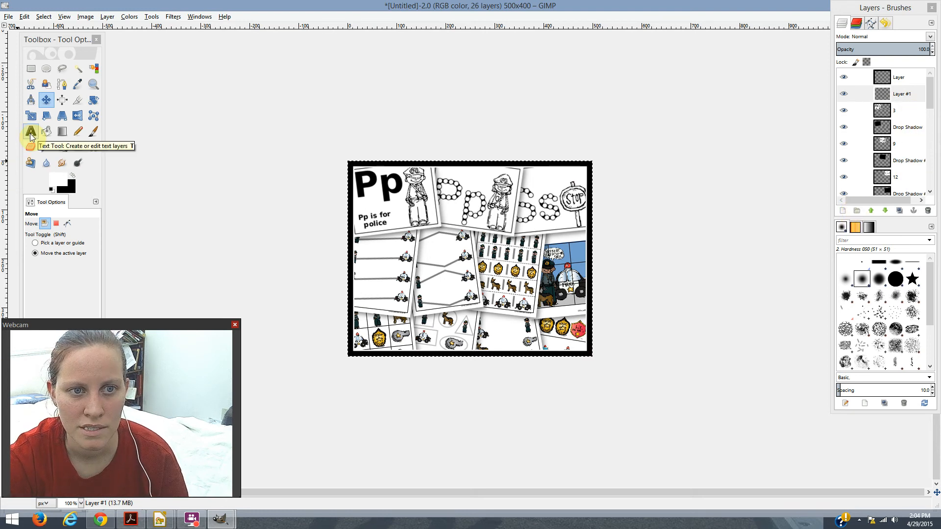
# Step: Place a text box reading 'Polite Pack' on the lower collage, coloured black at size 55
pyautogui.click(30, 130)
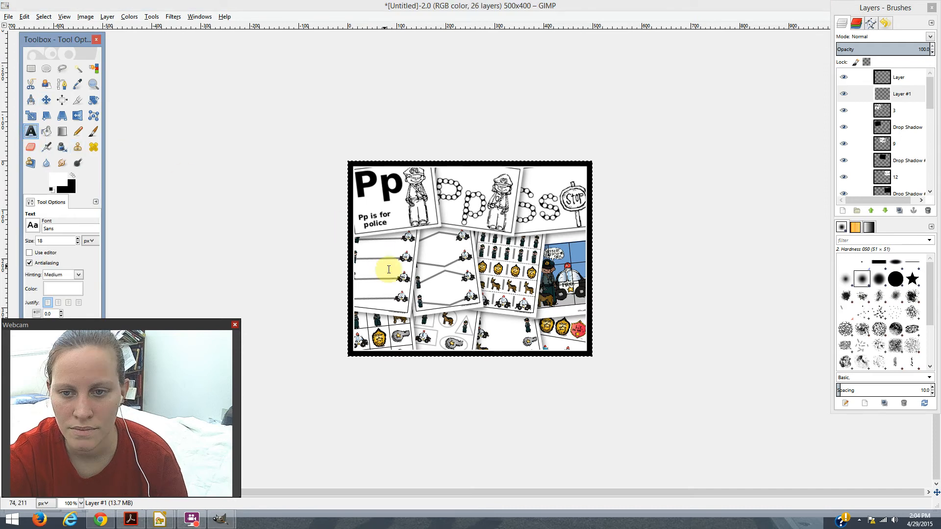
pyautogui.click(471, 325)
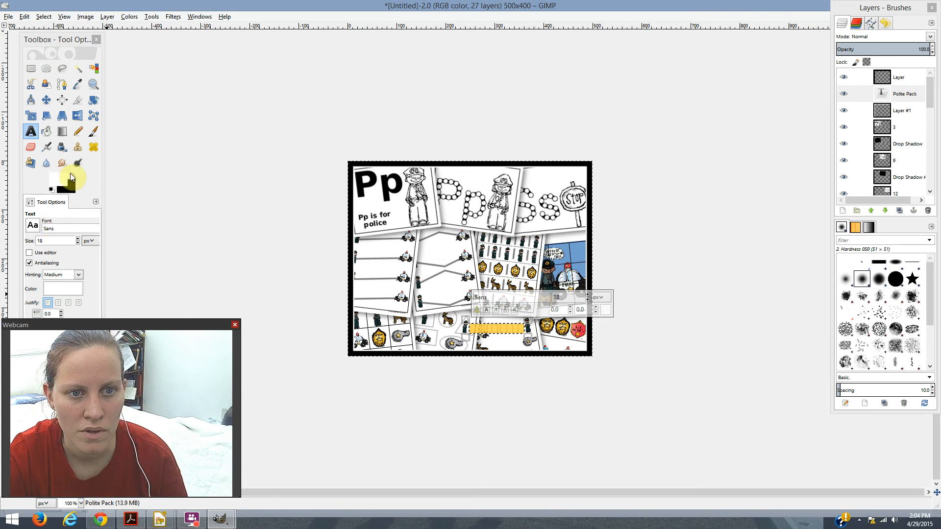
pyautogui.click(62, 288)
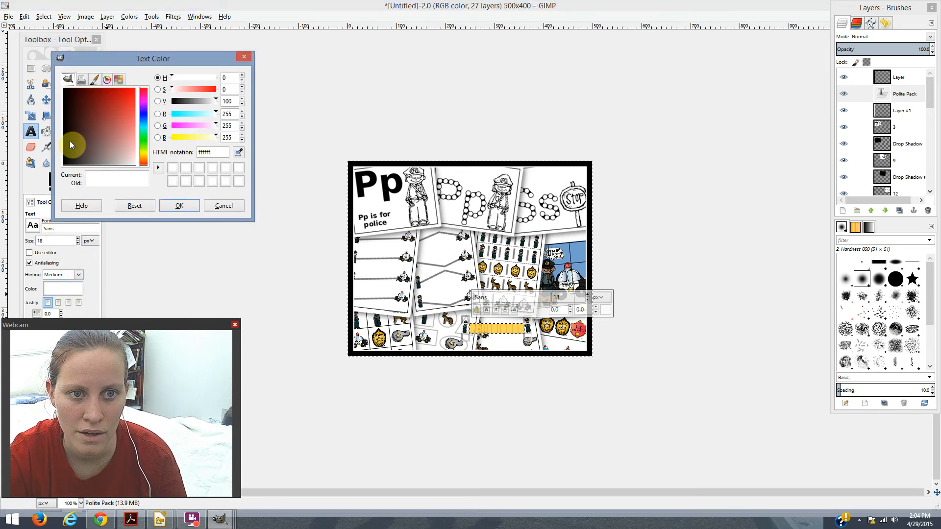
pyautogui.click(178, 205)
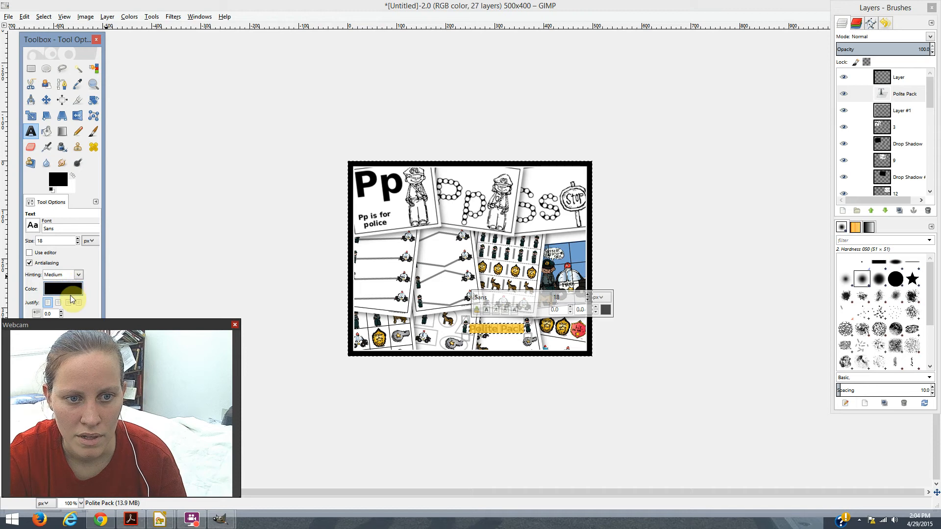
pyautogui.click(89, 238)
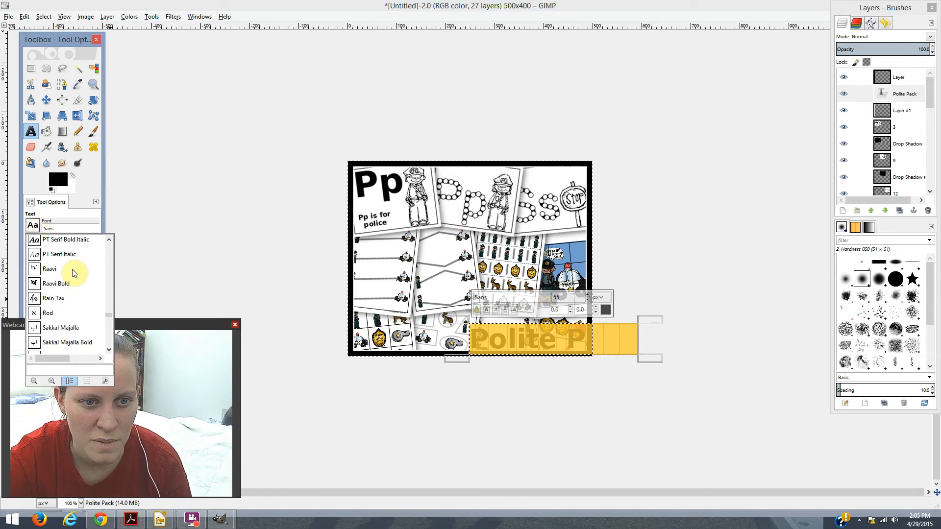
# Step: Correct the title to 'Police Pack' and set it in the MoolBoran font
pyautogui.scroll(3)
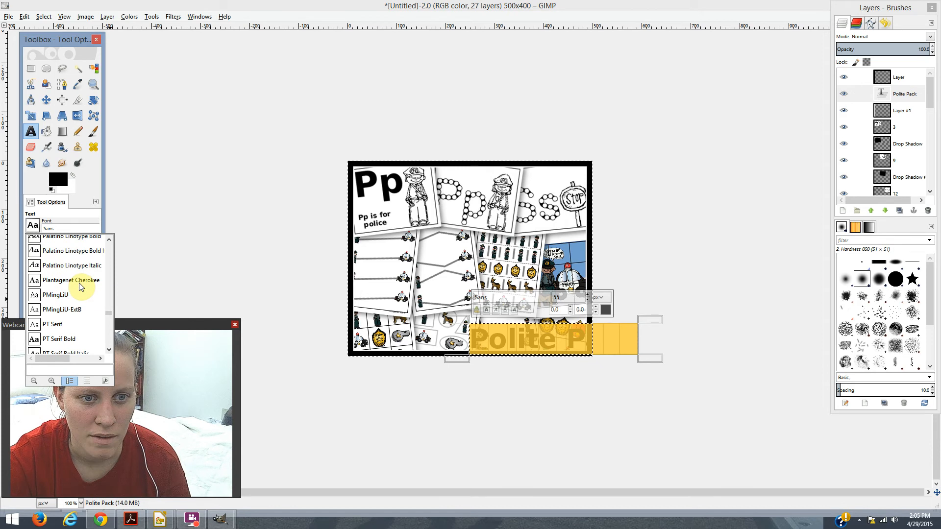
pyautogui.click(70, 280)
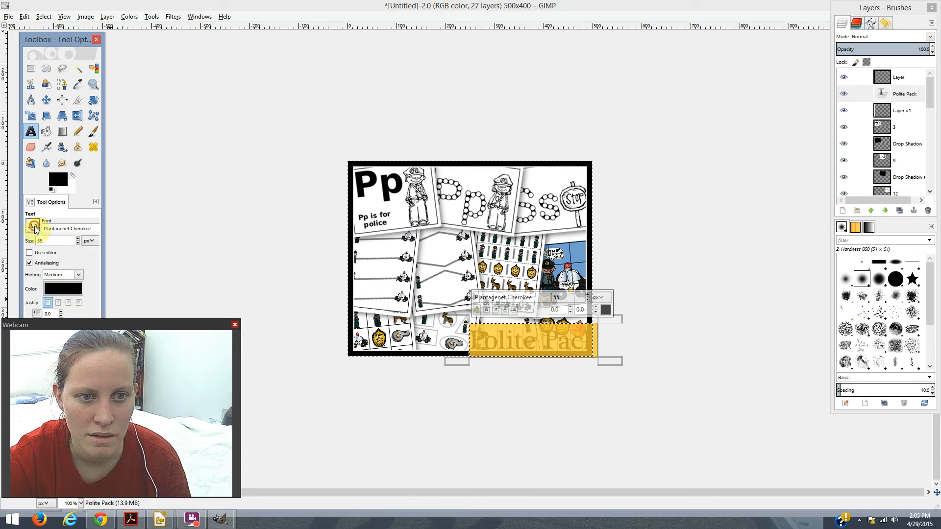
pyautogui.click(34, 225)
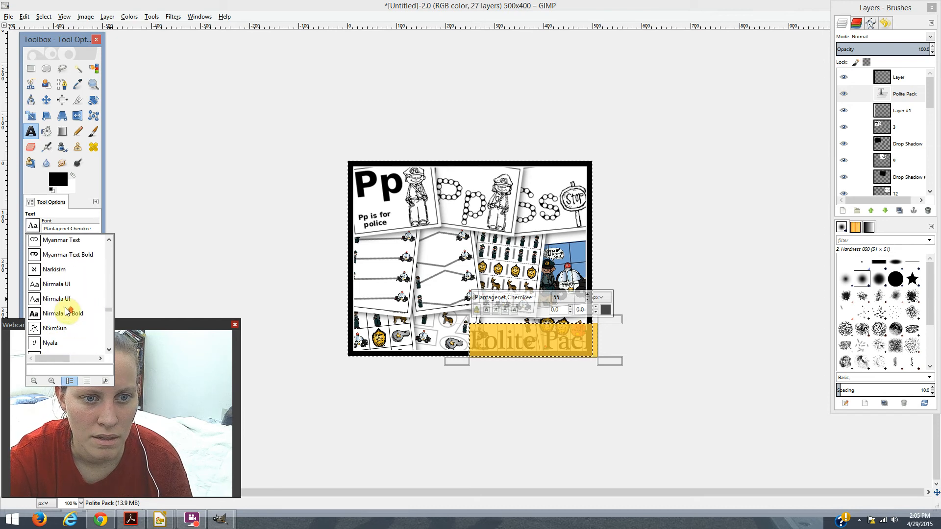
pyautogui.scroll(3)
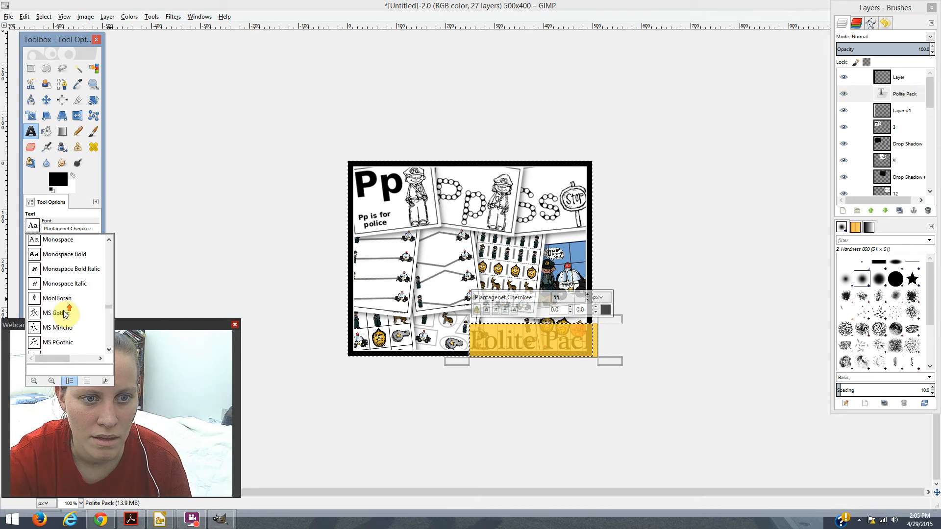
pyautogui.click(57, 298)
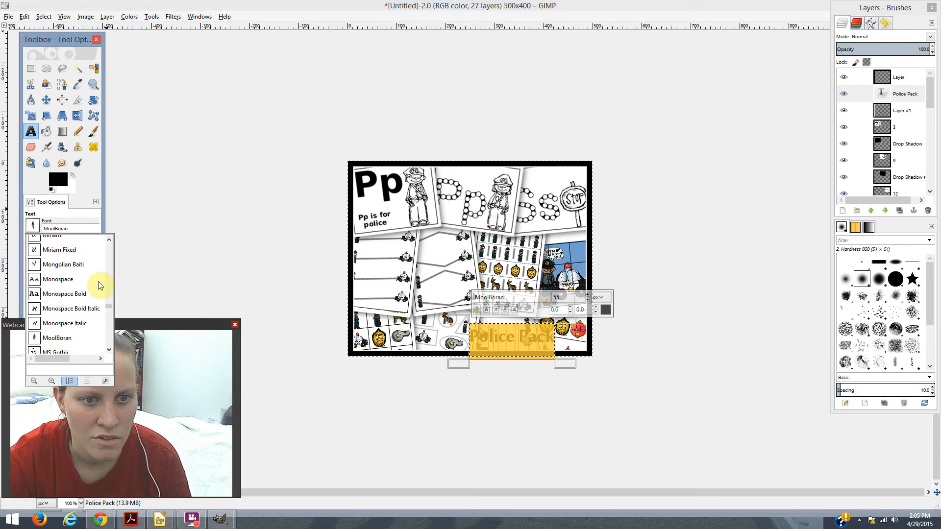
pyautogui.scroll(3)
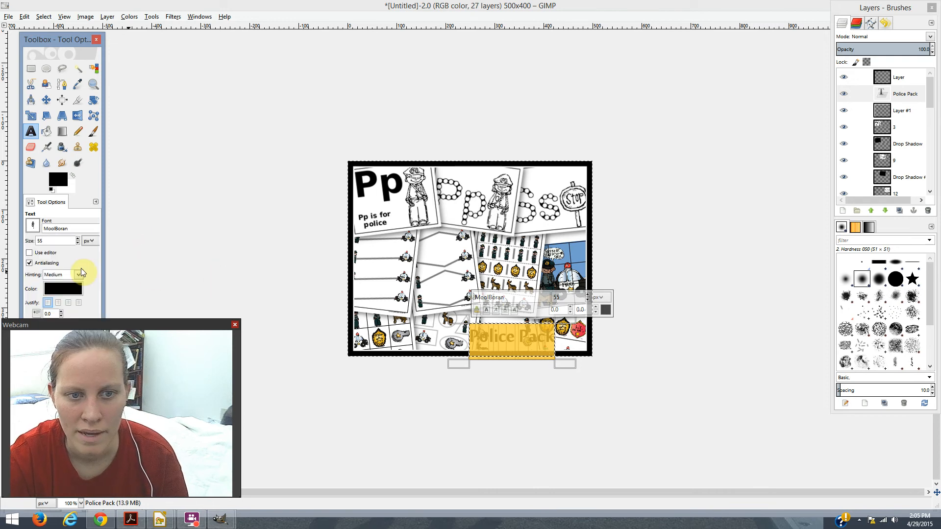
# Step: Enlarge the title to 111 px and move it across the lower centre of the collage
pyautogui.click(90, 238)
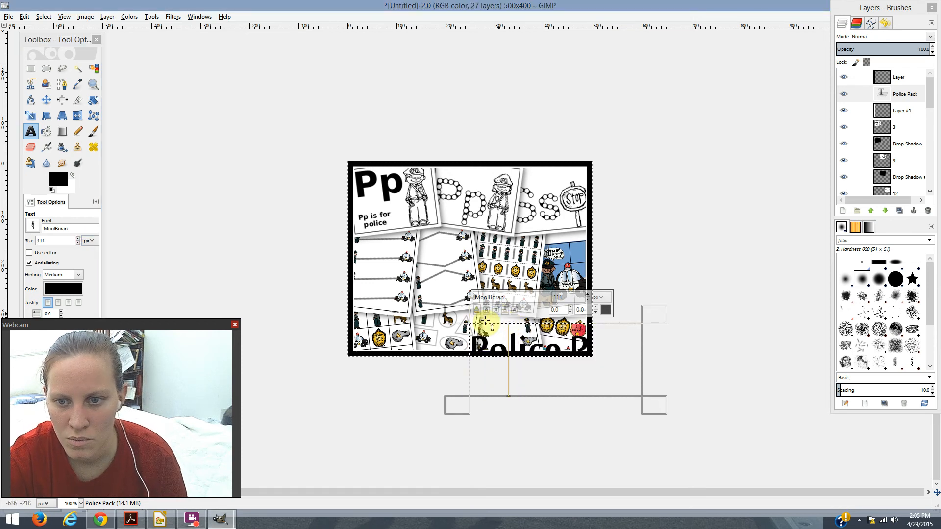
pyautogui.click(46, 100)
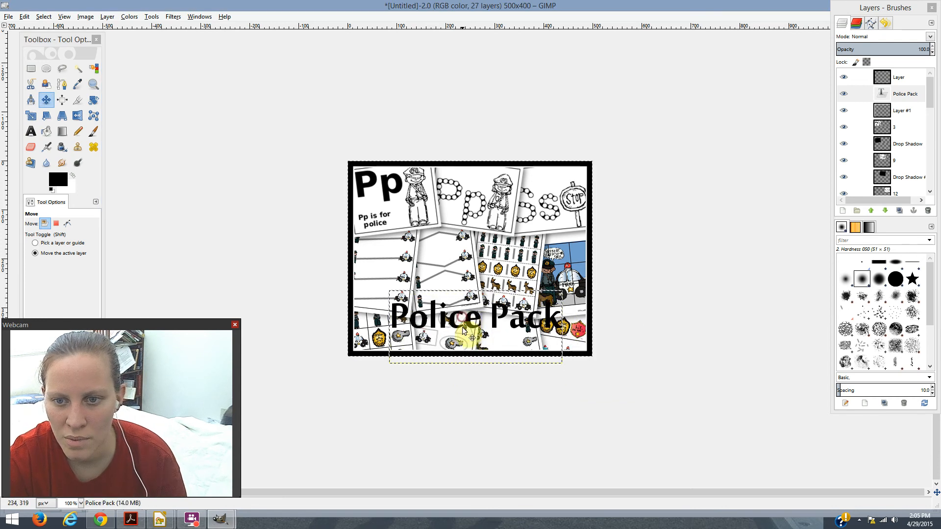
pyautogui.moveTo(507, 342)
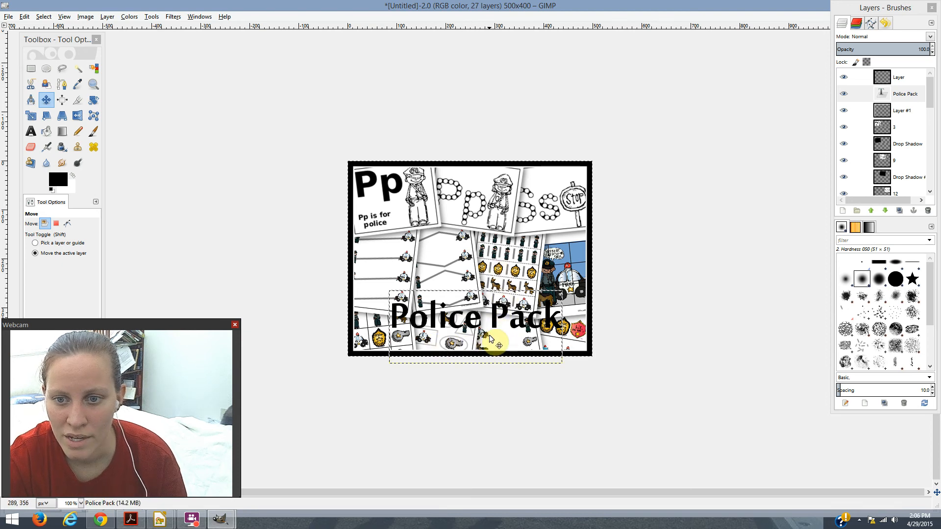
pyautogui.click(900, 110)
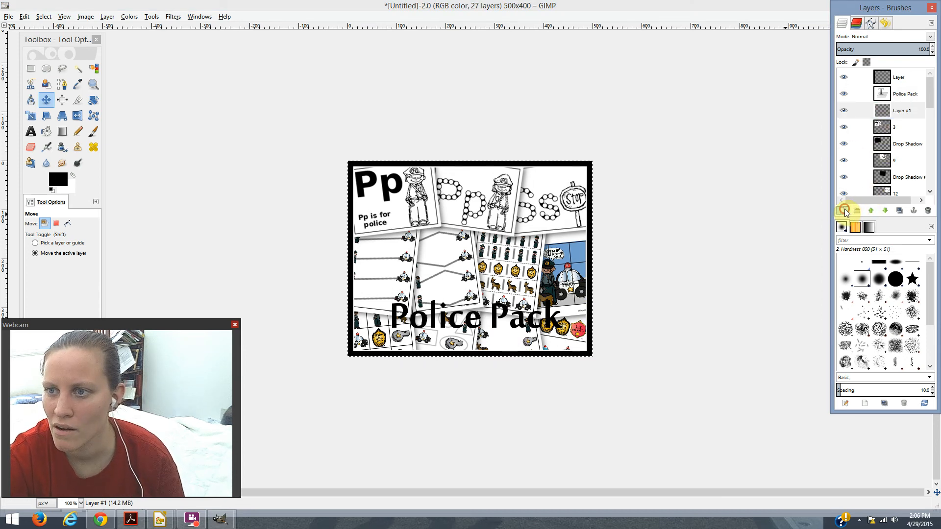
# Step: Add Layer #2 and paint a white patch behind the title with a size-100 paintbrush
pyautogui.click(843, 209)
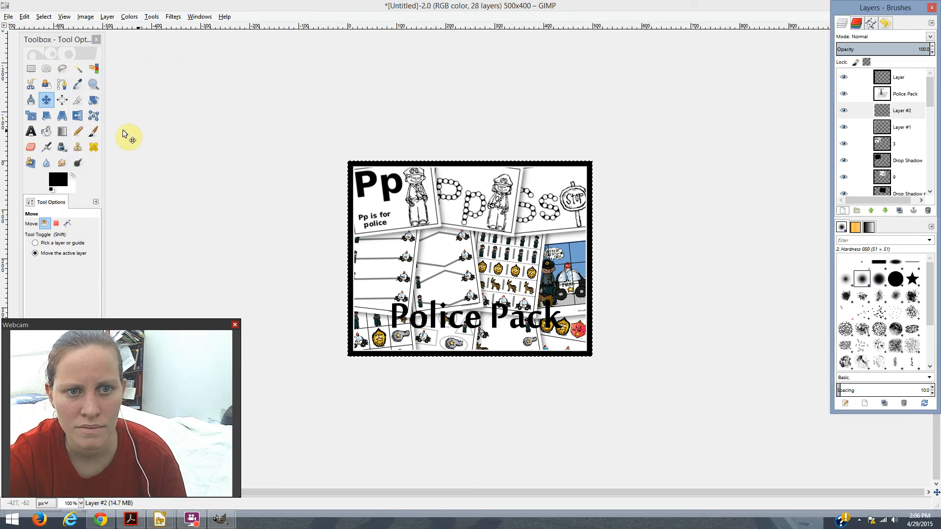
pyautogui.click(93, 130)
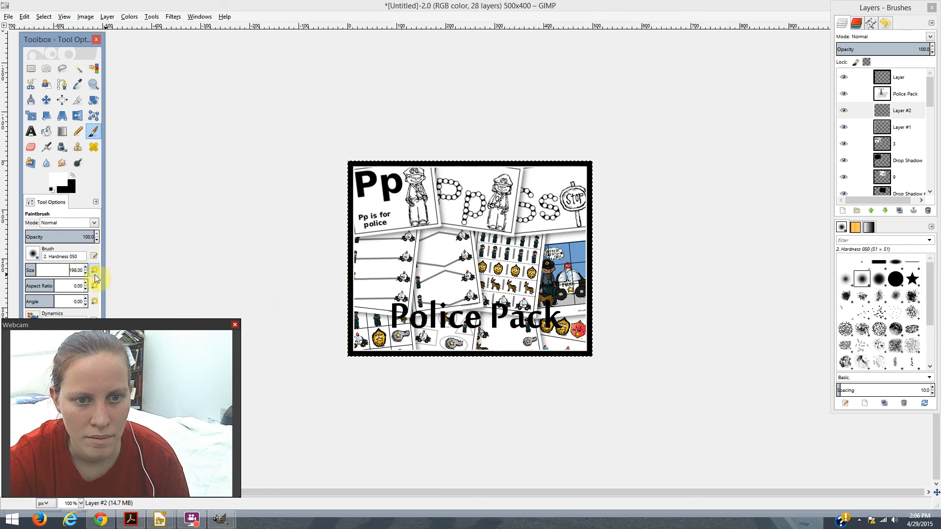
pyautogui.click(92, 271)
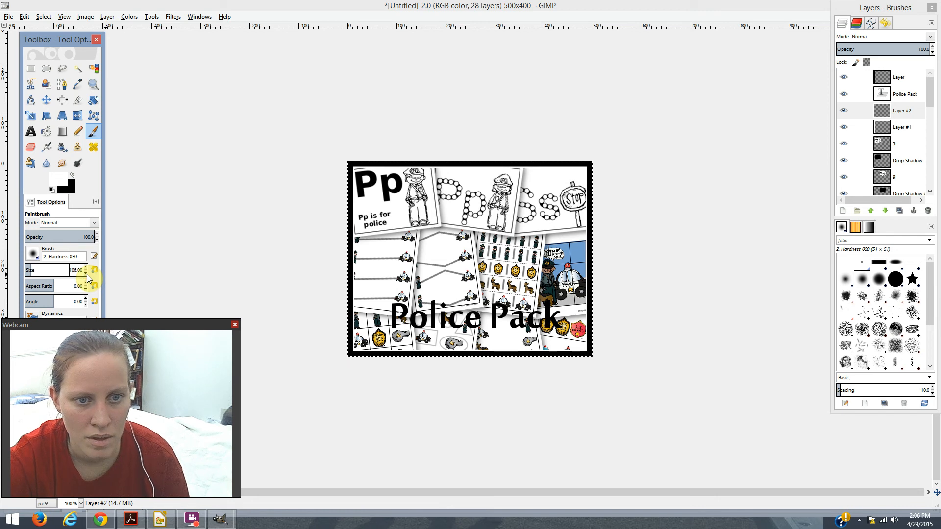
pyautogui.moveTo(360, 300)
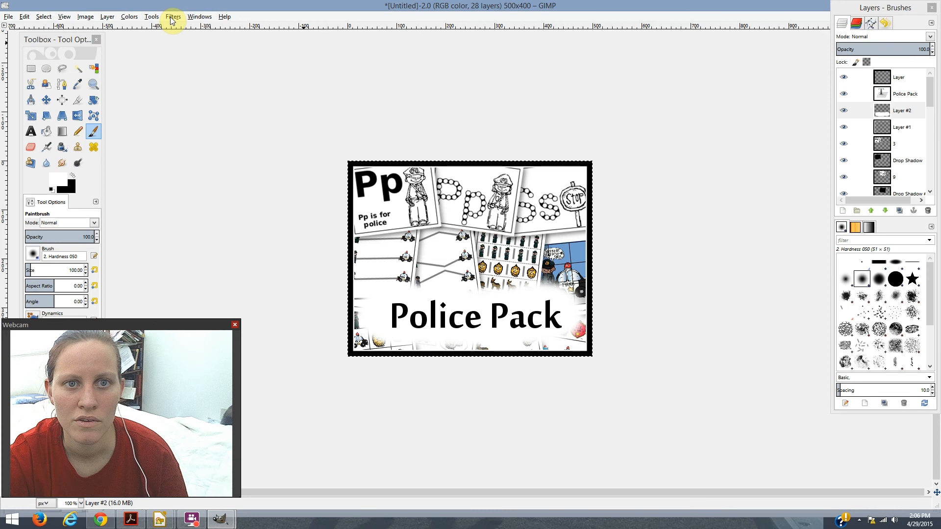
# Step: Gaussian-blur the white patch at radius 9 and lower its layer opacity to about 78
pyautogui.click(173, 17)
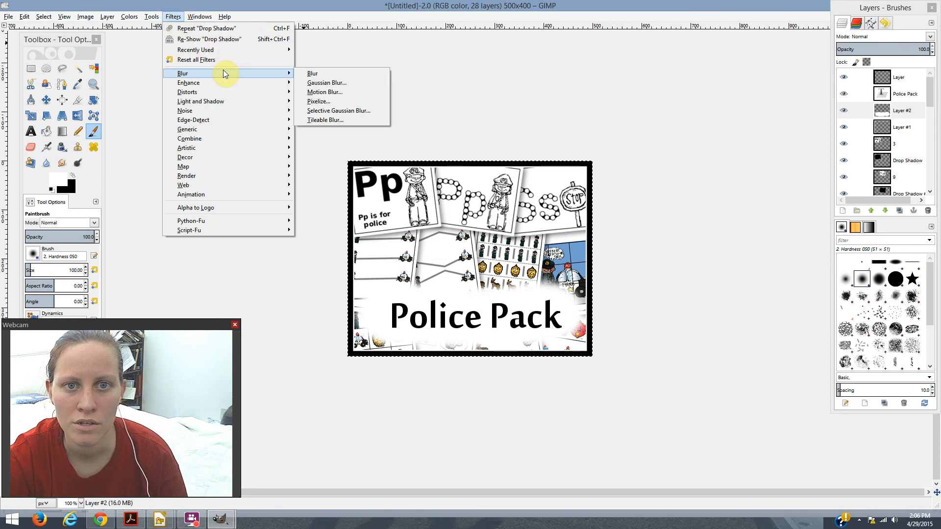
pyautogui.click(327, 83)
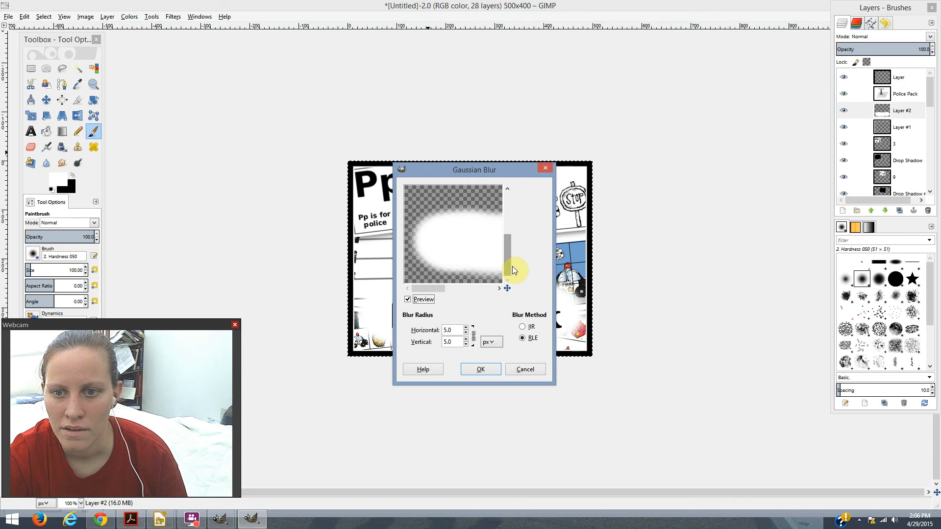
pyautogui.click(466, 327)
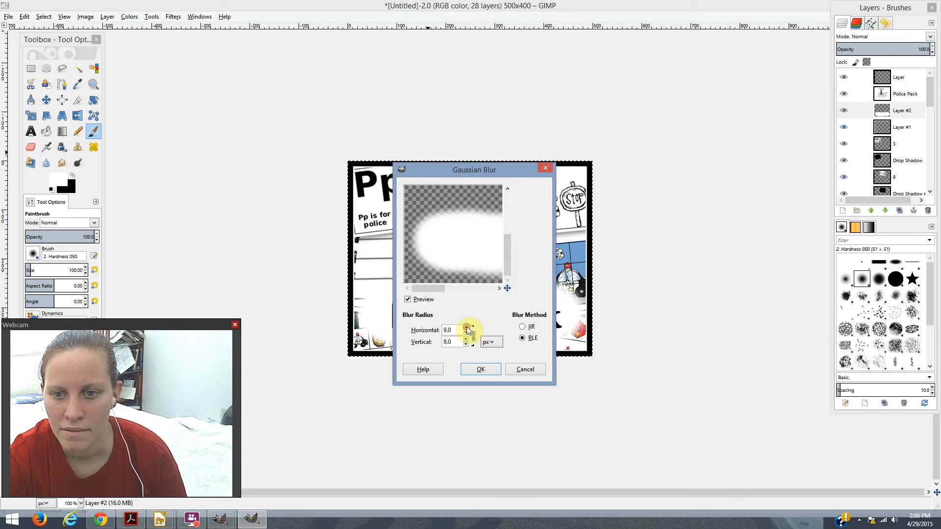
pyautogui.click(479, 370)
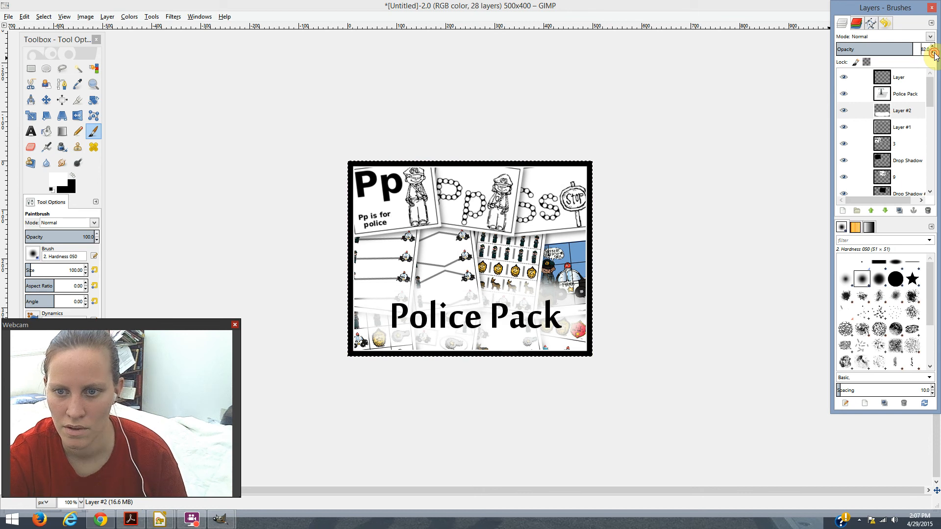
pyautogui.click(932, 49)
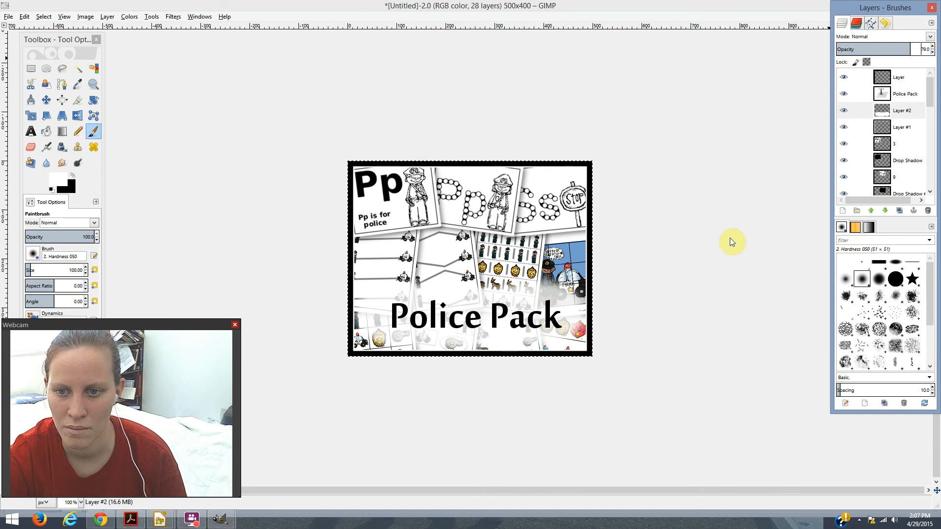
pyautogui.moveTo(565, 341)
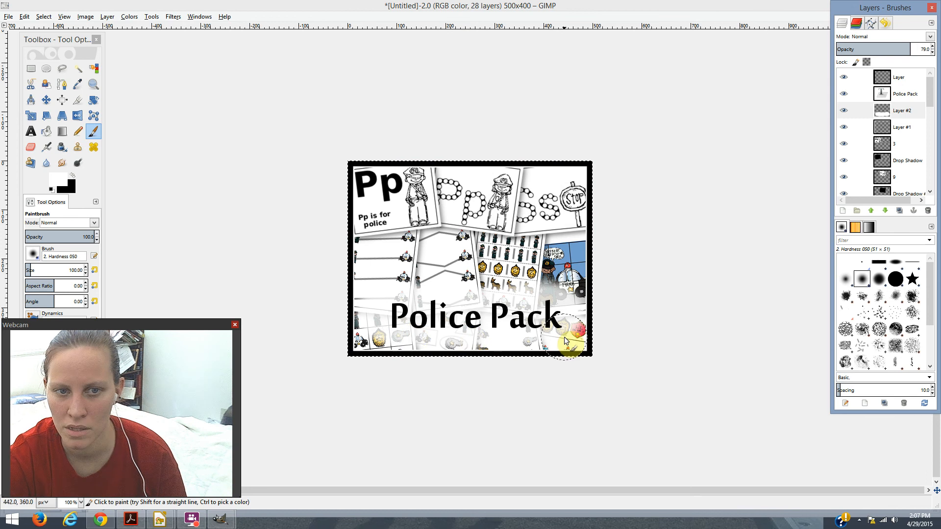
pyautogui.click(30, 131)
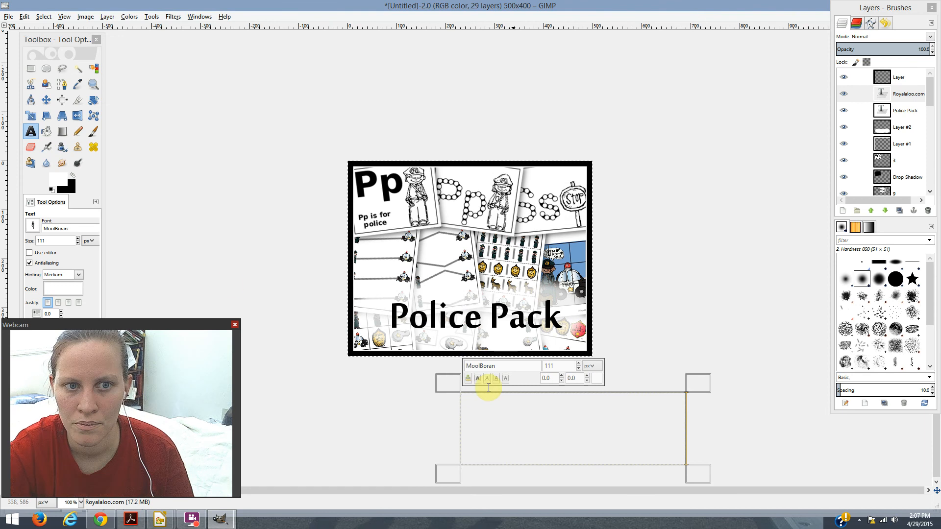
# Step: Add 'Royalaloo.com' in black at 30 px just below the Police Pack title
pyautogui.click(46, 100)
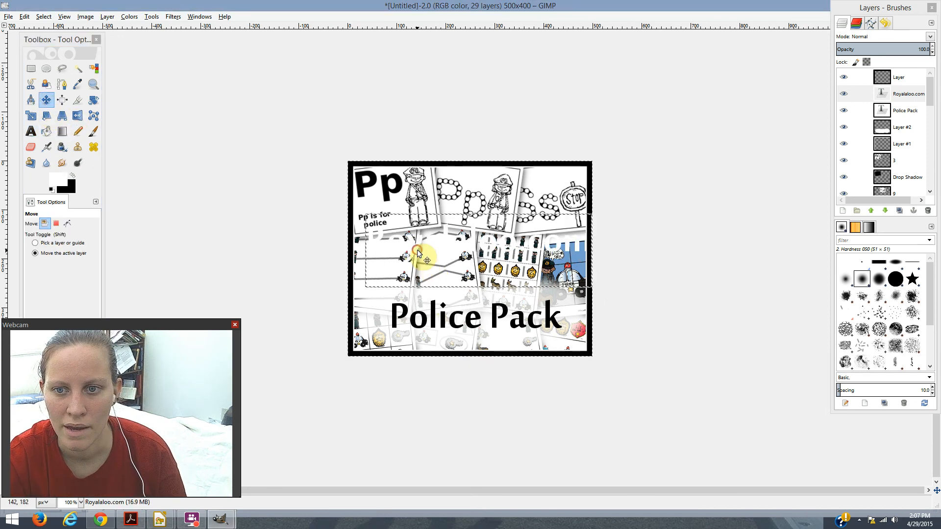
pyautogui.click(30, 130)
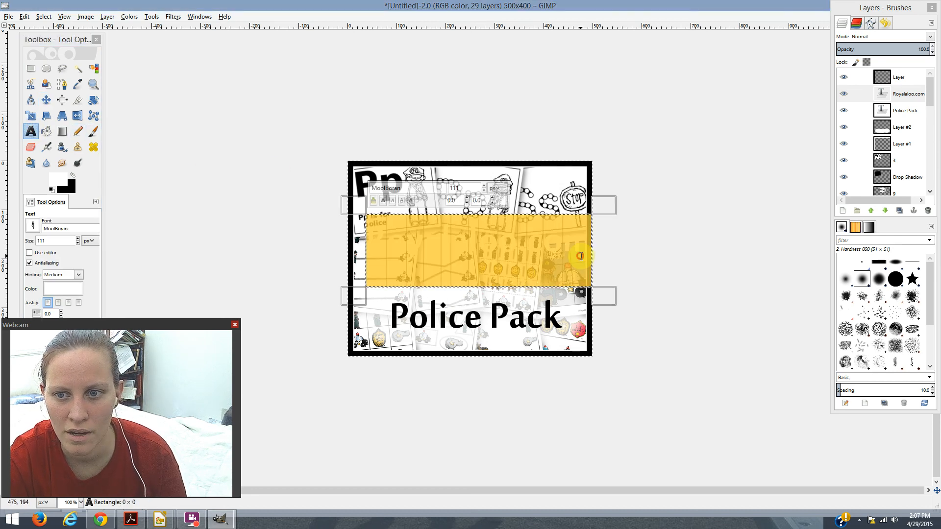
pyautogui.click(63, 288)
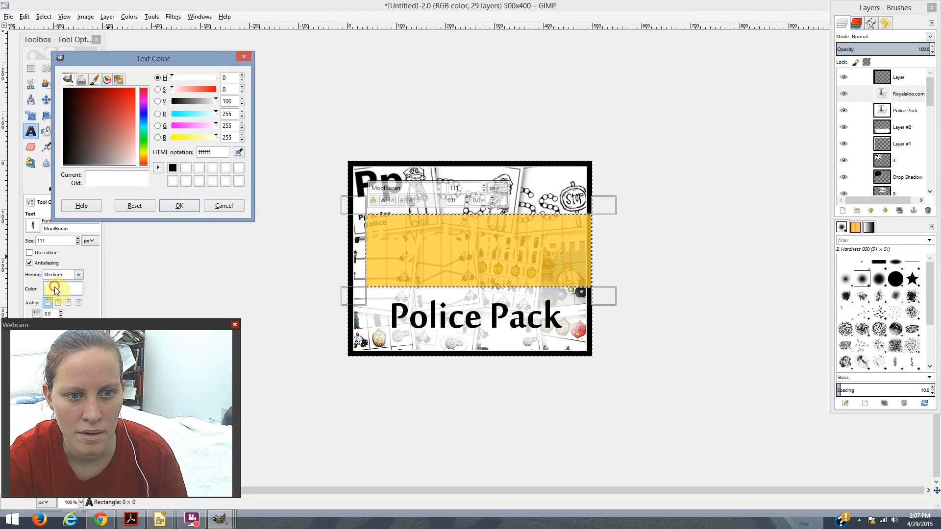
pyautogui.click(179, 205)
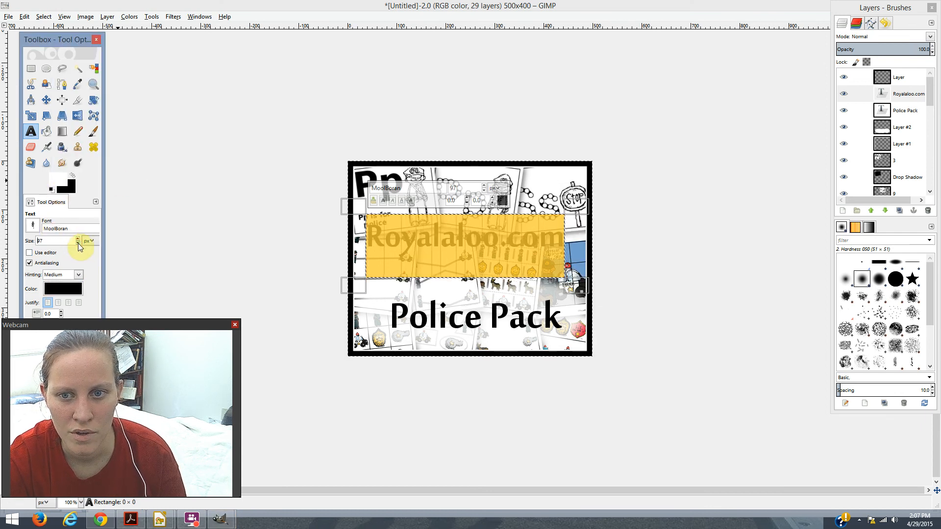
pyautogui.click(77, 243)
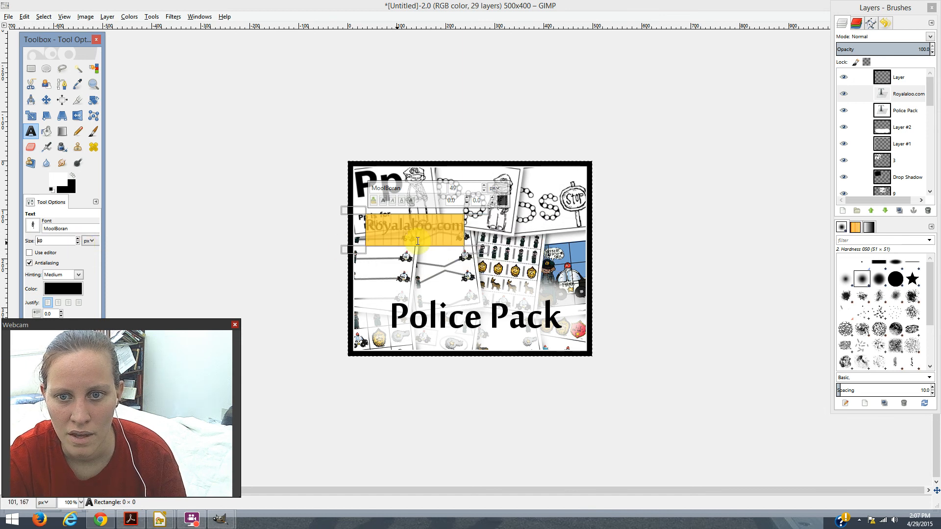
pyautogui.click(46, 99)
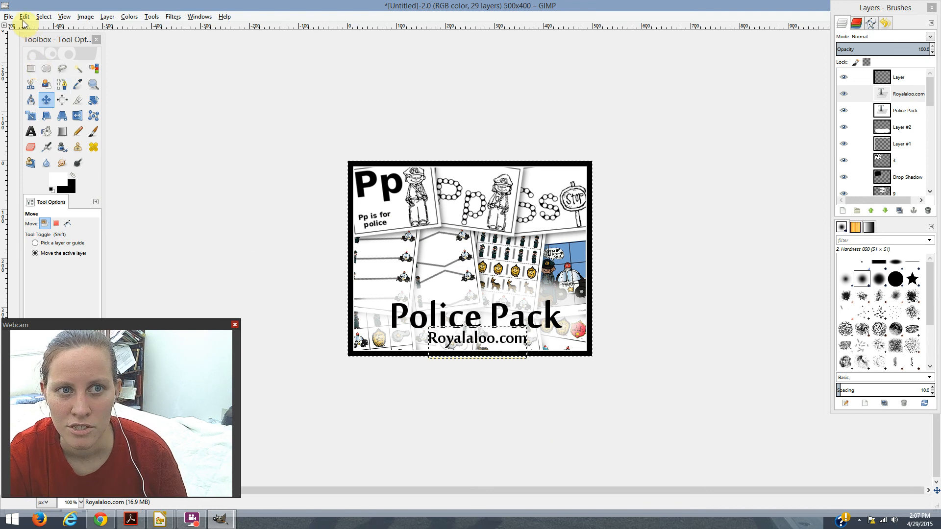
# Step: Move the Royalaloo.com text to sit just beneath the 'Police Pack' title near the bottom
pyautogui.click(9, 17)
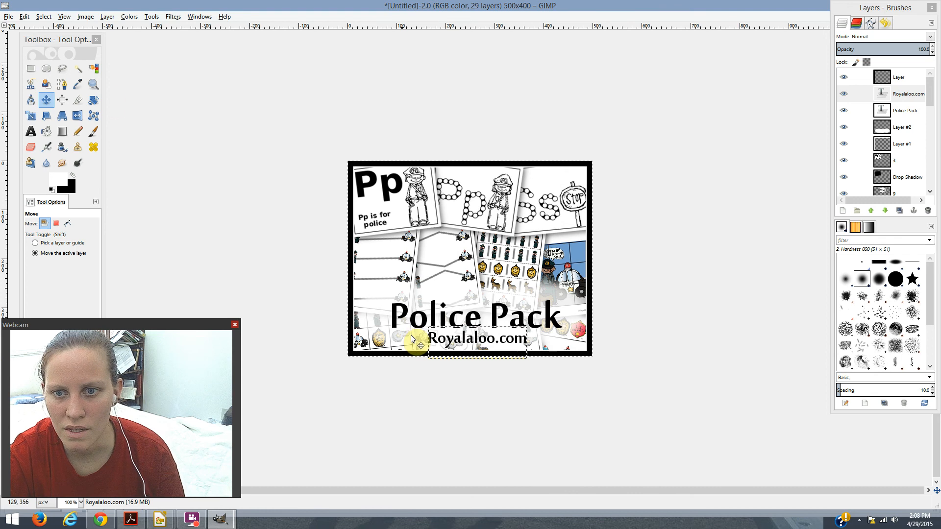
pyautogui.click(9, 17)
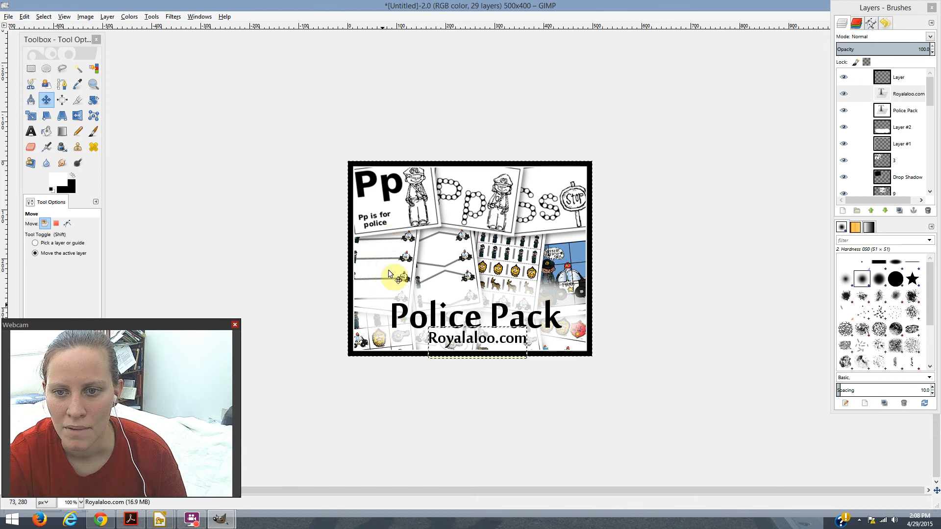
pyautogui.moveTo(378, 282)
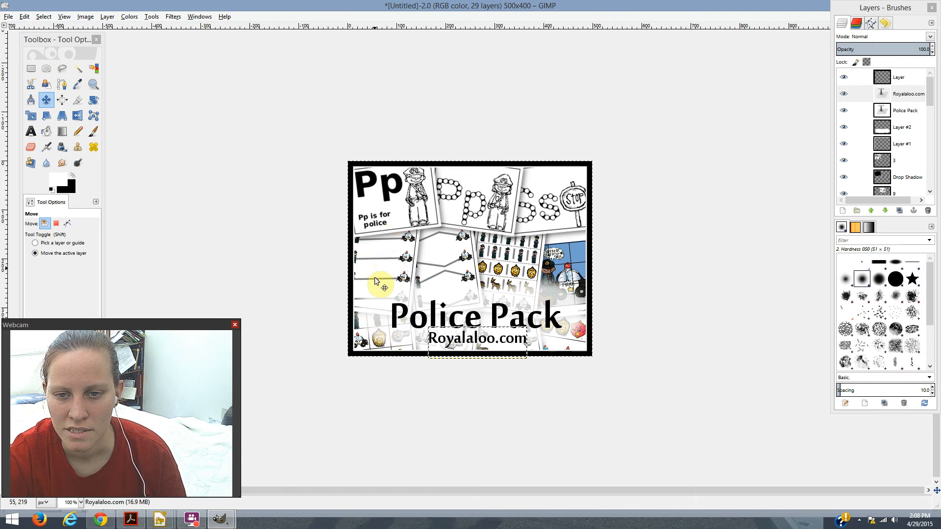
pyautogui.moveTo(382, 325)
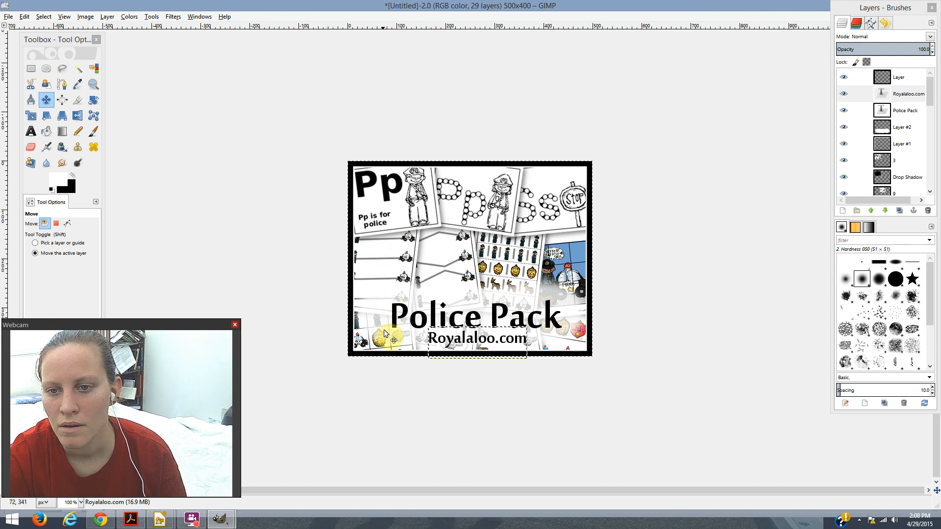
pyautogui.moveTo(405, 345)
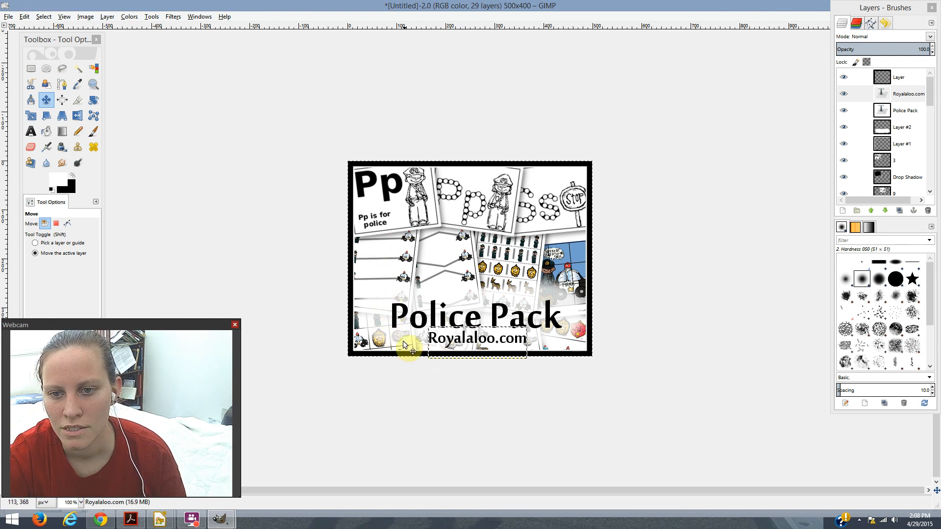